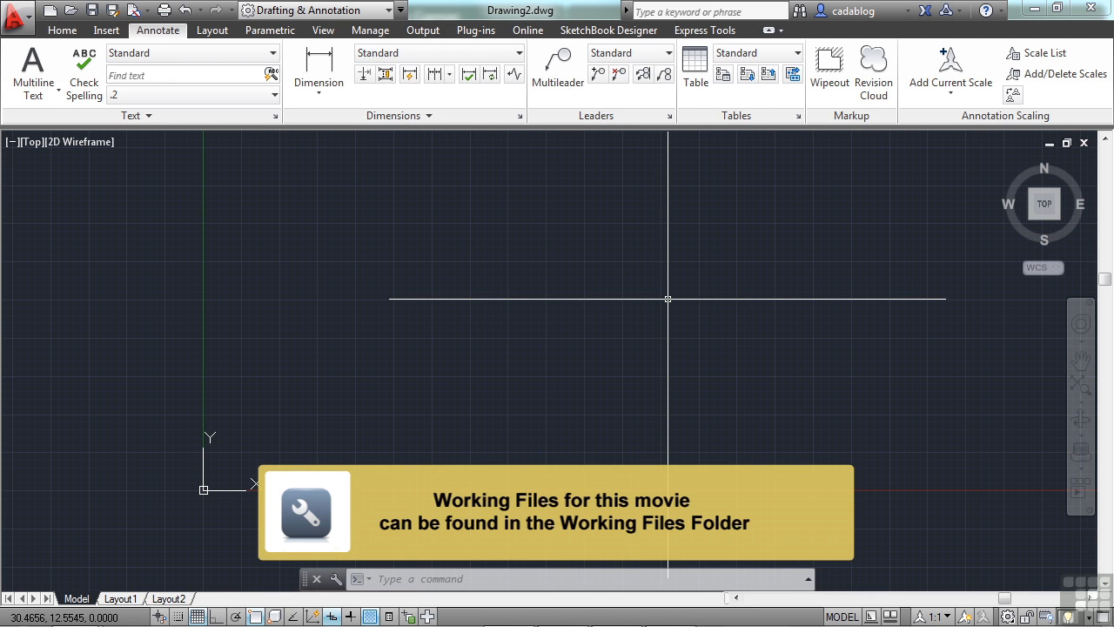
# Open Dimension Example.dwg through the OPEN command's Select File dialog.
pyautogui.write('op')
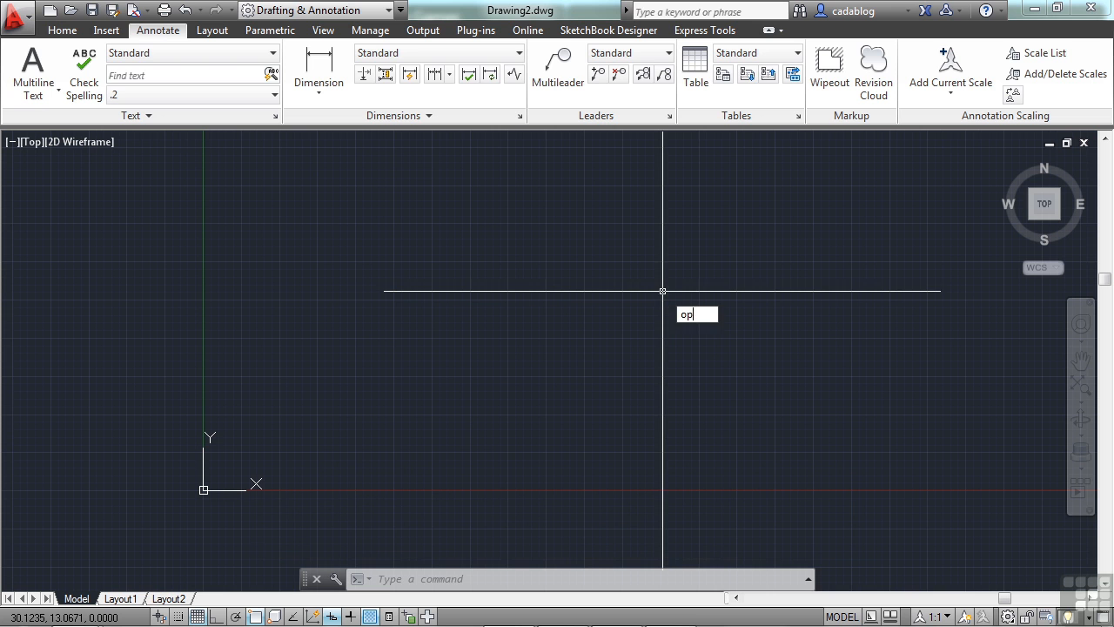
pyautogui.press('Return')
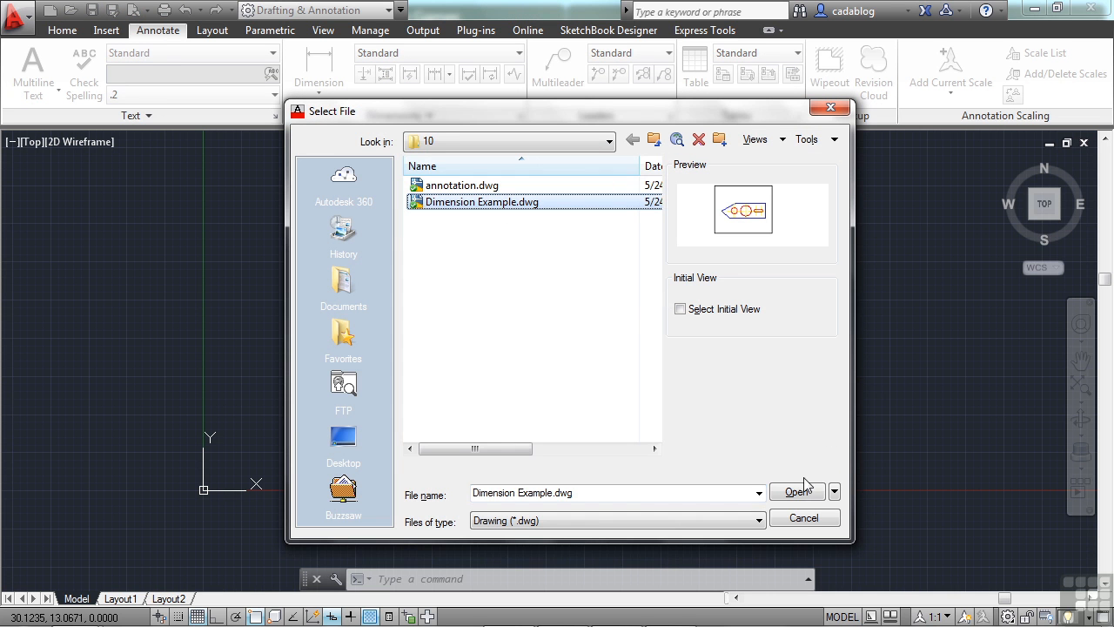
pyautogui.click(796, 491)
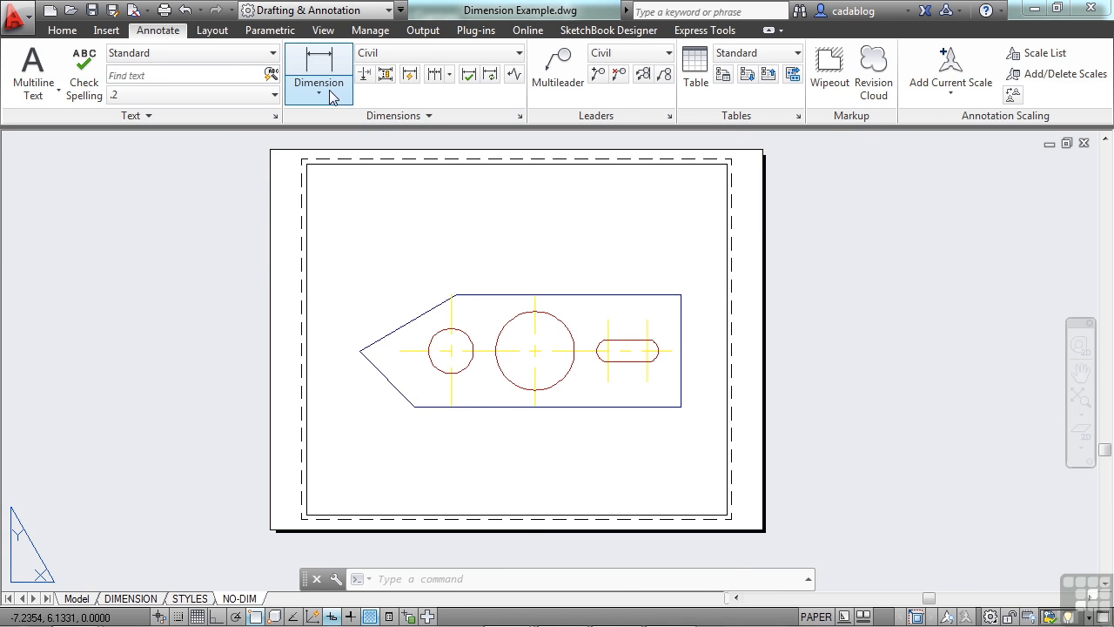
# Place the 100' aligned dimension on the slanted edge and the R35' radius on the large hole.
pyautogui.click(319, 84)
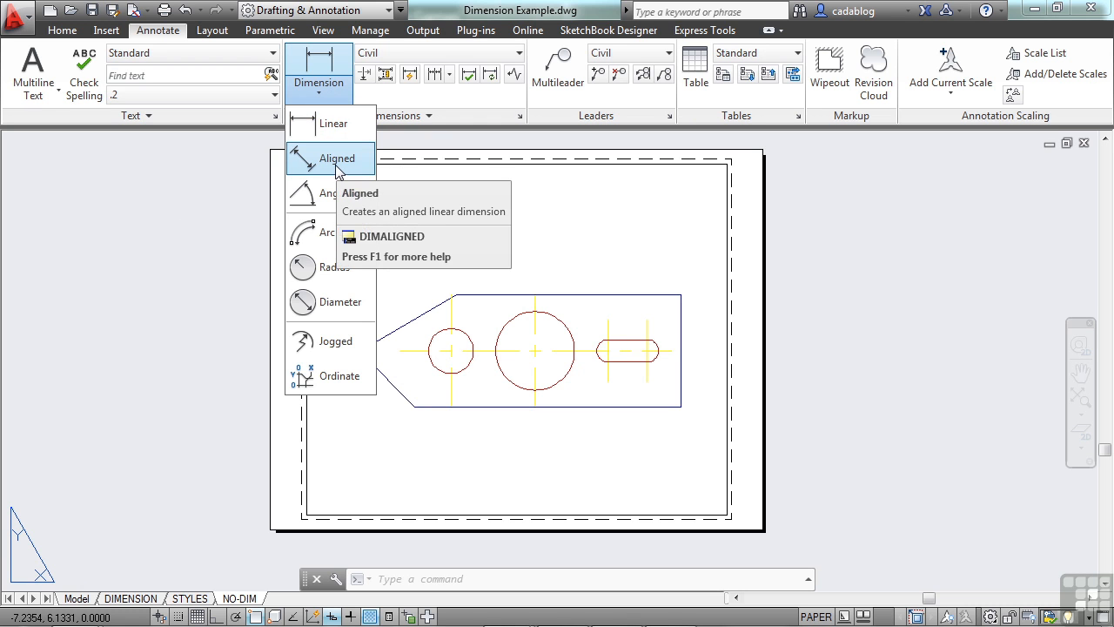
pyautogui.click(338, 157)
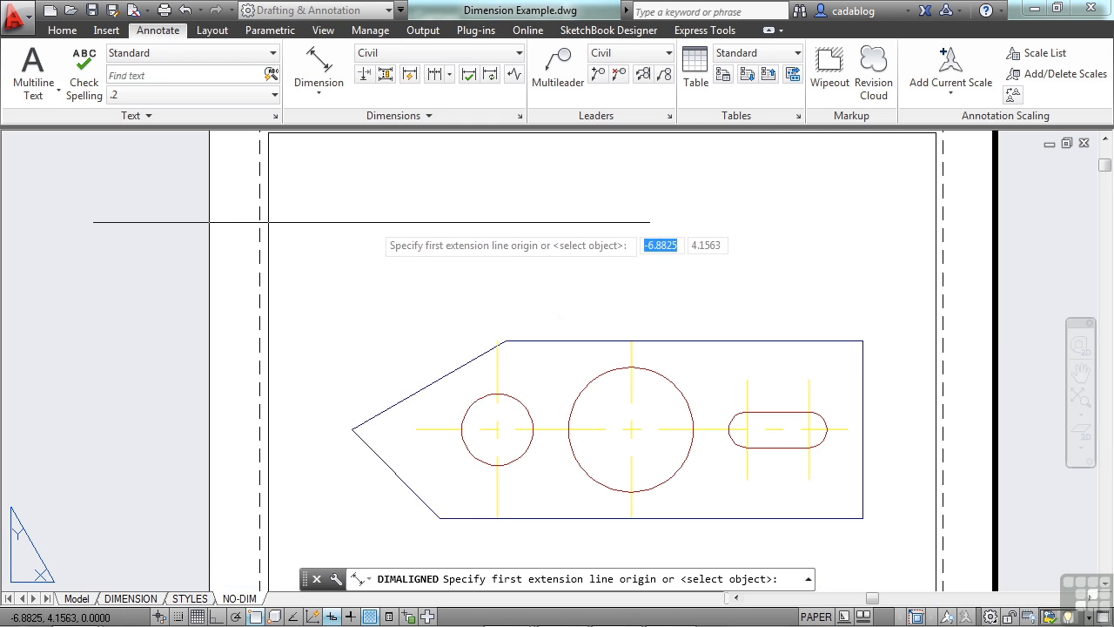
pyautogui.moveTo(862, 339)
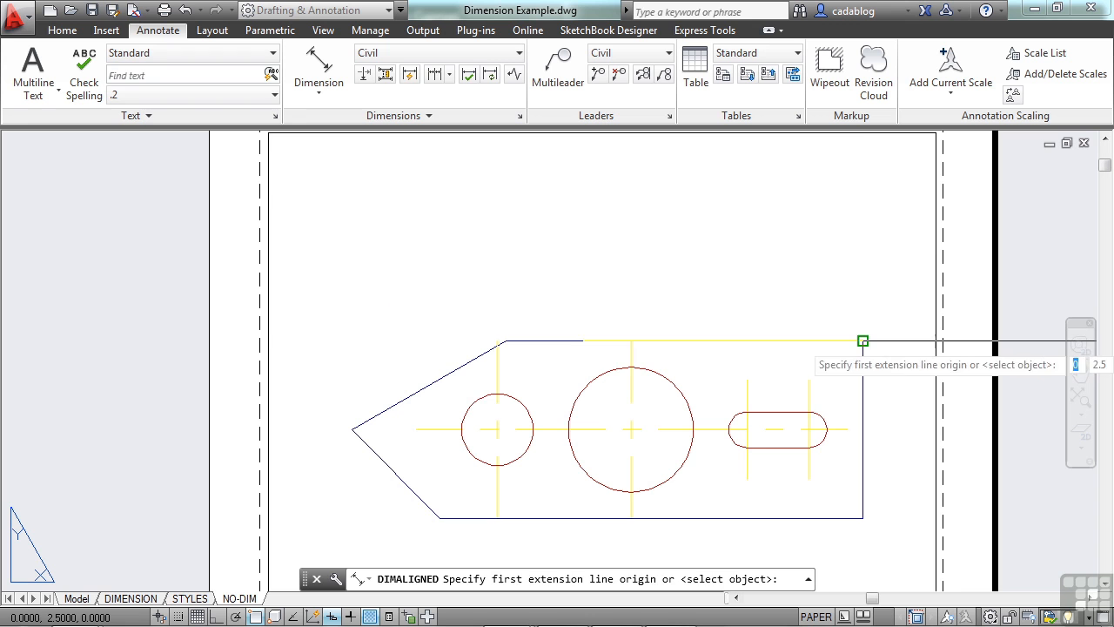
pyautogui.click(509, 340)
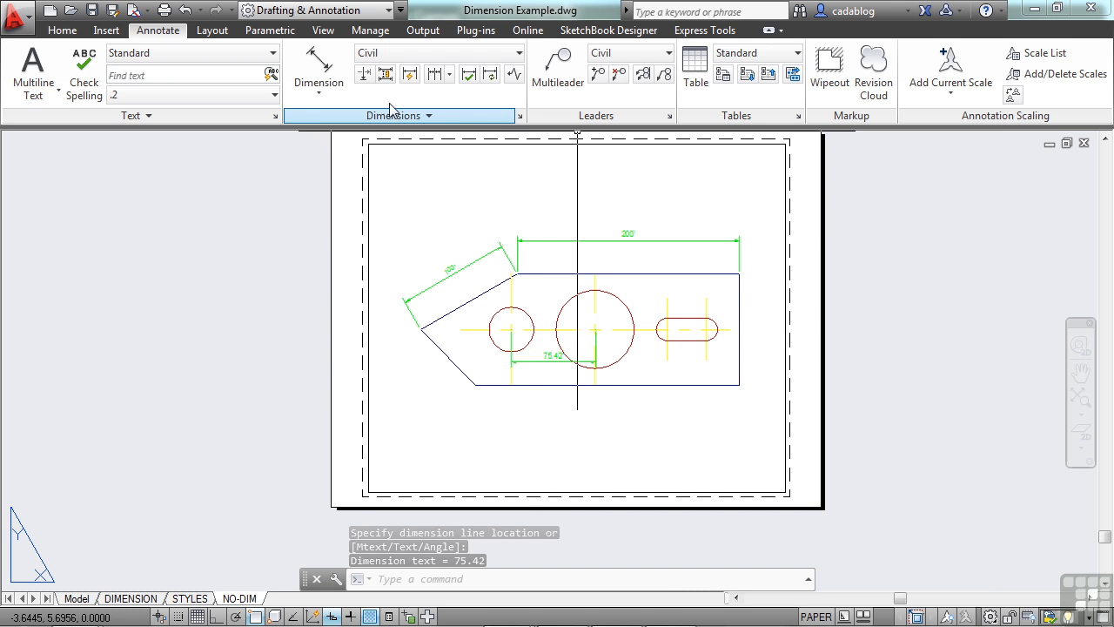
pyautogui.click(317, 69)
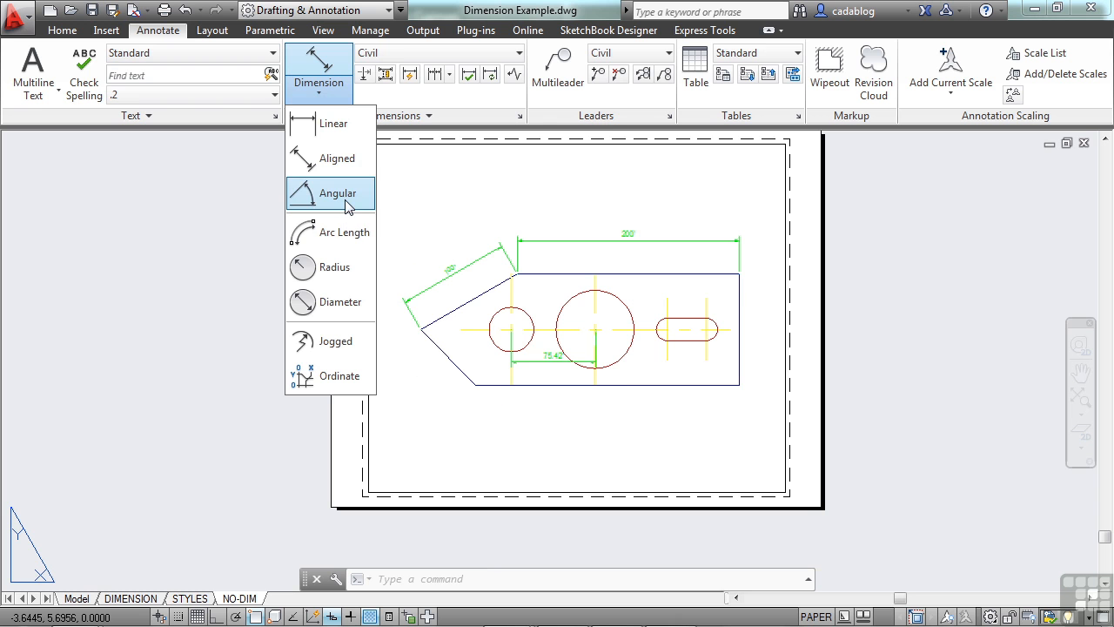
pyautogui.click(334, 268)
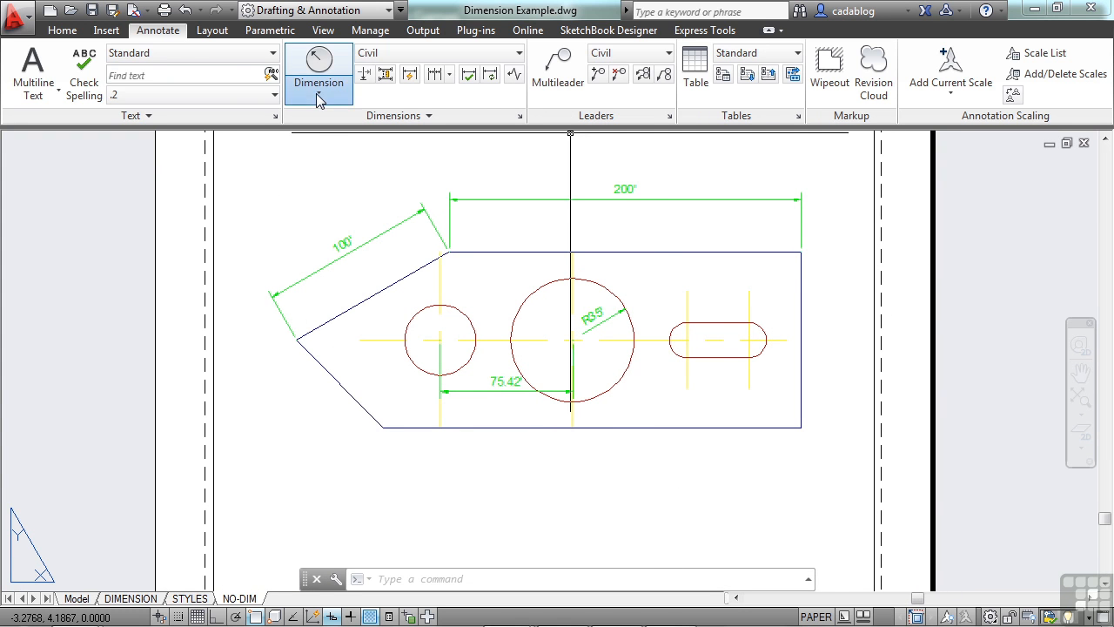
pyautogui.click(319, 69)
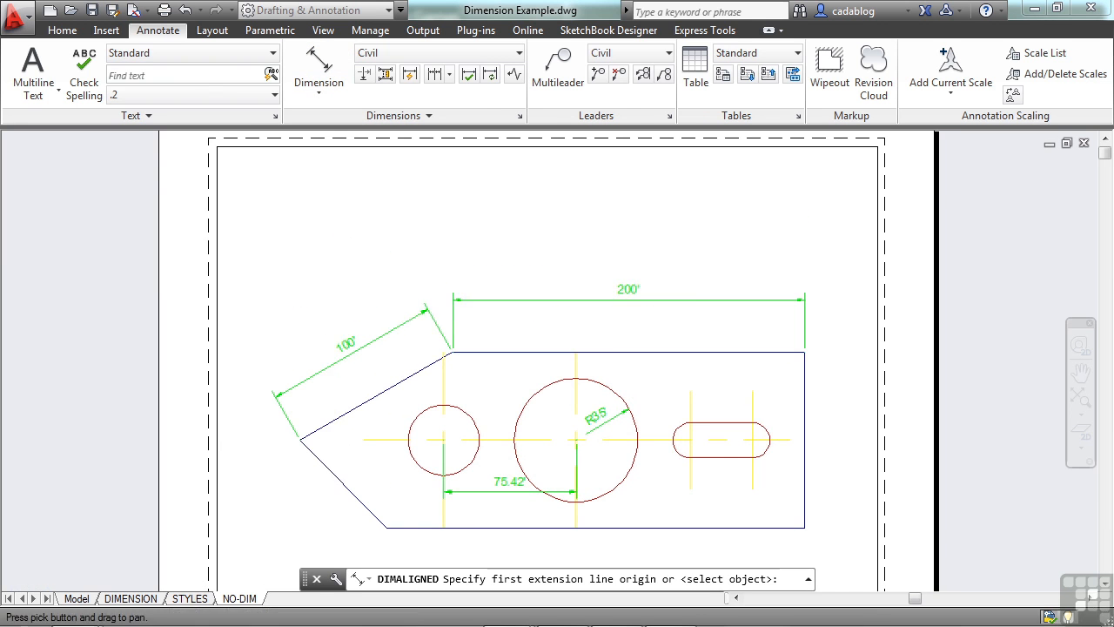
pyautogui.click(398, 218)
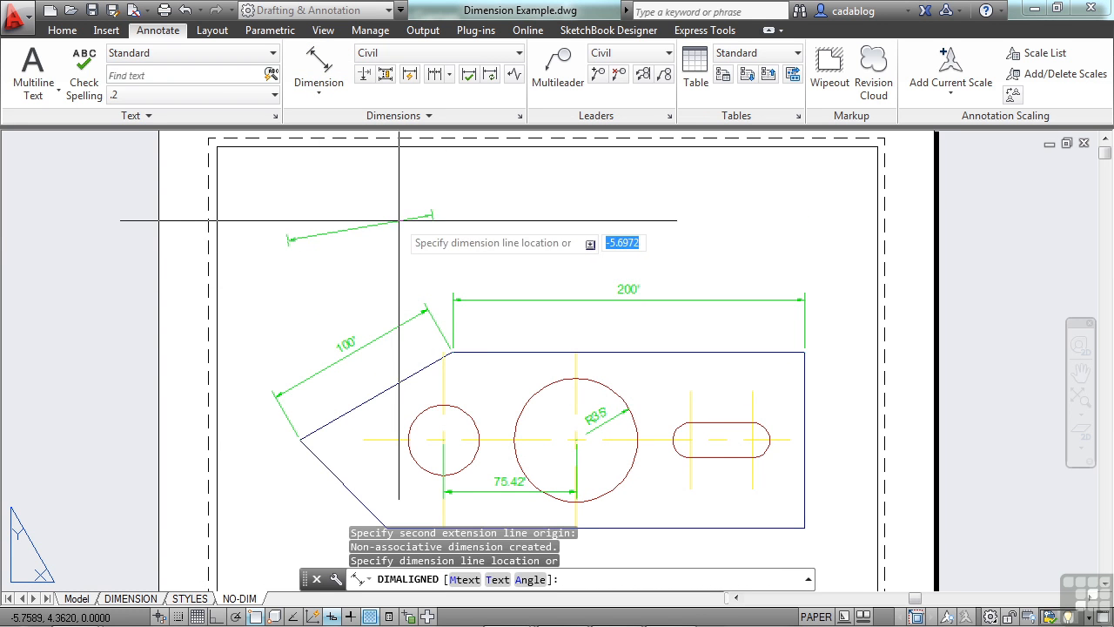
pyautogui.click(437, 244)
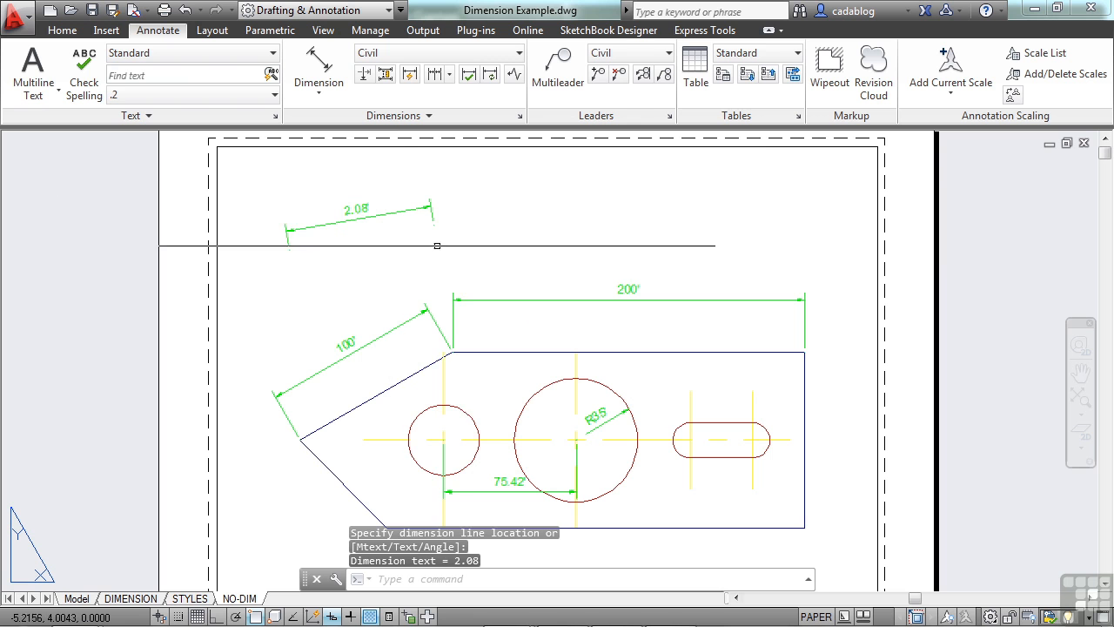
pyautogui.moveTo(414, 238)
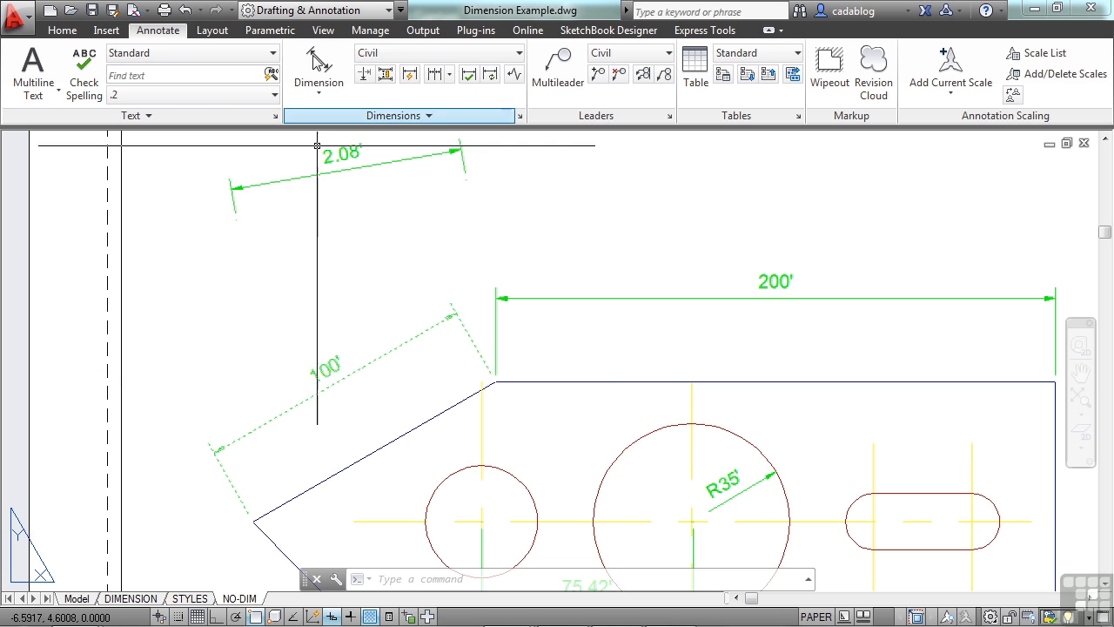
pyautogui.click(317, 70)
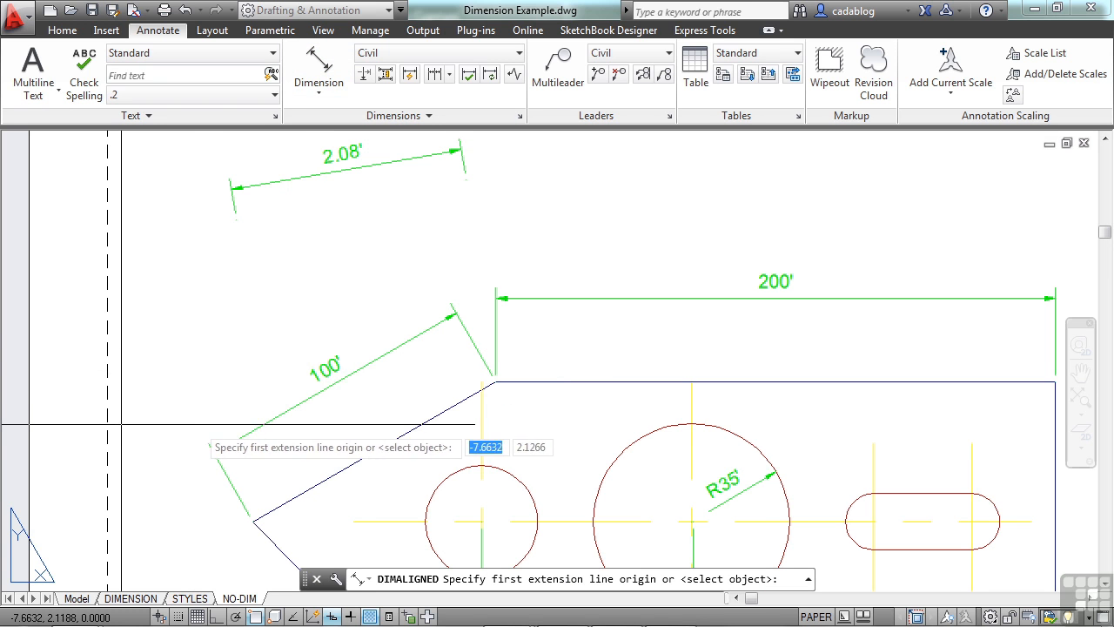
pyautogui.click(459, 316)
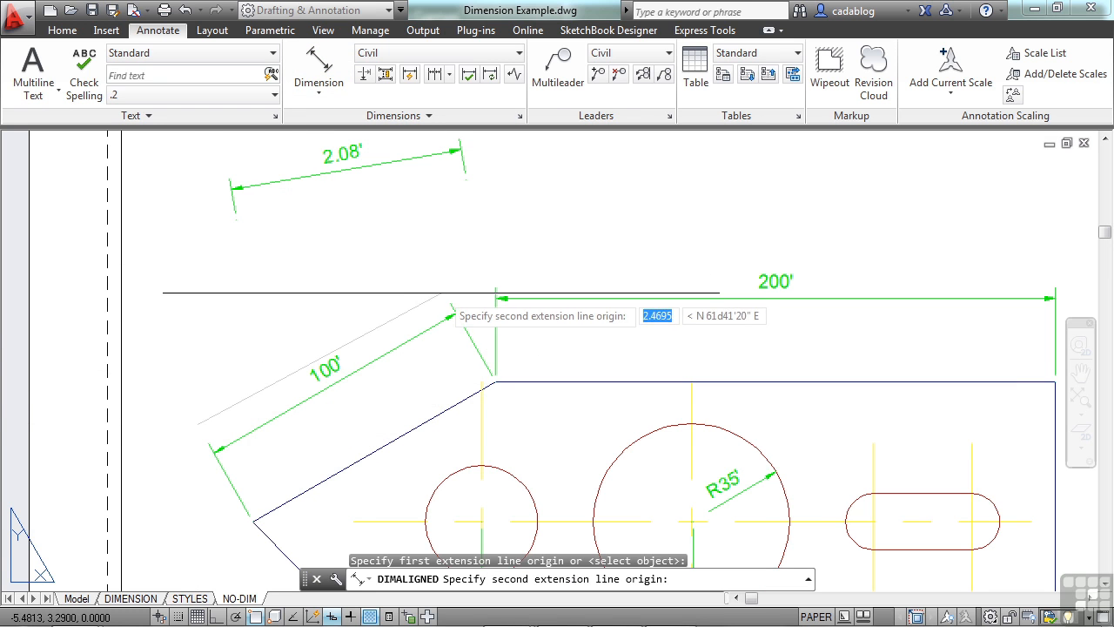
pyautogui.click(371, 298)
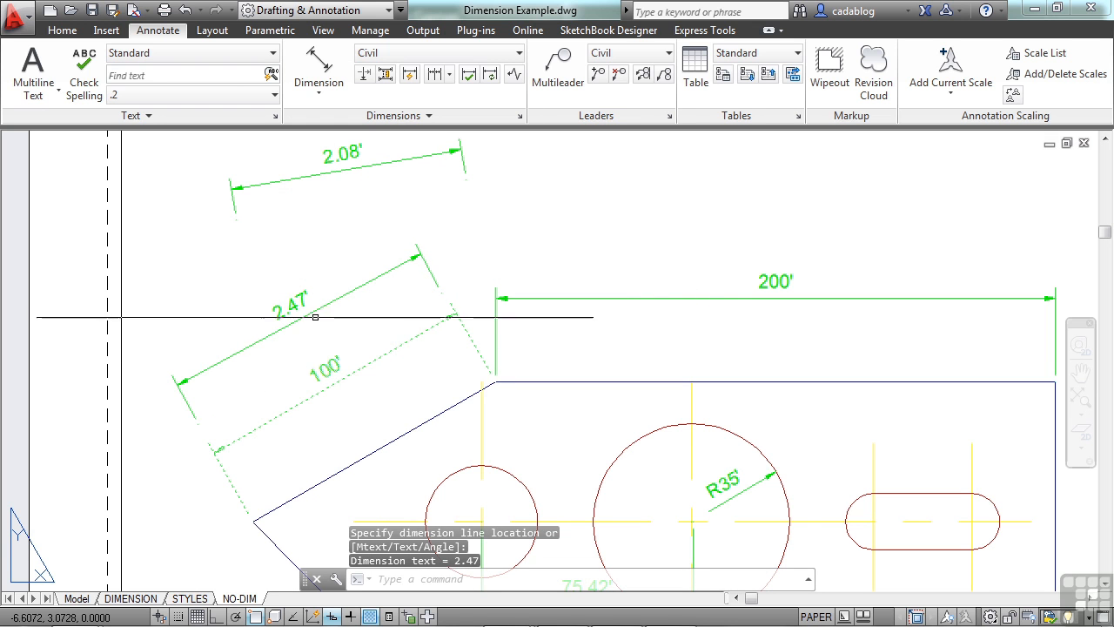
pyautogui.moveTo(308, 195)
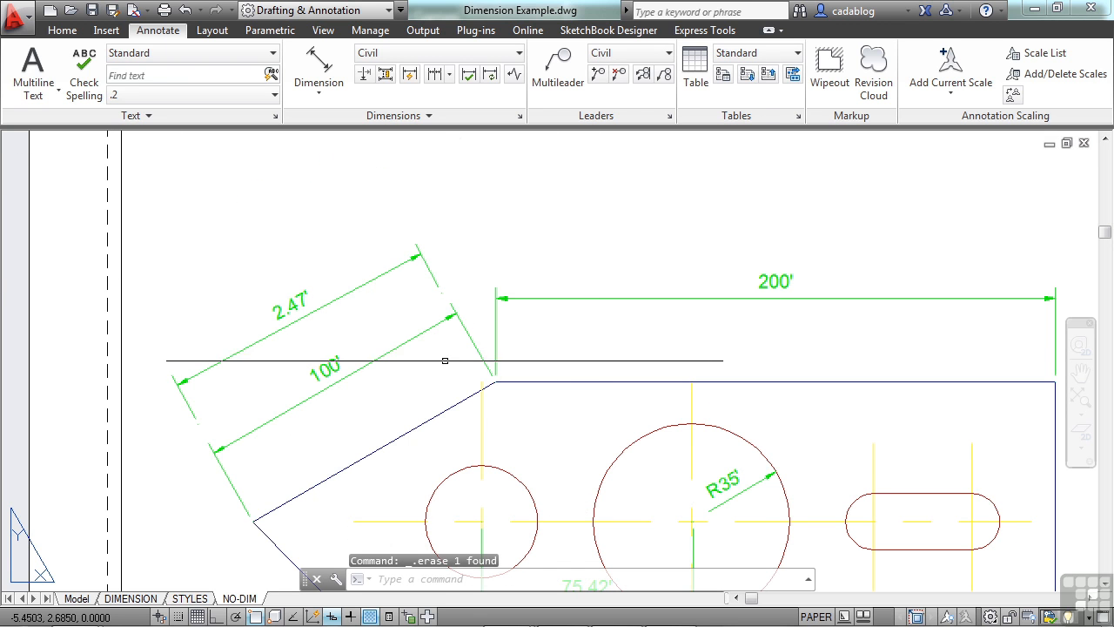
pyautogui.moveTo(463, 404)
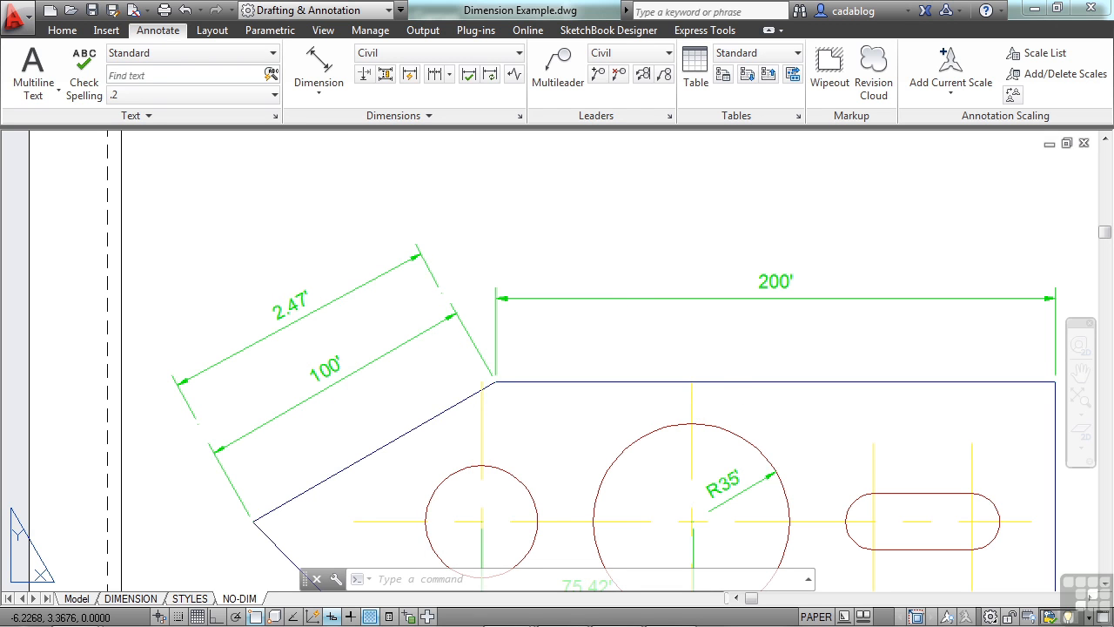
pyautogui.moveTo(442, 286)
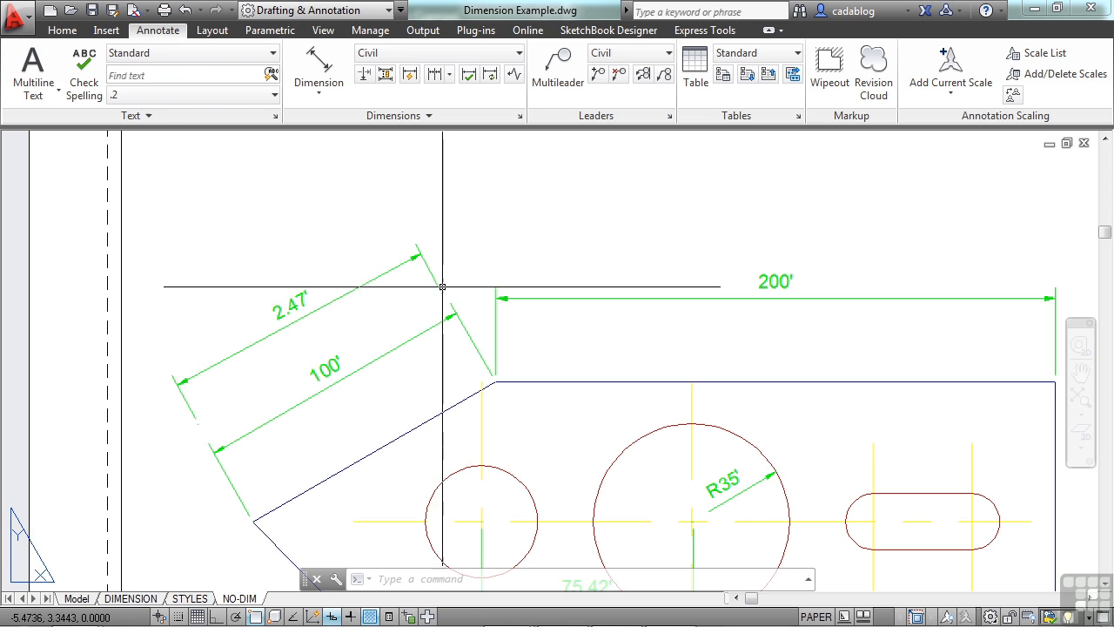
pyautogui.moveTo(431, 285)
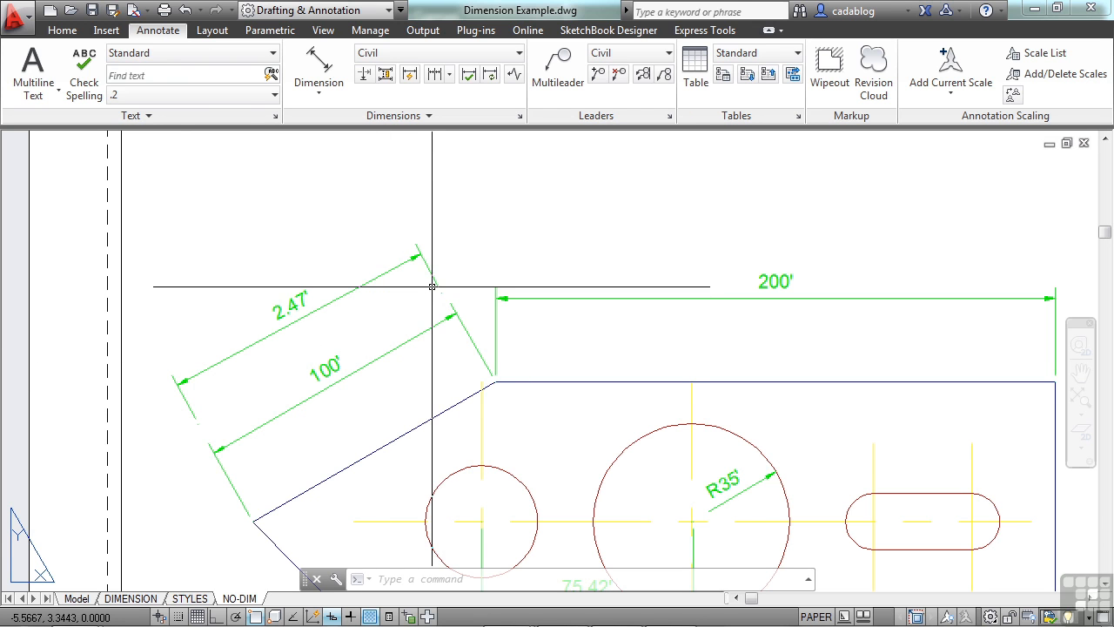
pyautogui.moveTo(225, 358)
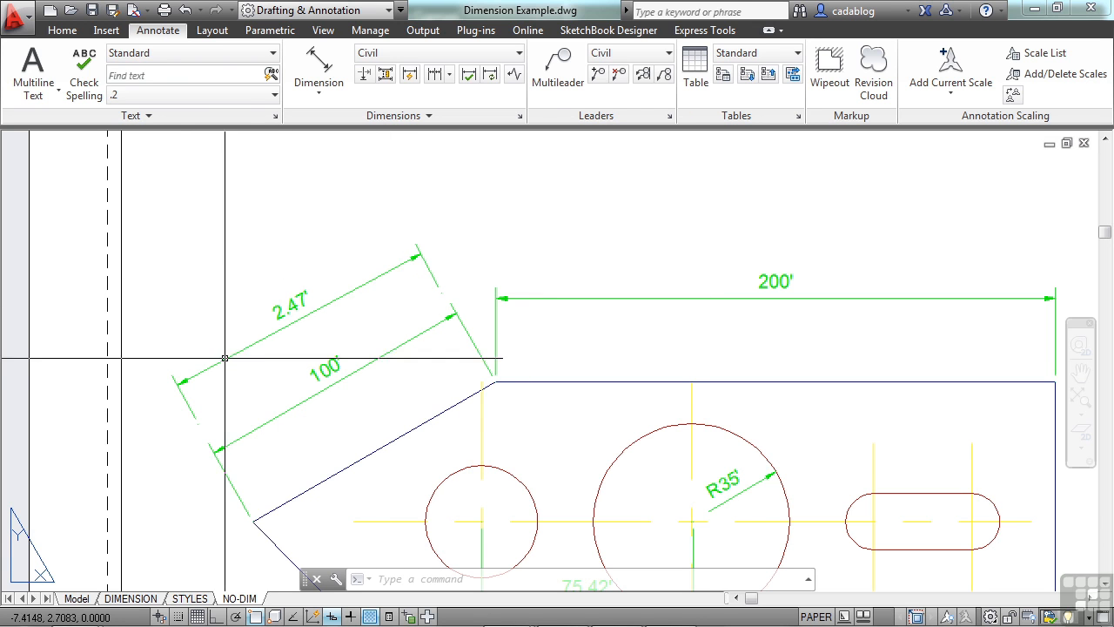
pyautogui.moveTo(438, 268)
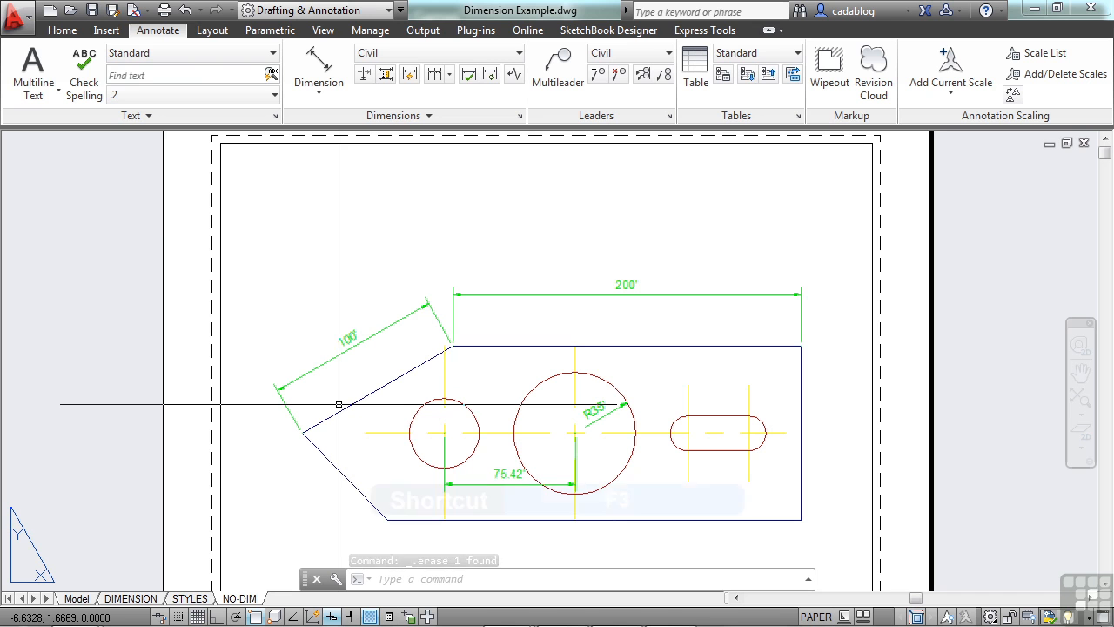
pyautogui.press('f3')
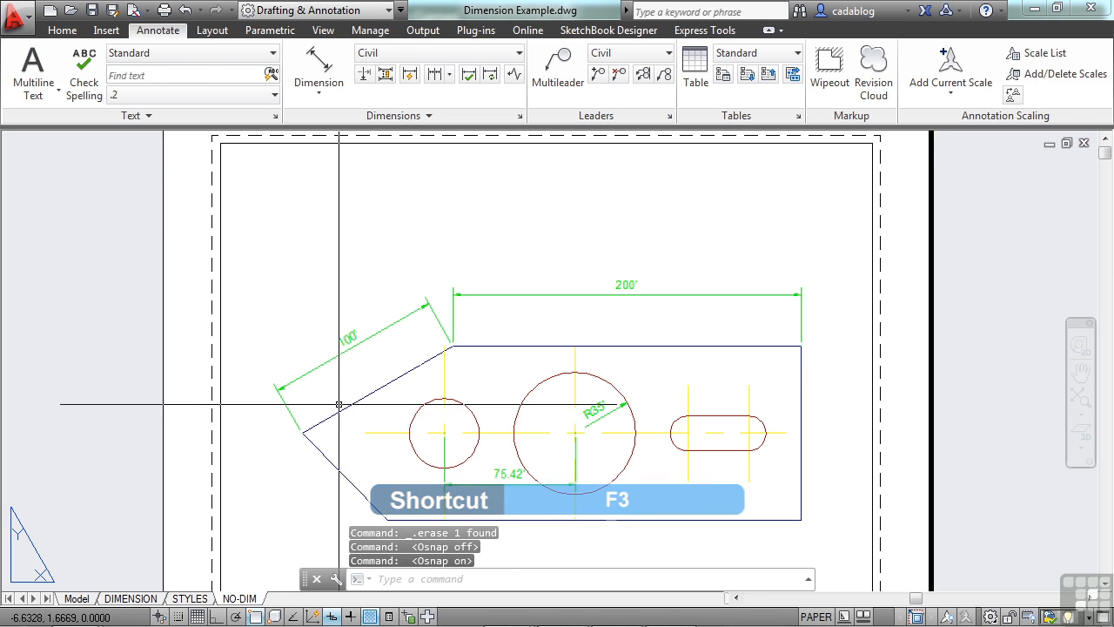
pyautogui.write('OSNAP')
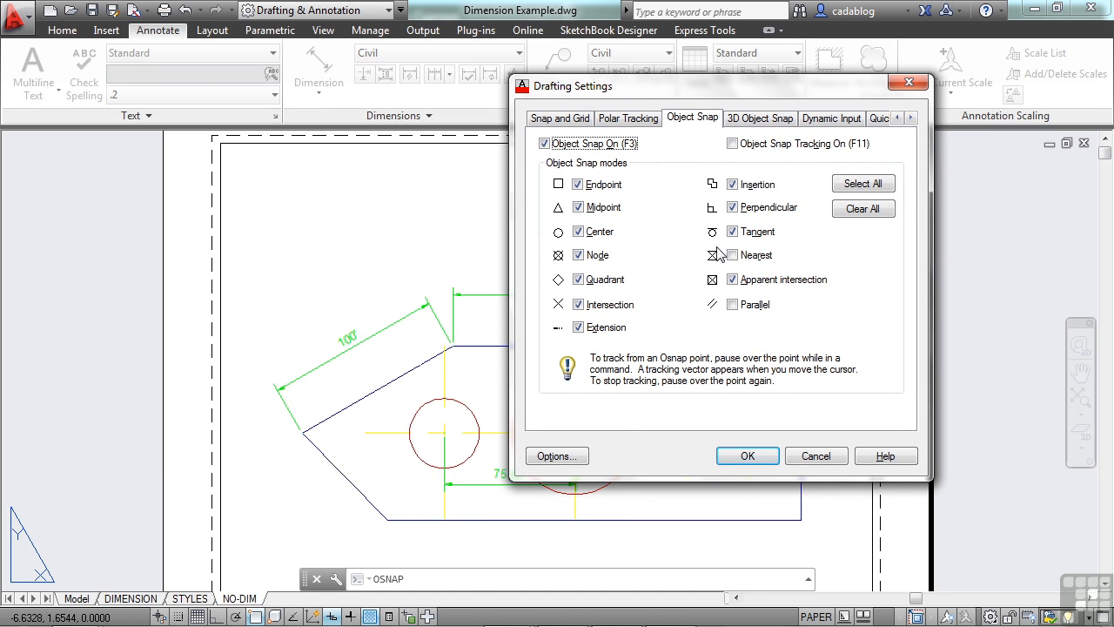
pyautogui.click(747, 457)
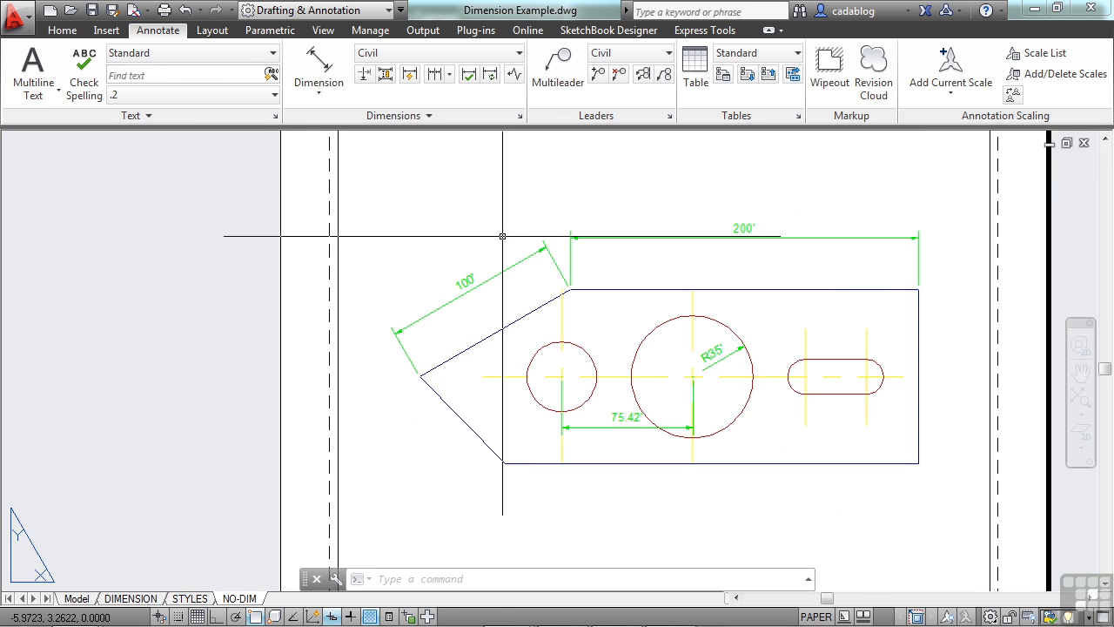
# Set the 100' aligned dimension's Color to Red in the Properties palette.
pyautogui.press('ctrl+1')
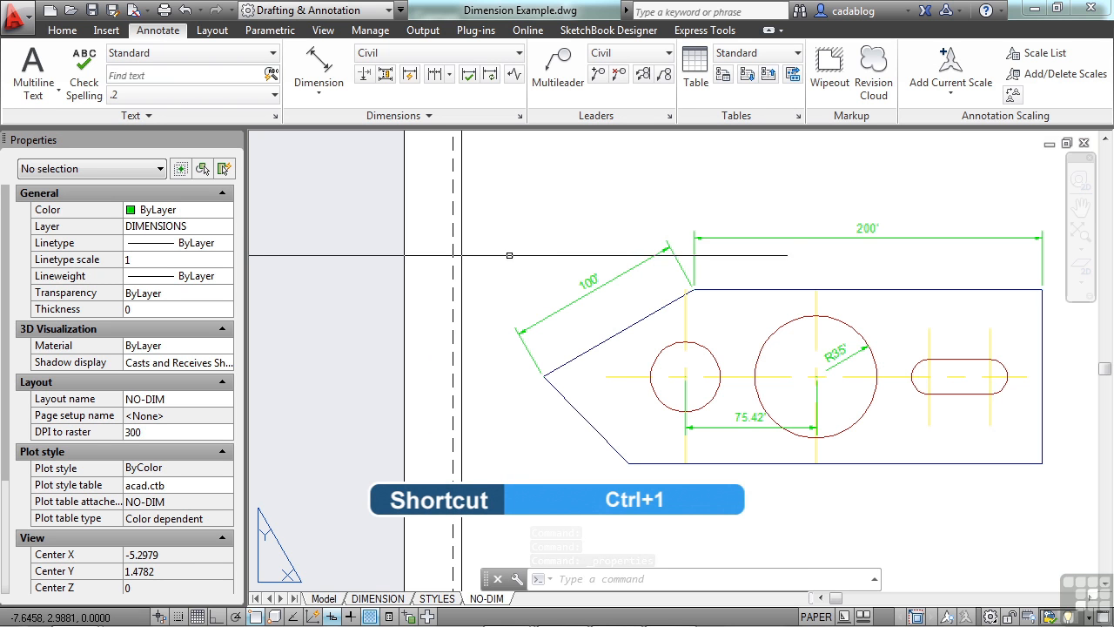
pyautogui.click(588, 282)
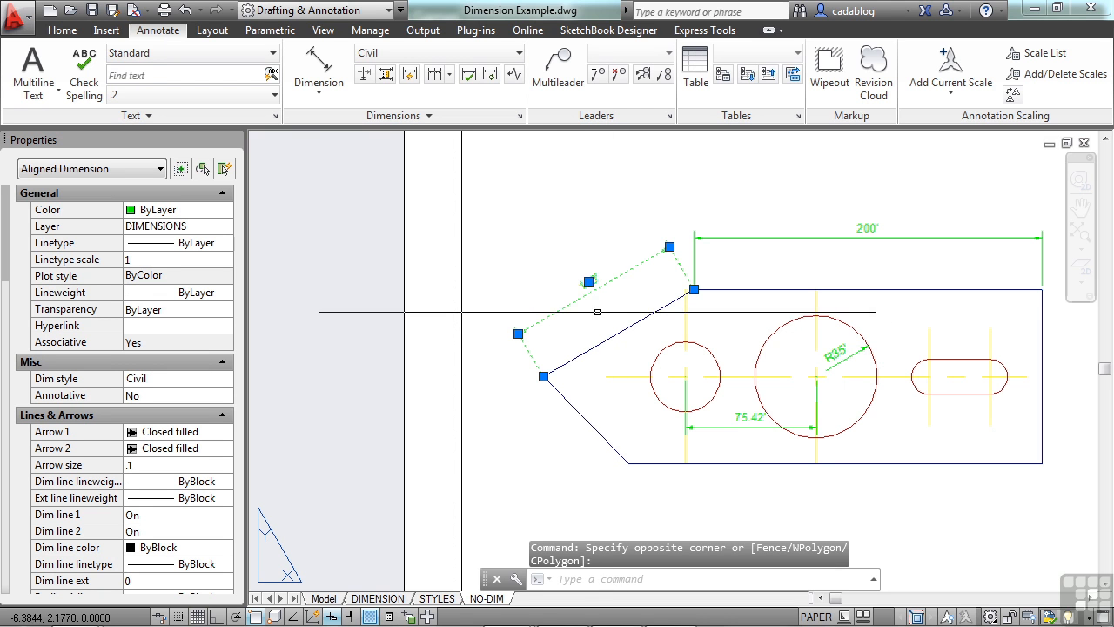
pyautogui.moveTo(270, 244)
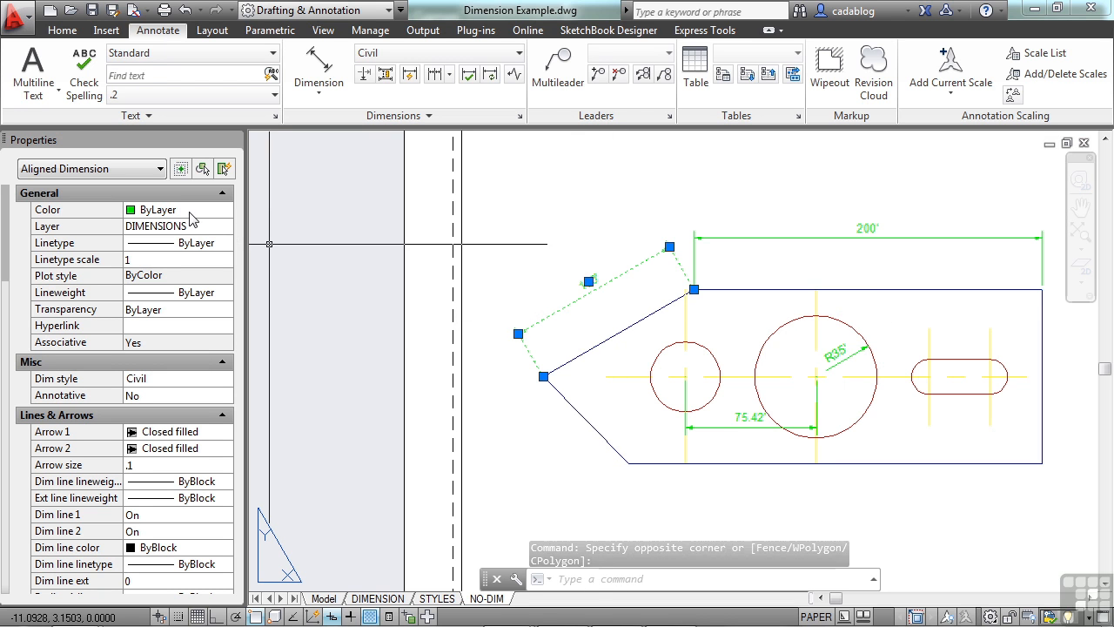
pyautogui.click(228, 209)
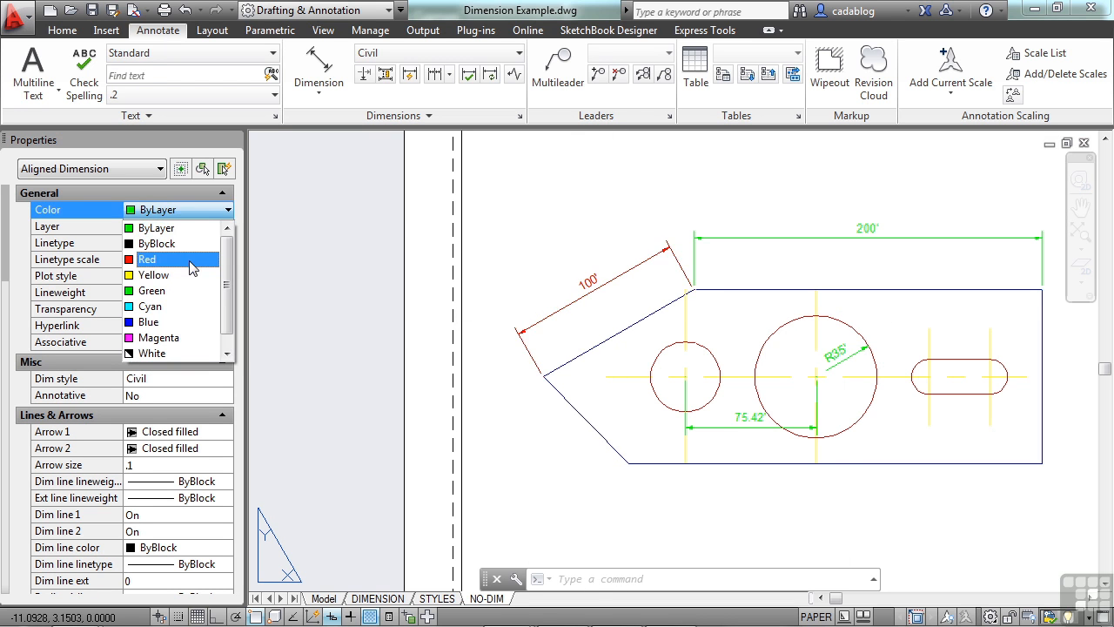
pyautogui.click(146, 258)
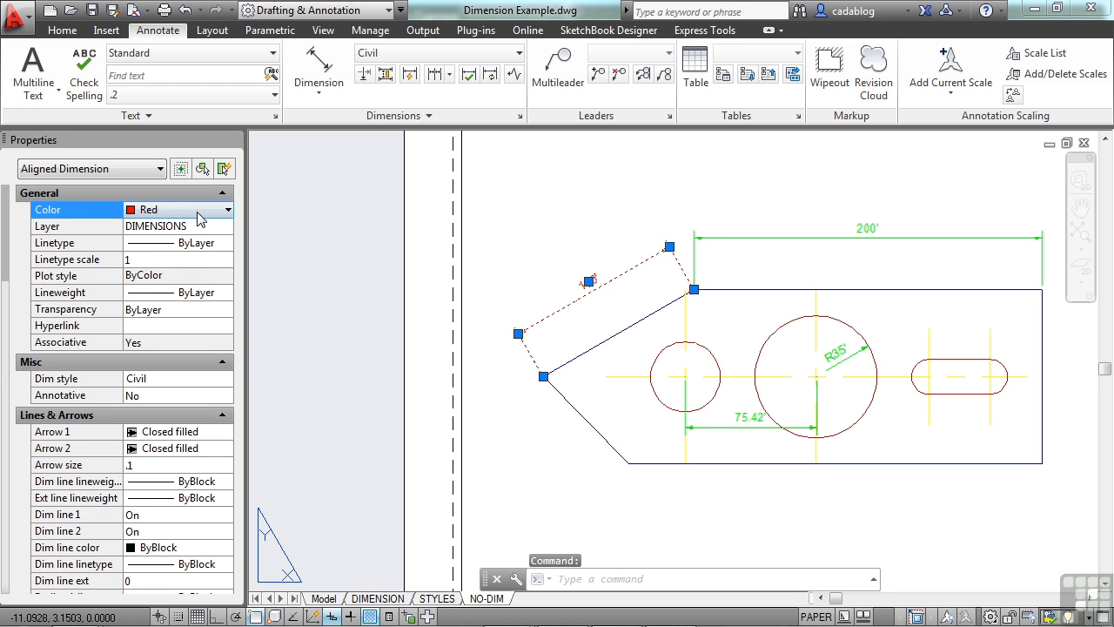
pyautogui.moveTo(167, 333)
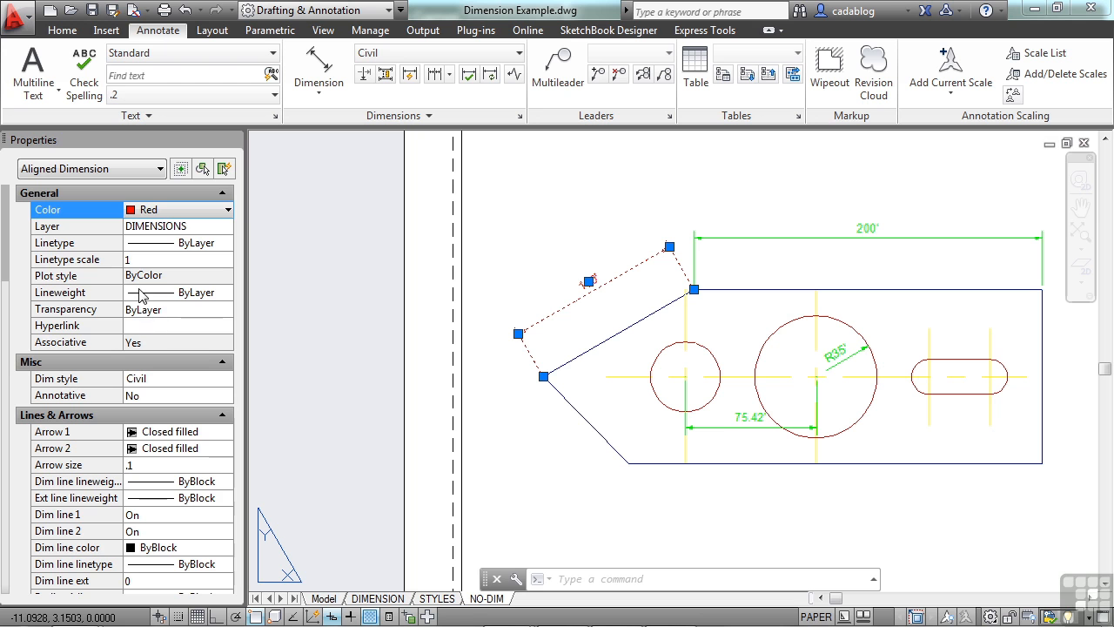
# Change the red 100' dimension's Arrow 1 to Dot small.
pyautogui.scroll(-3)
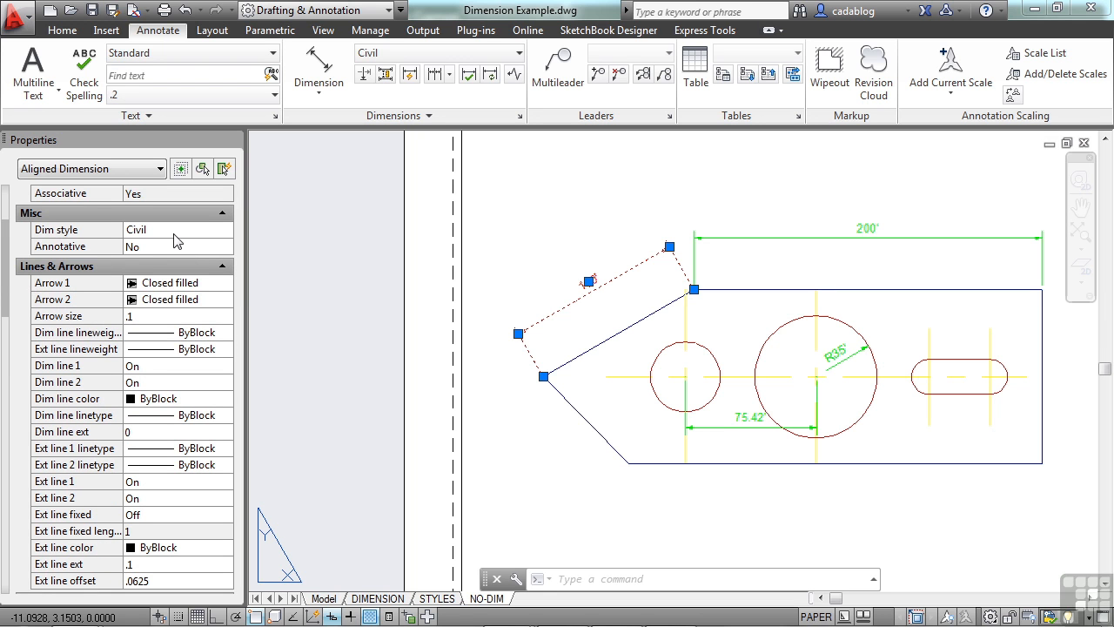
pyautogui.moveTo(125, 268)
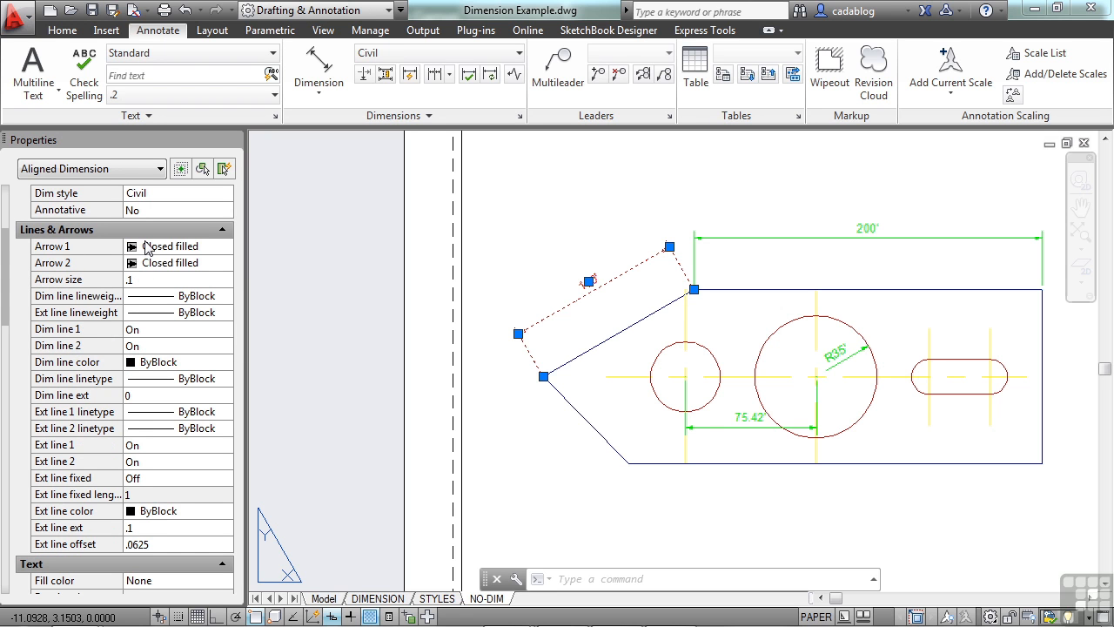
pyautogui.click(73, 245)
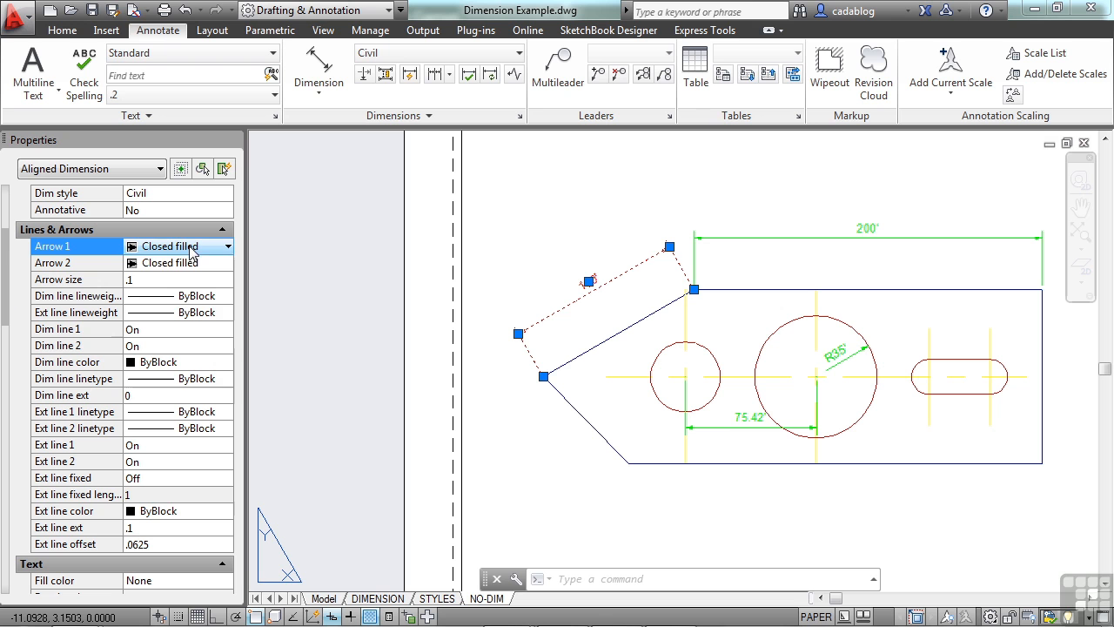
pyautogui.click(226, 263)
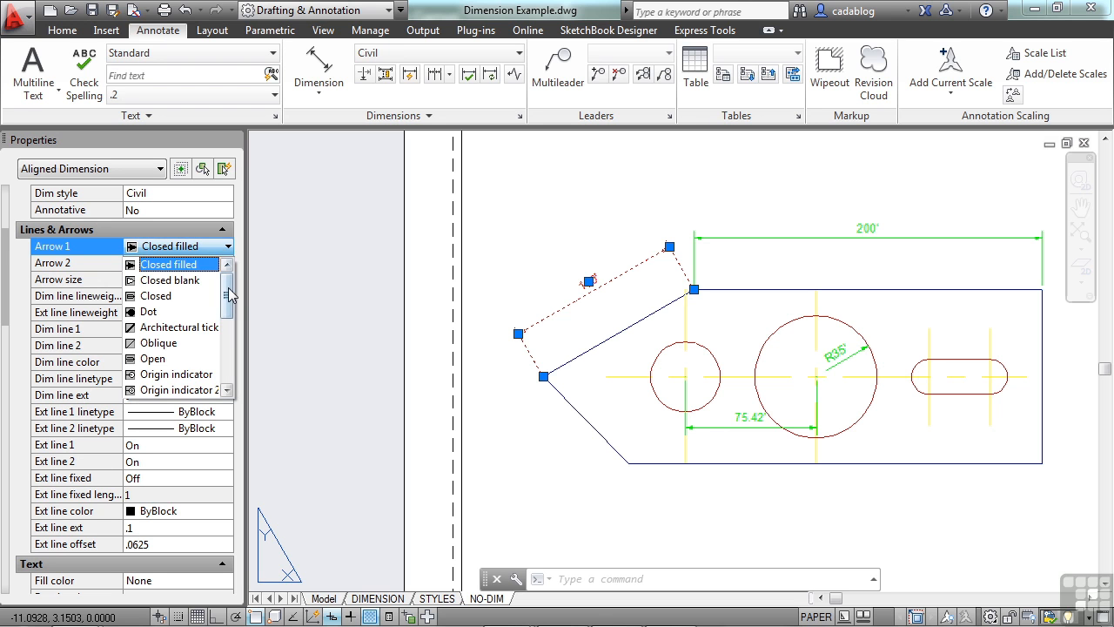
pyautogui.scroll(-3)
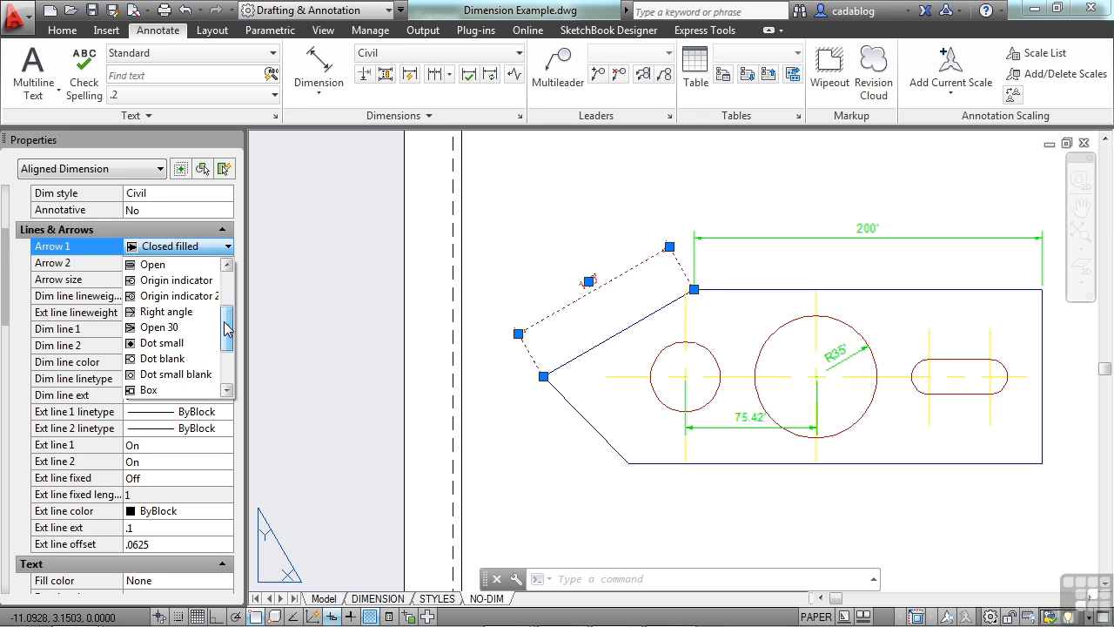
pyautogui.click(171, 310)
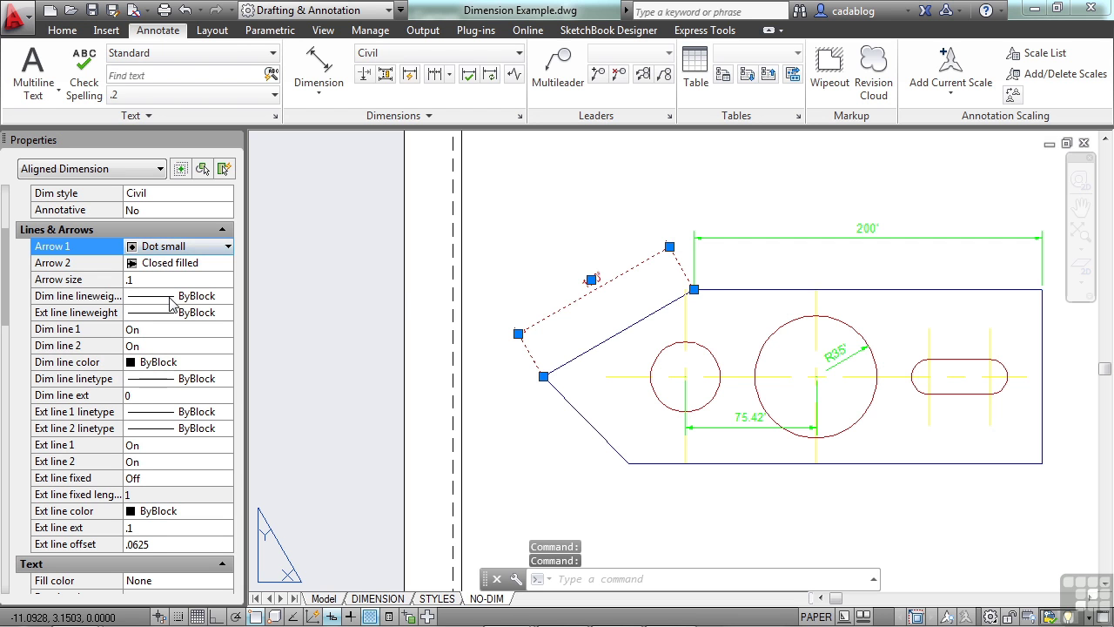
pyautogui.press('Escape')
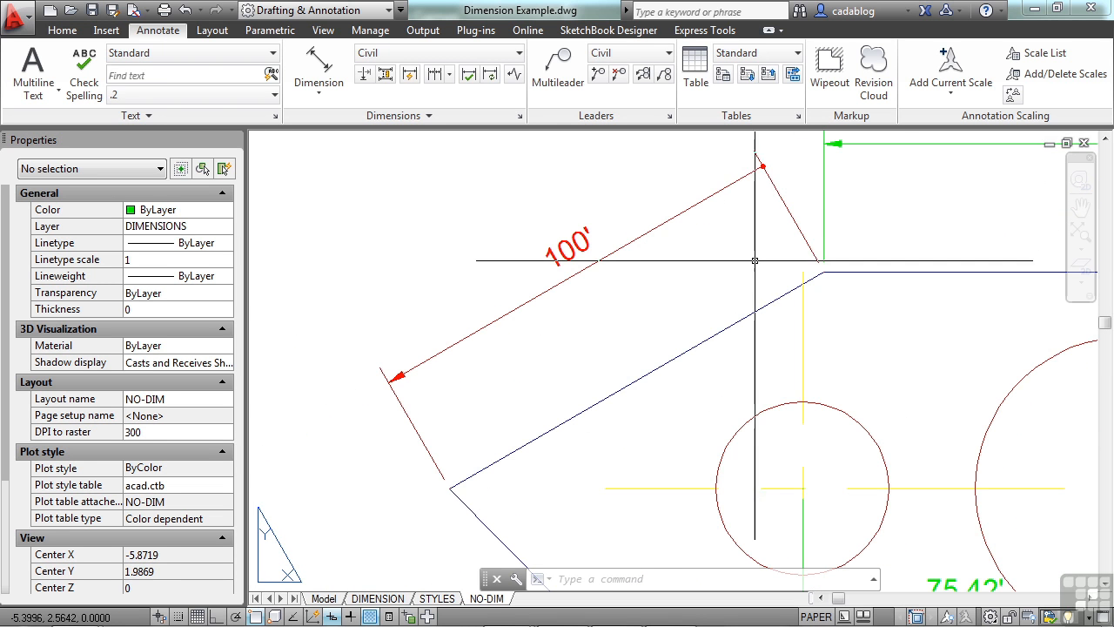
# Change Arrow 2 to Dot small as well and set the arrow size to .3.
pyautogui.click(571, 247)
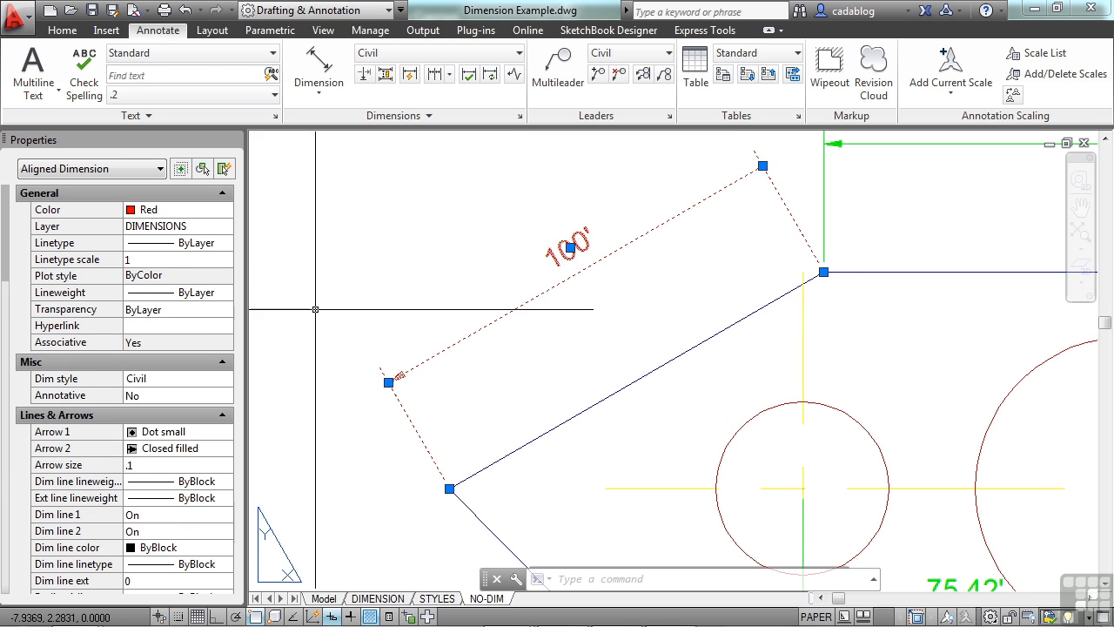
pyautogui.click(165, 448)
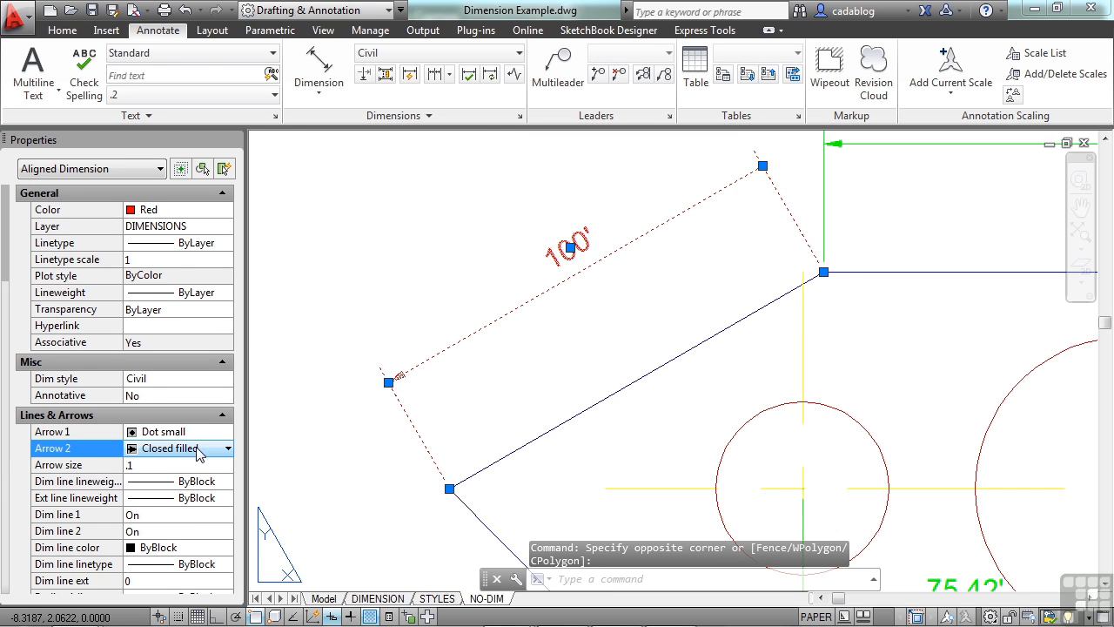
pyautogui.click(228, 447)
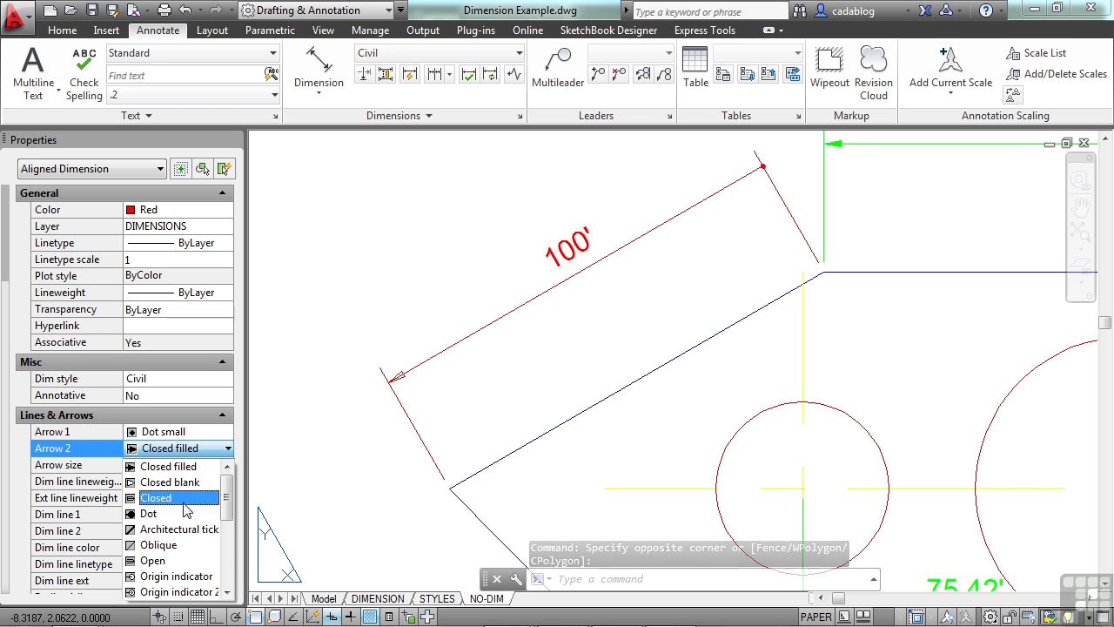
pyautogui.scroll(-3)
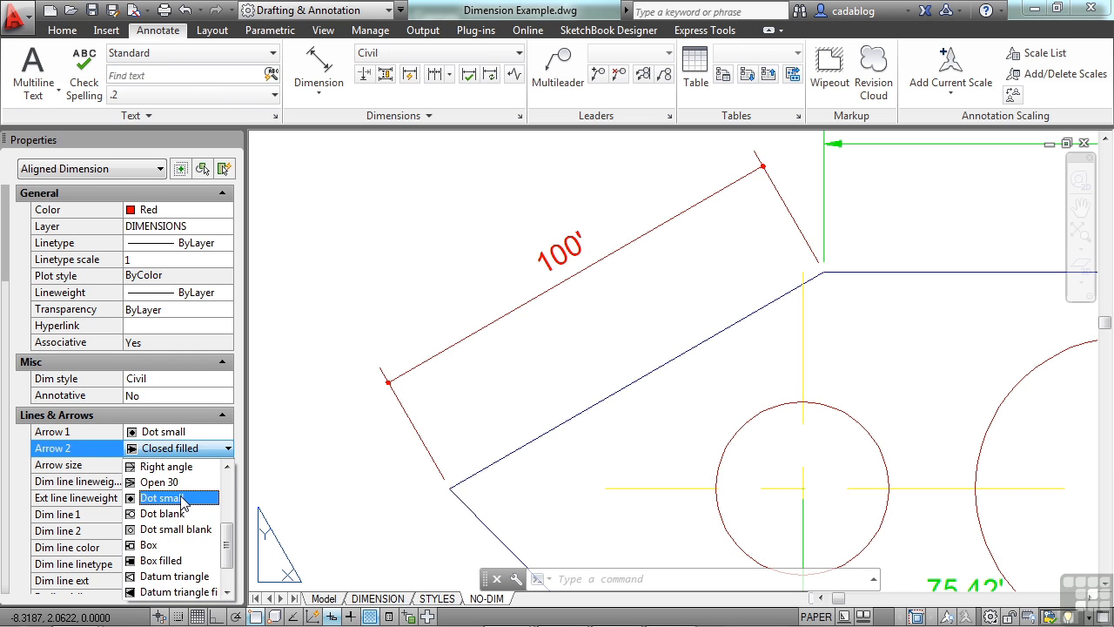
pyautogui.click(160, 498)
pyautogui.write('1')
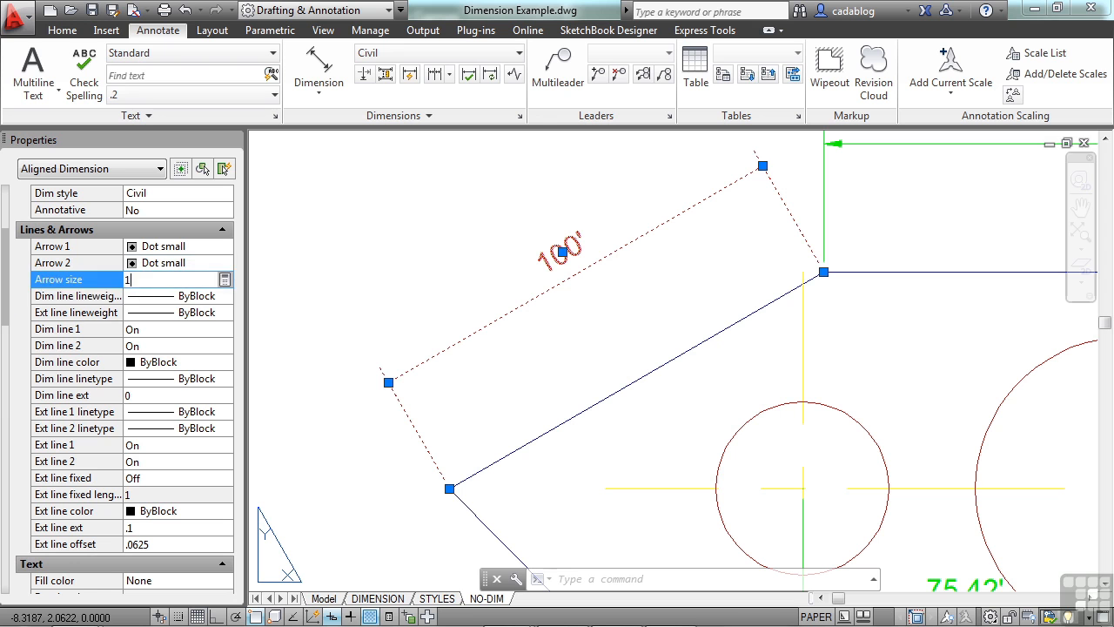
pyautogui.click(174, 279)
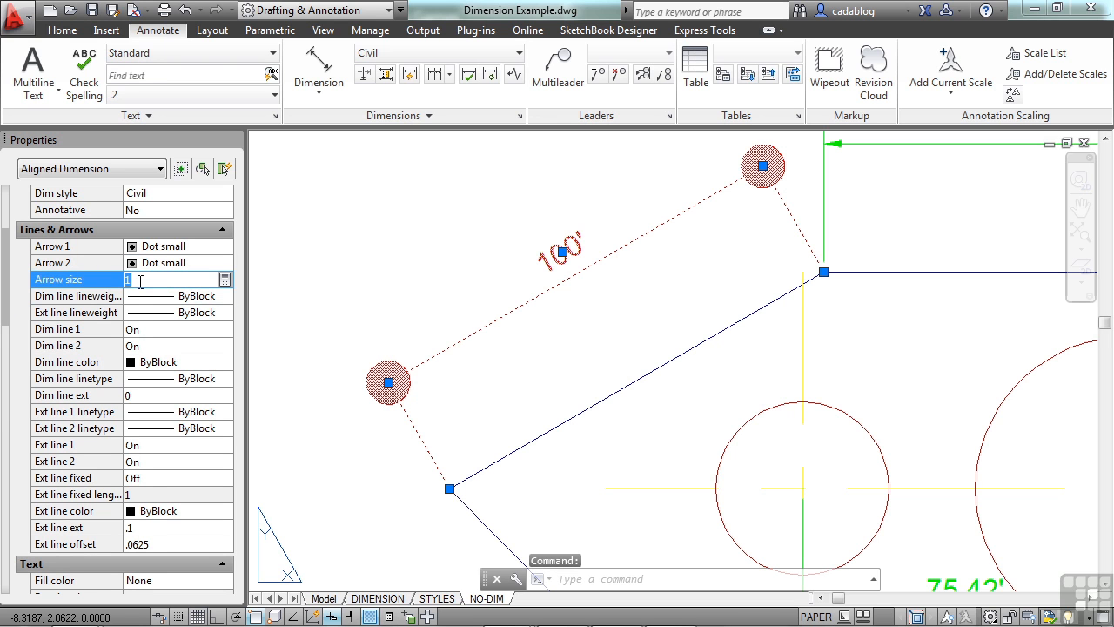
pyautogui.write('3')
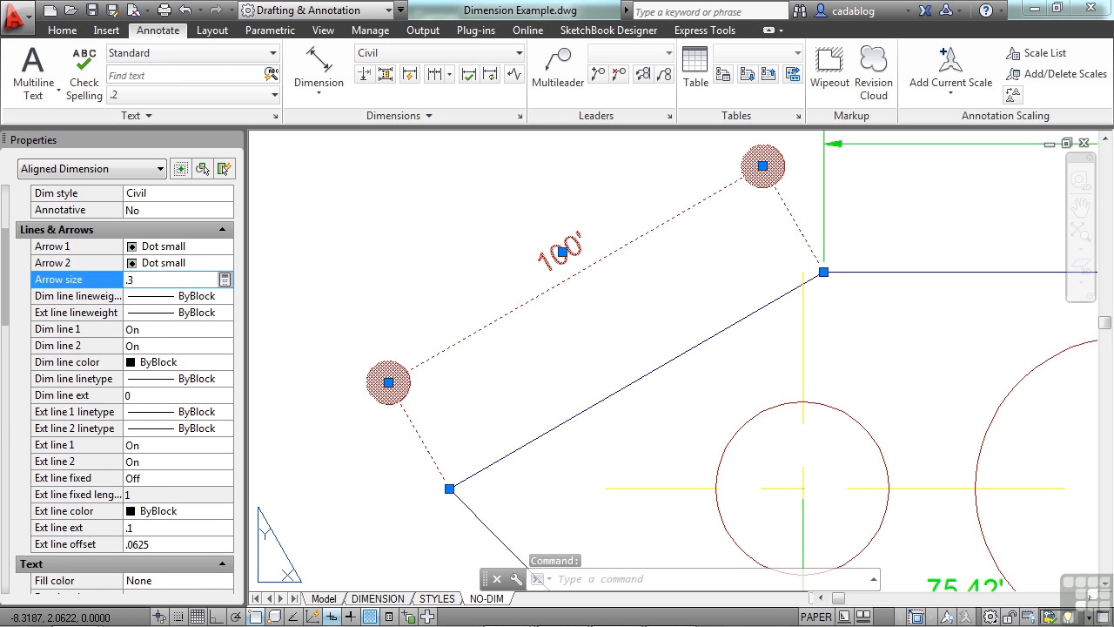
pyautogui.click(77, 296)
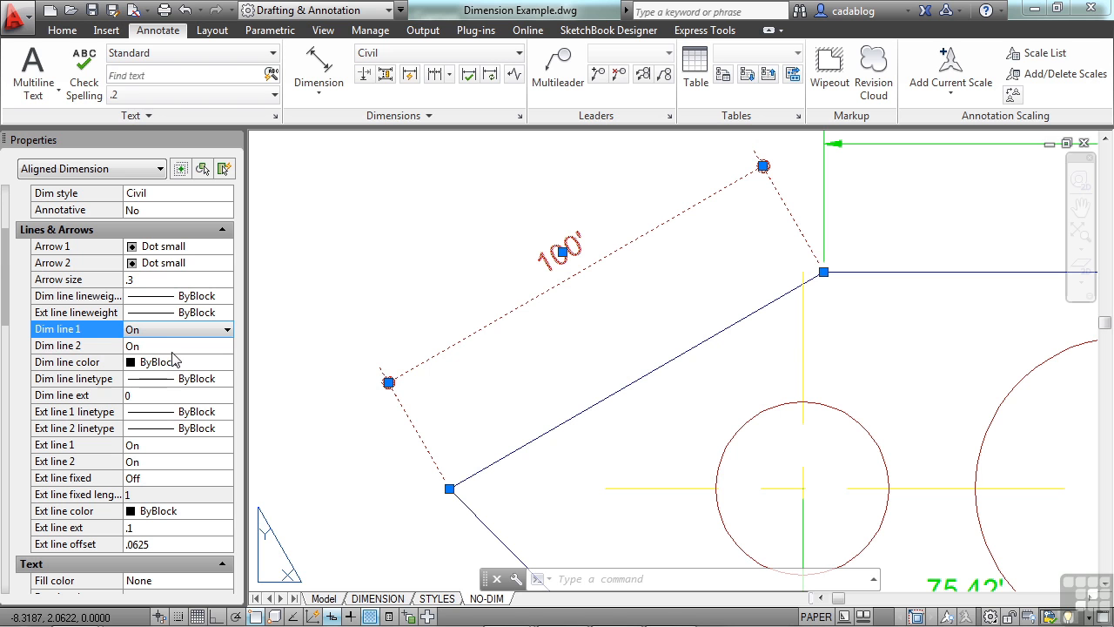
pyautogui.moveTo(97, 340)
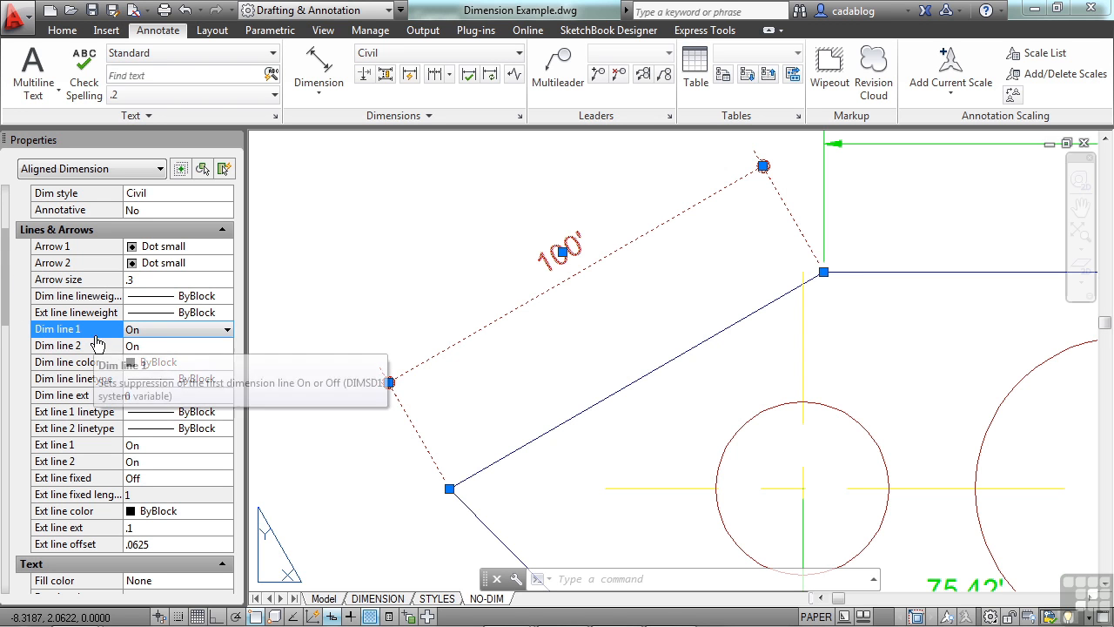
# Turn off both extension lines of the 100' aligned dimension.
pyautogui.scroll(-3)
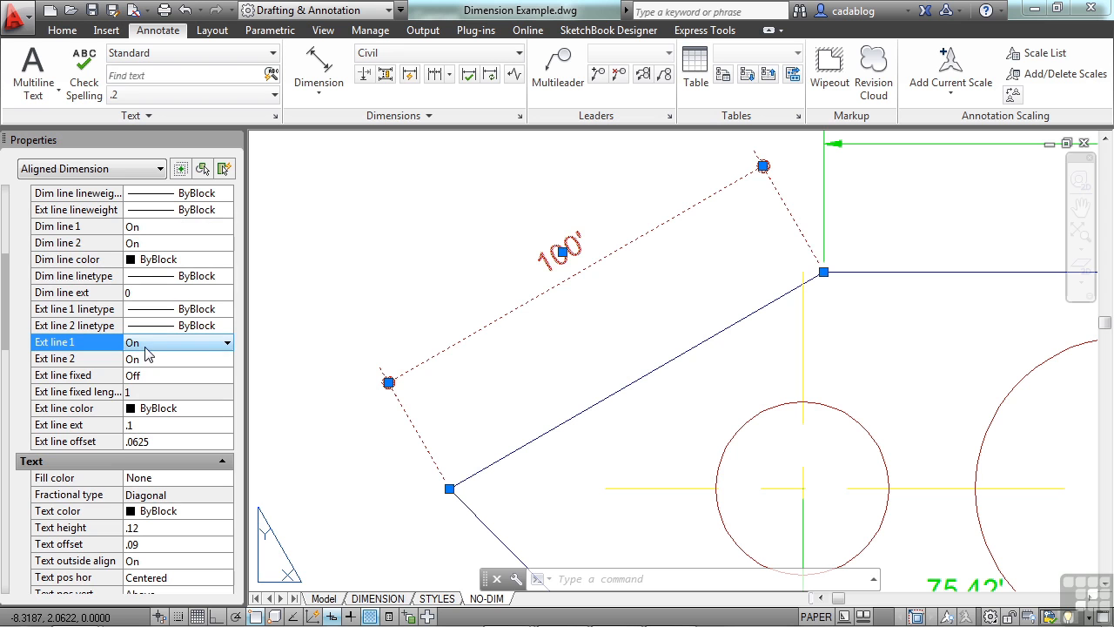
pyautogui.click(177, 341)
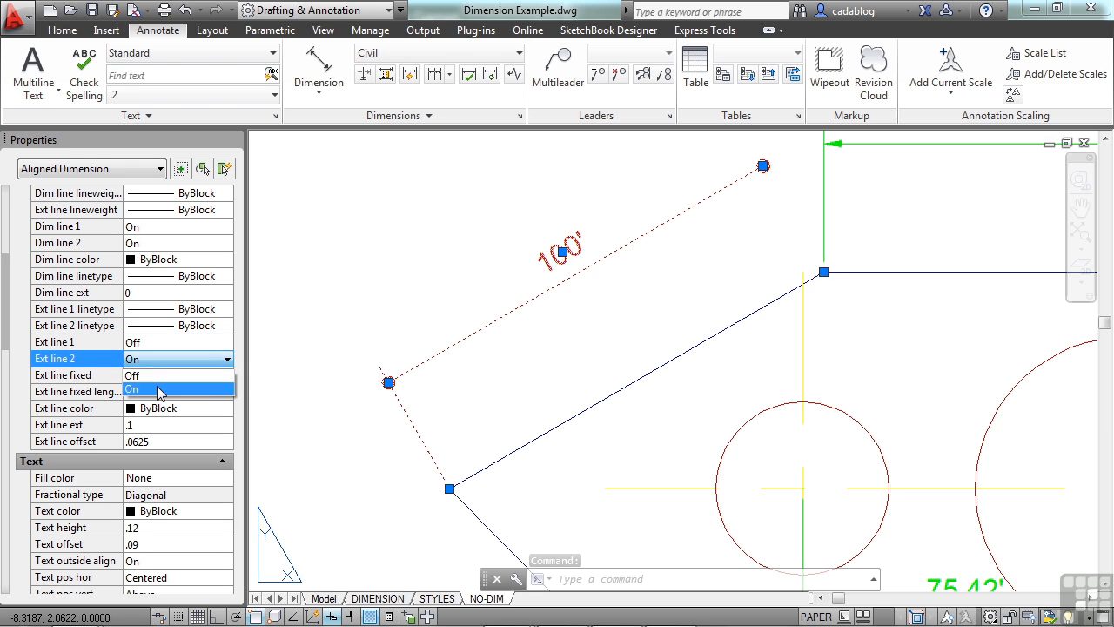
pyautogui.click(157, 376)
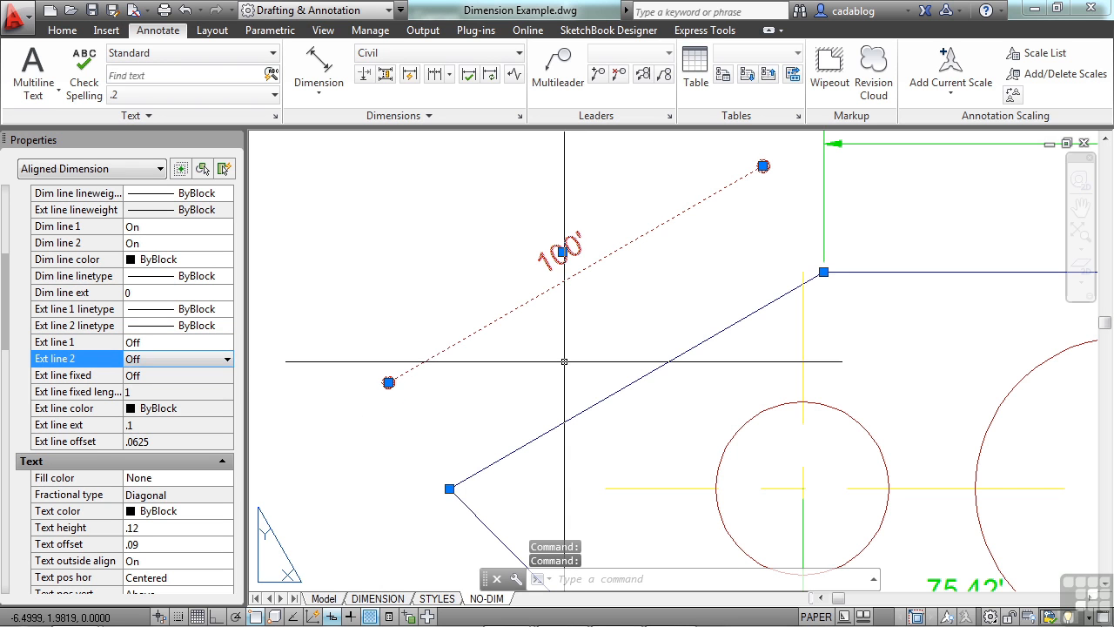
pyautogui.press('Escape')
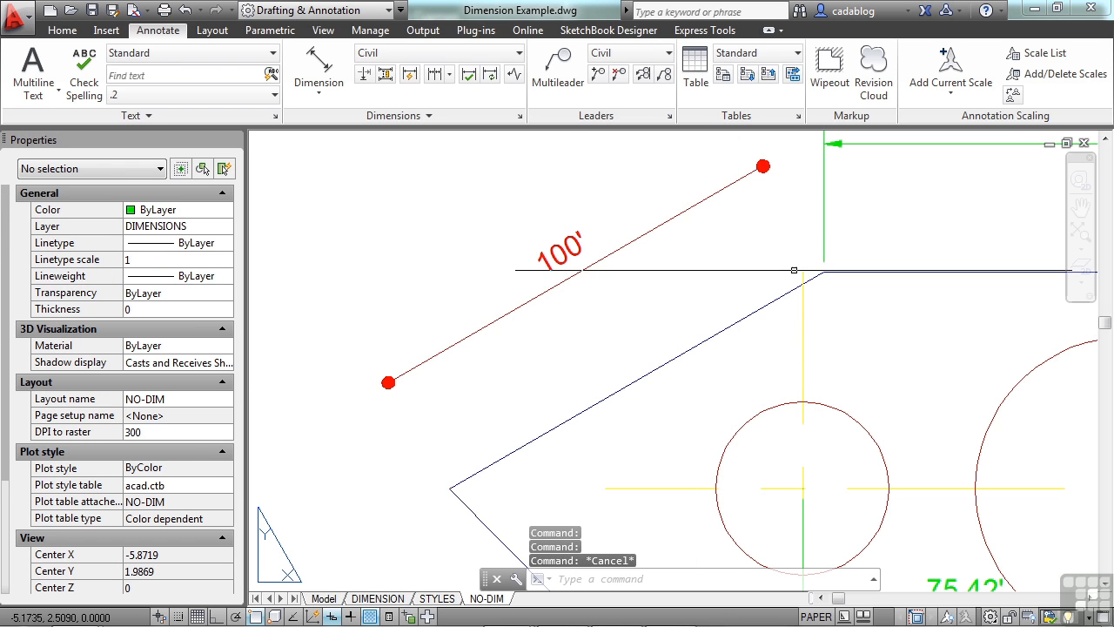
pyautogui.moveTo(800, 244)
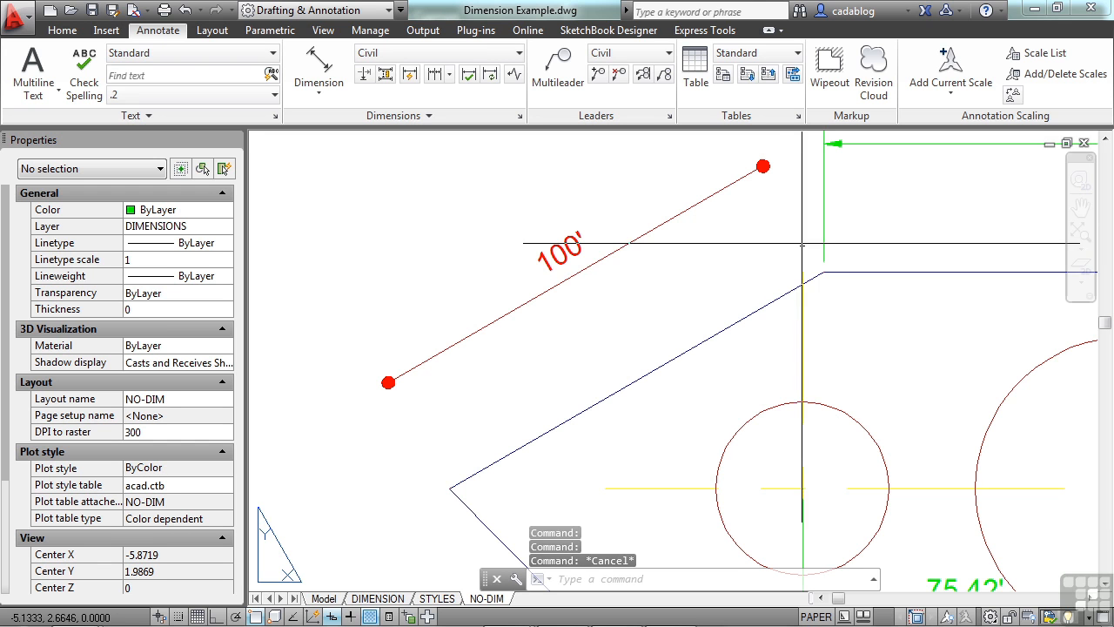
pyautogui.moveTo(816, 268)
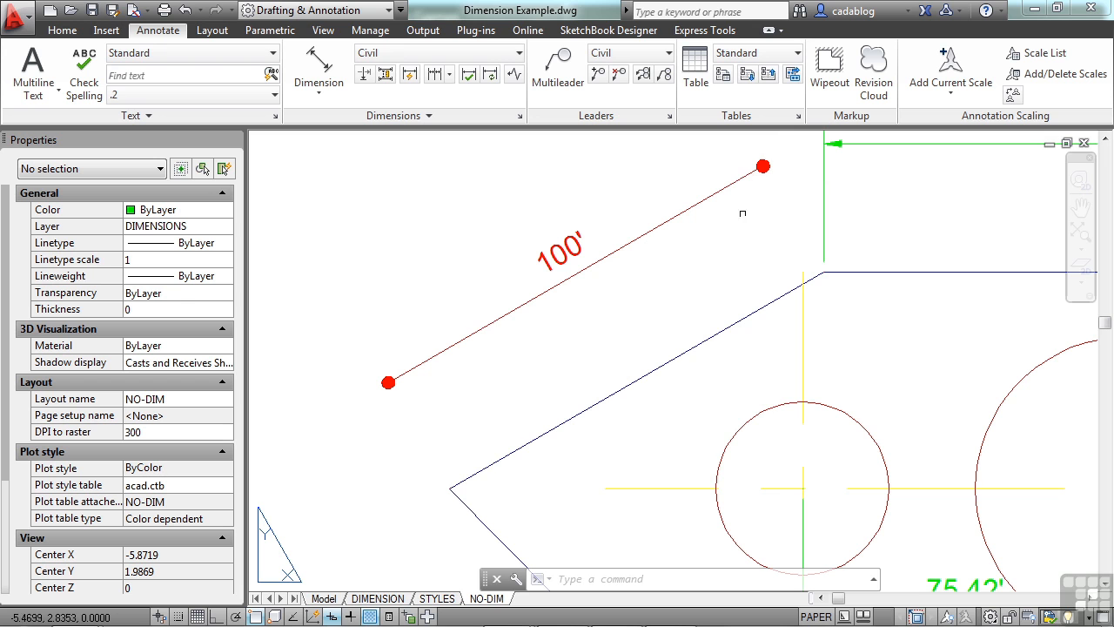
pyautogui.moveTo(390, 381)
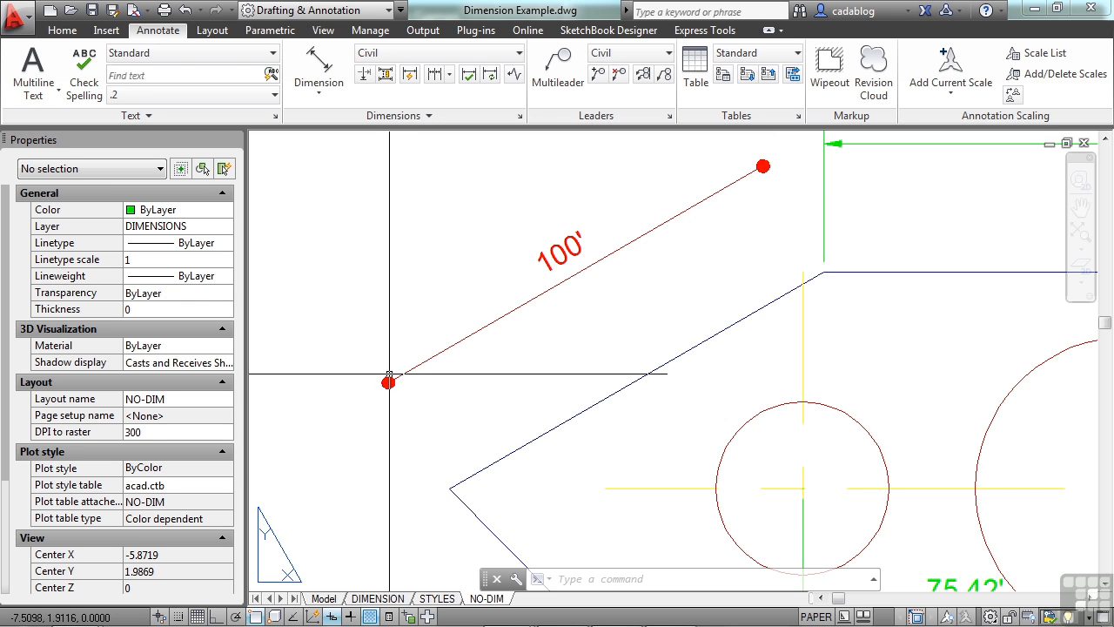
pyautogui.moveTo(317, 69)
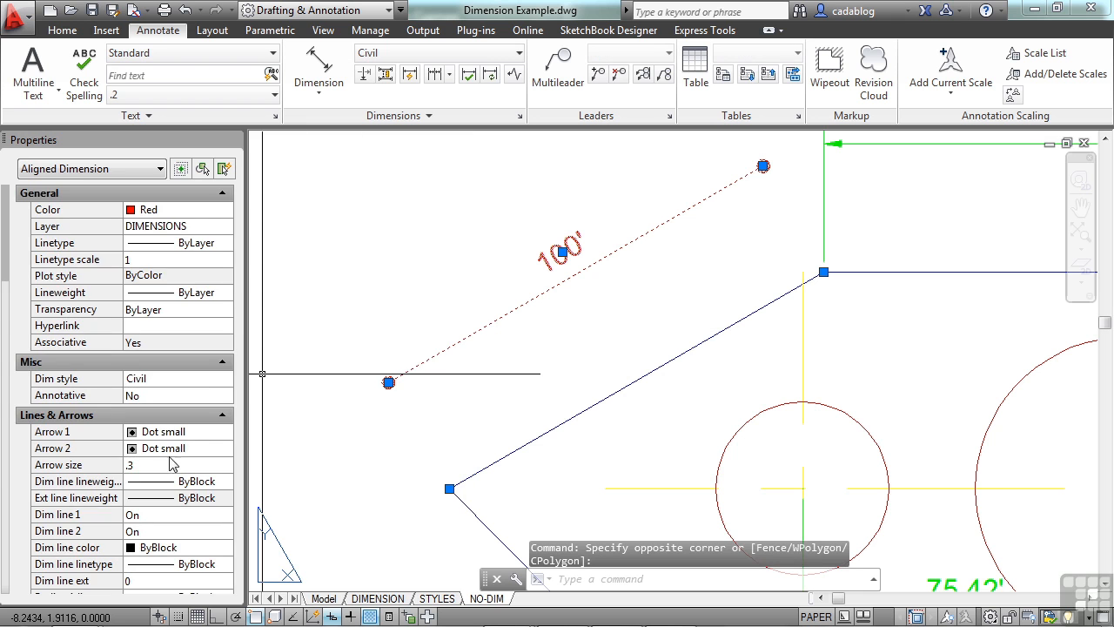
# Switch Ext line 1 back to On so the first extension line shows again.
pyautogui.scroll(-3)
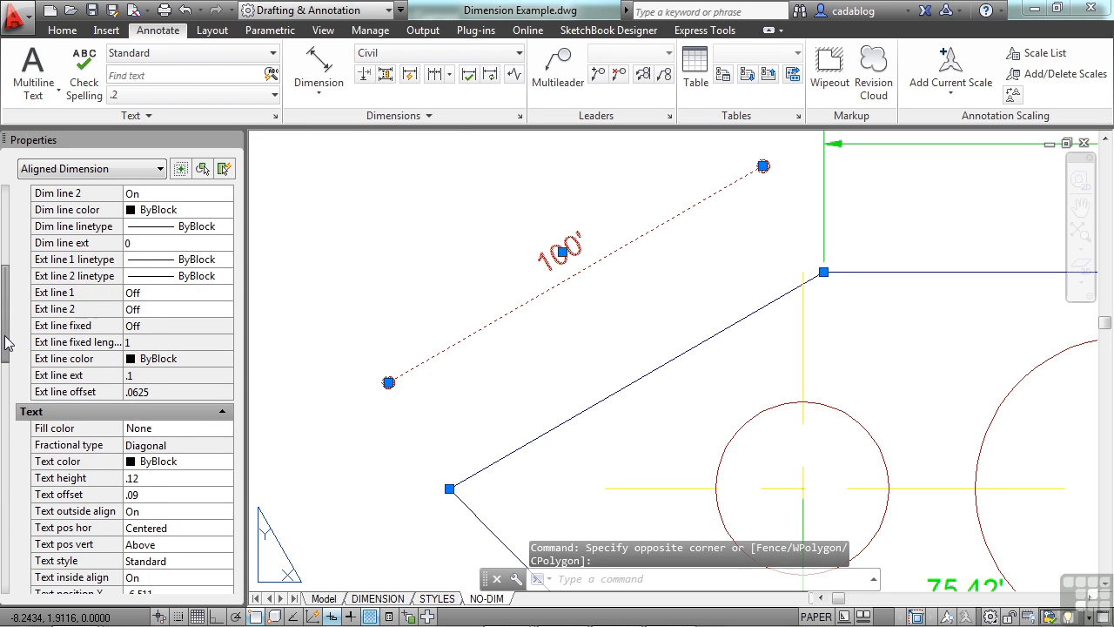
pyautogui.click(226, 293)
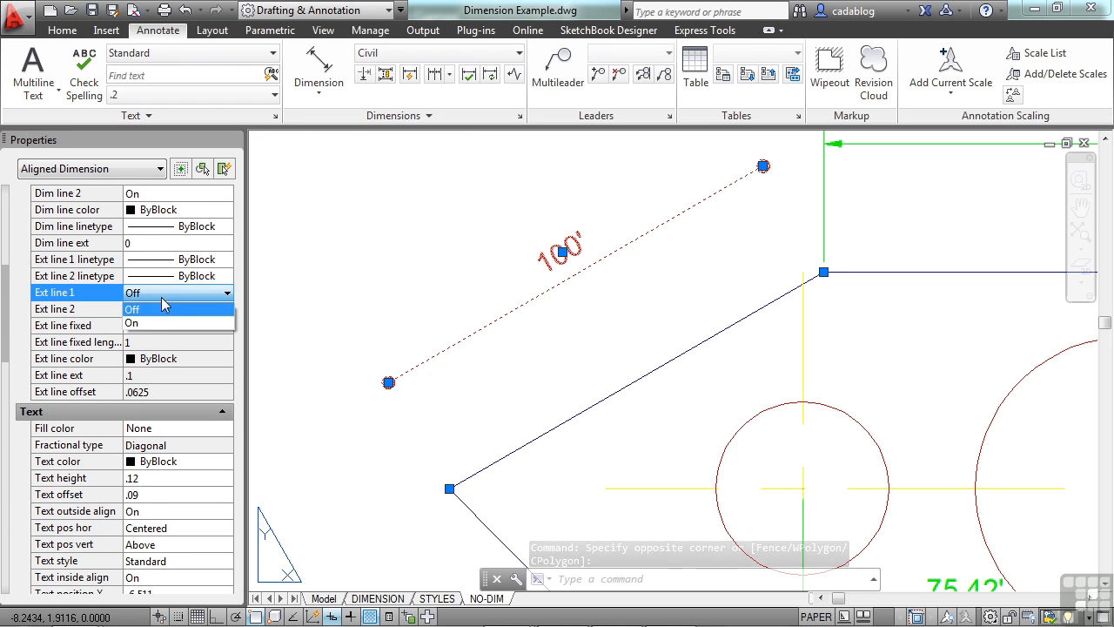
pyautogui.click(132, 322)
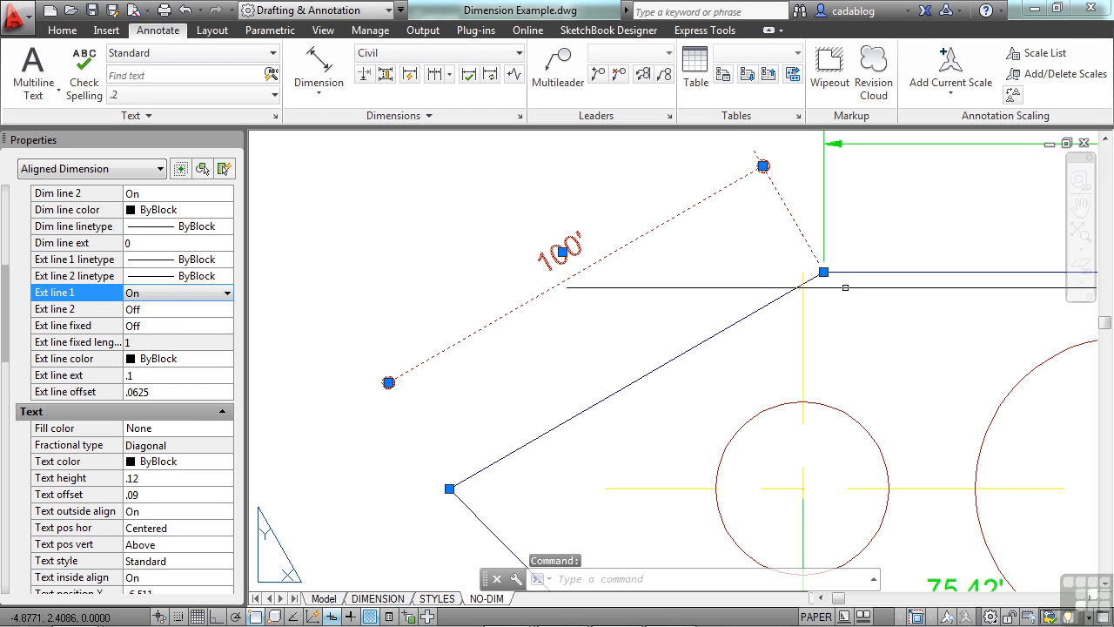
pyautogui.press('Escape')
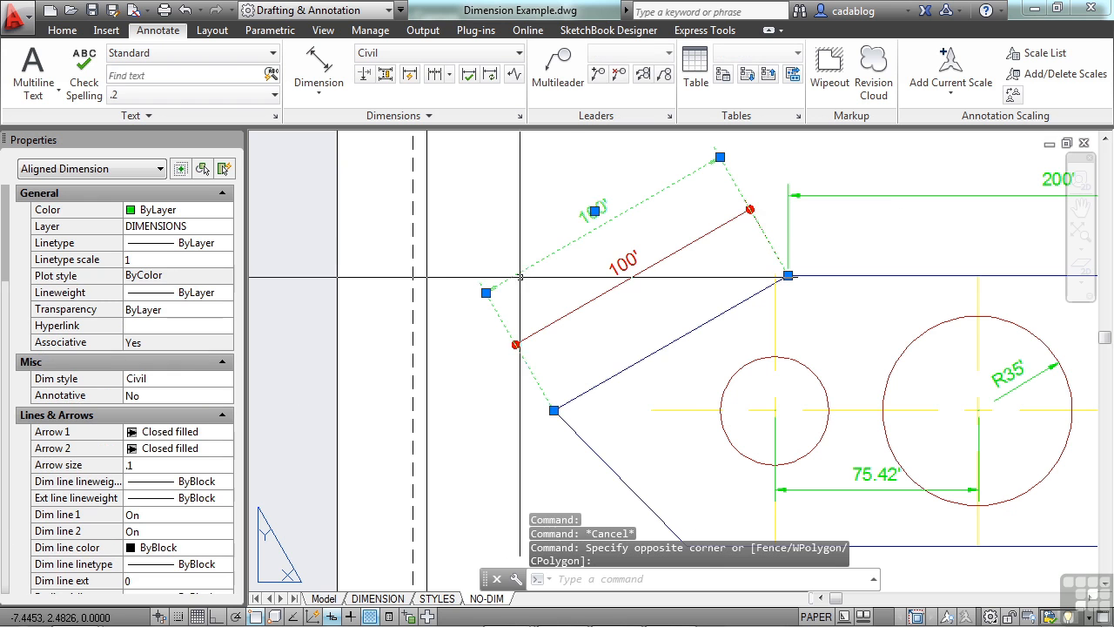
pyautogui.moveTo(285, 254)
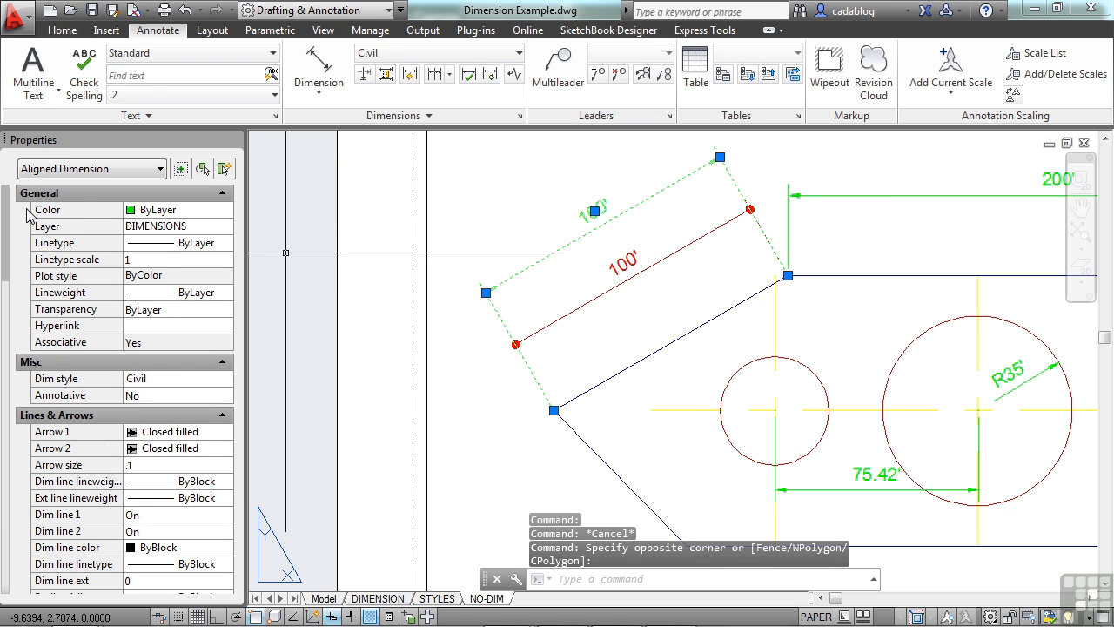
# Set Ext line 2 to Off so only the first extension line remains.
pyautogui.scroll(-3)
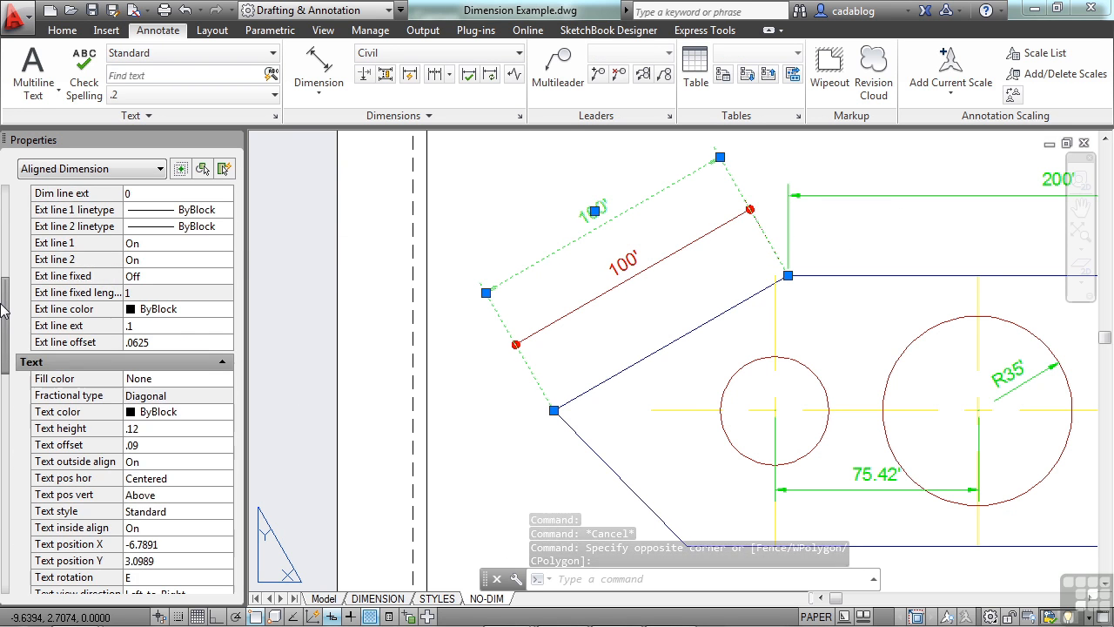
pyautogui.click(174, 259)
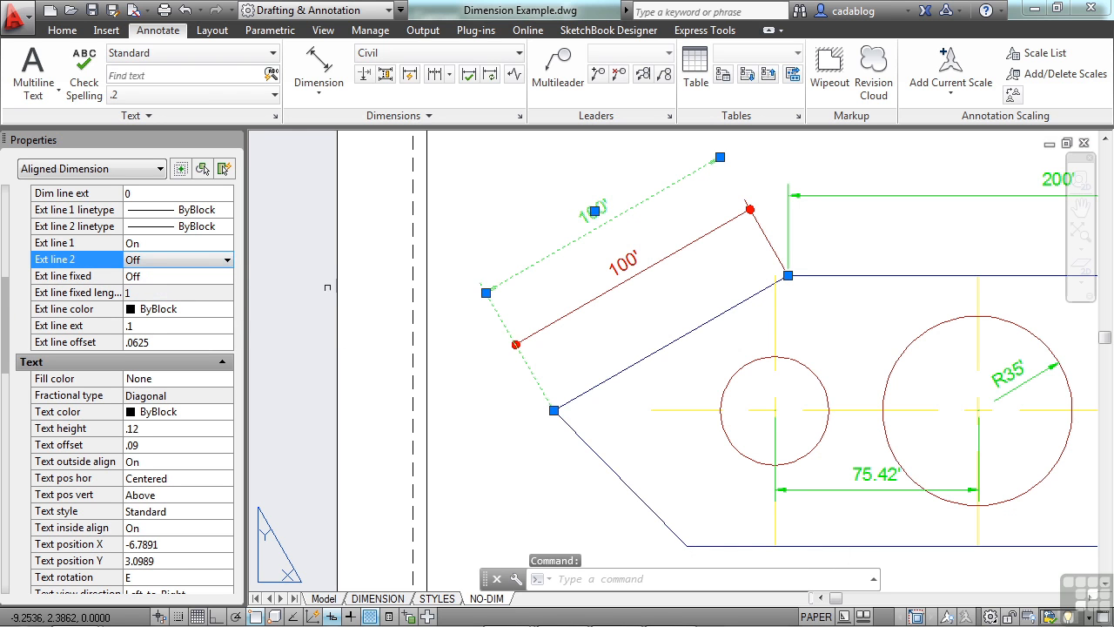
pyautogui.press('Escape')
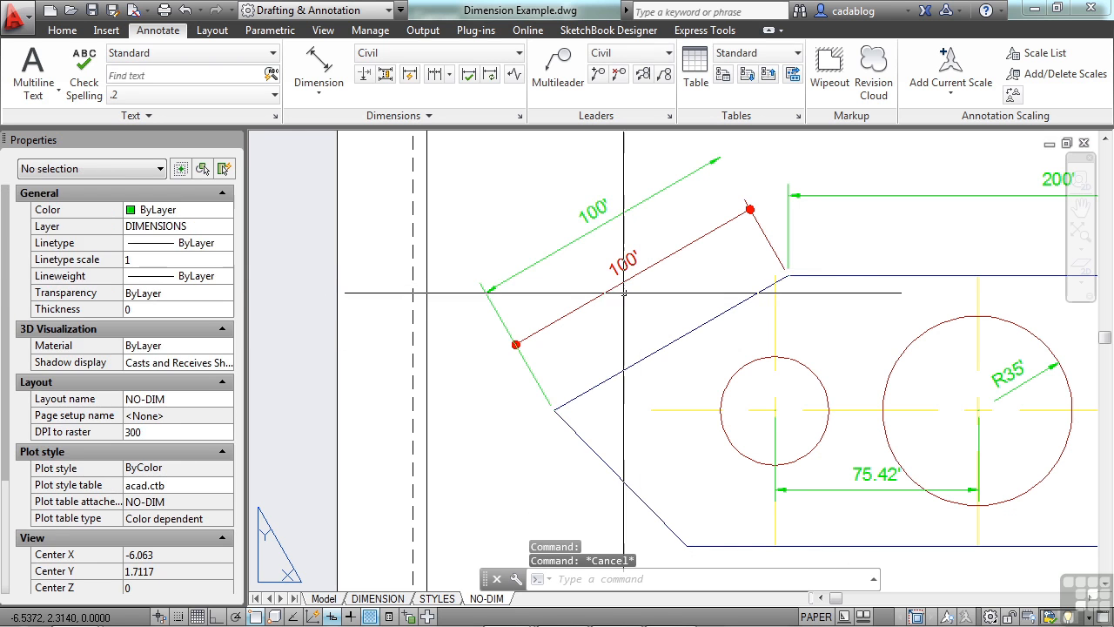
pyautogui.moveTo(512, 386)
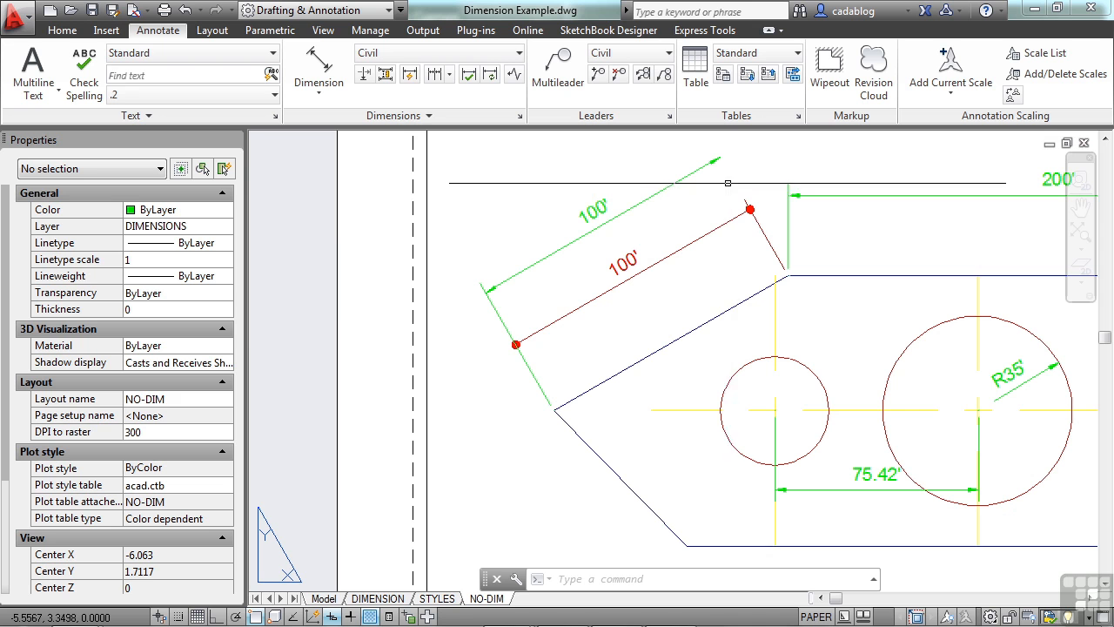
pyautogui.moveTo(705, 224)
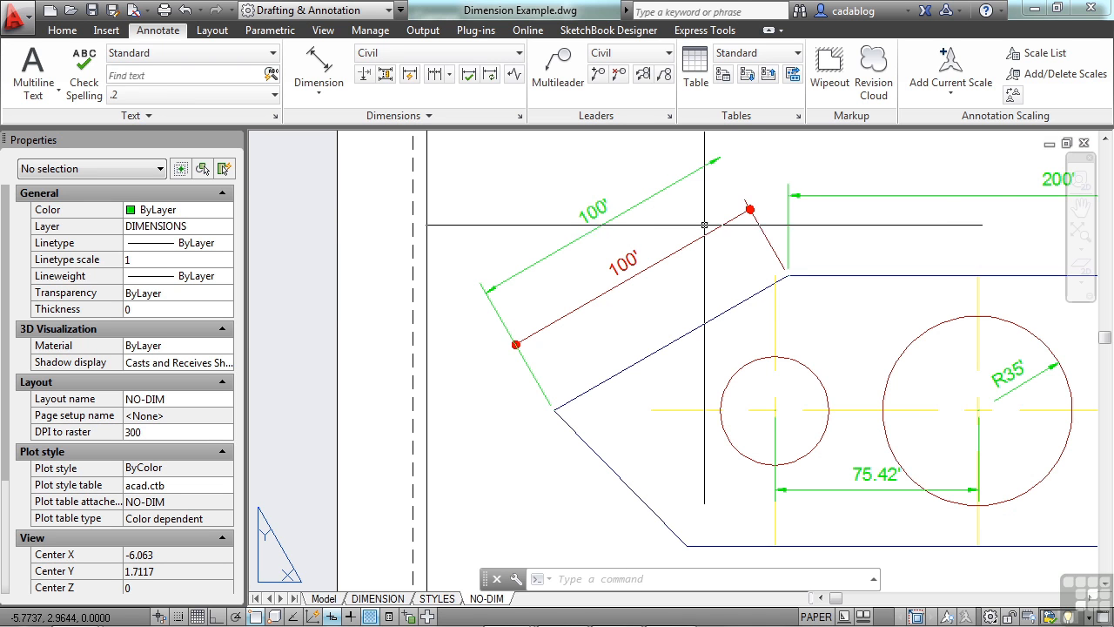
pyautogui.moveTo(764, 226)
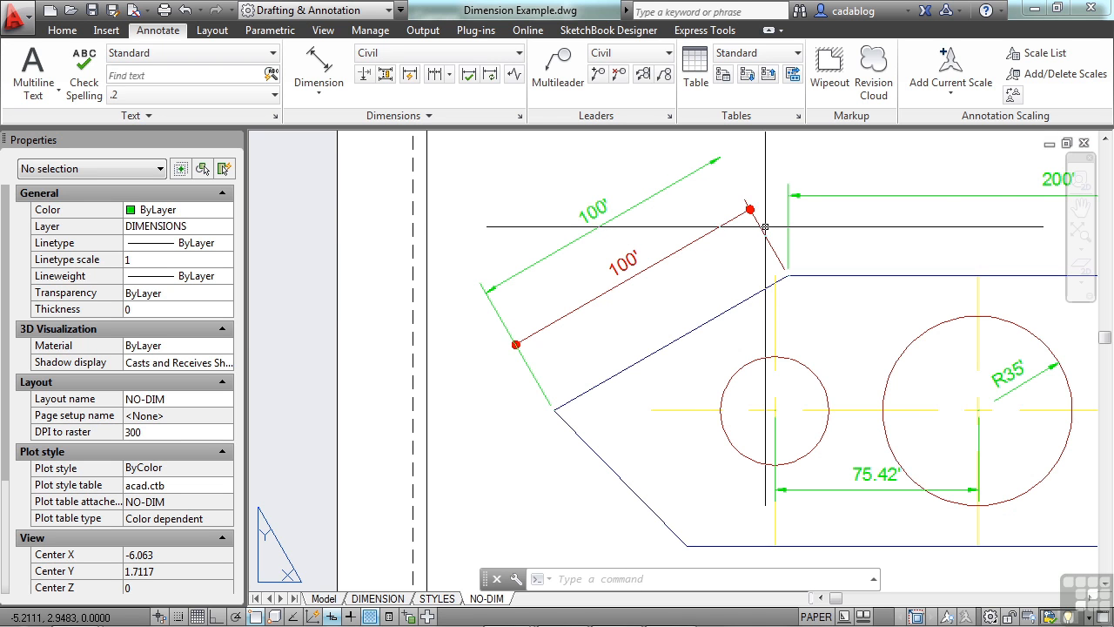
pyautogui.moveTo(567, 411)
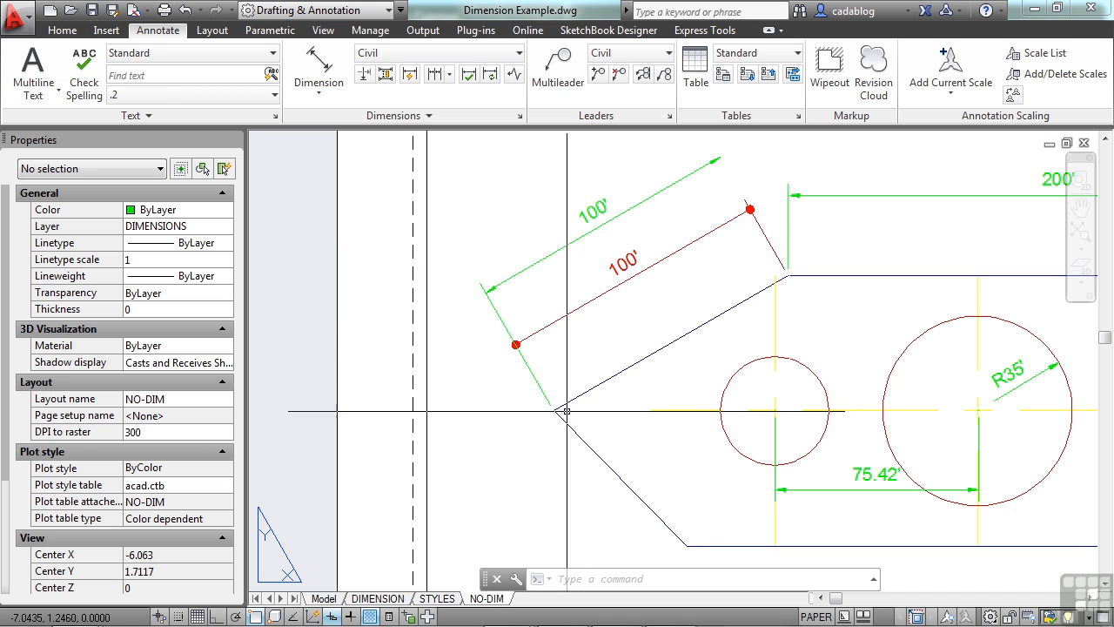
pyautogui.moveTo(560, 415)
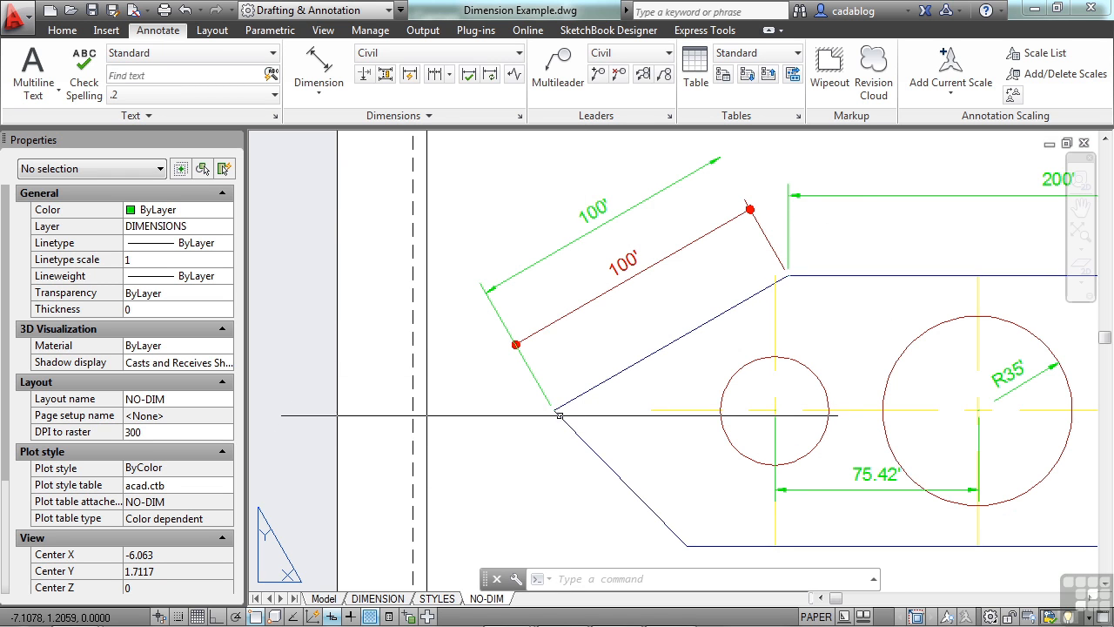
pyautogui.moveTo(759, 275)
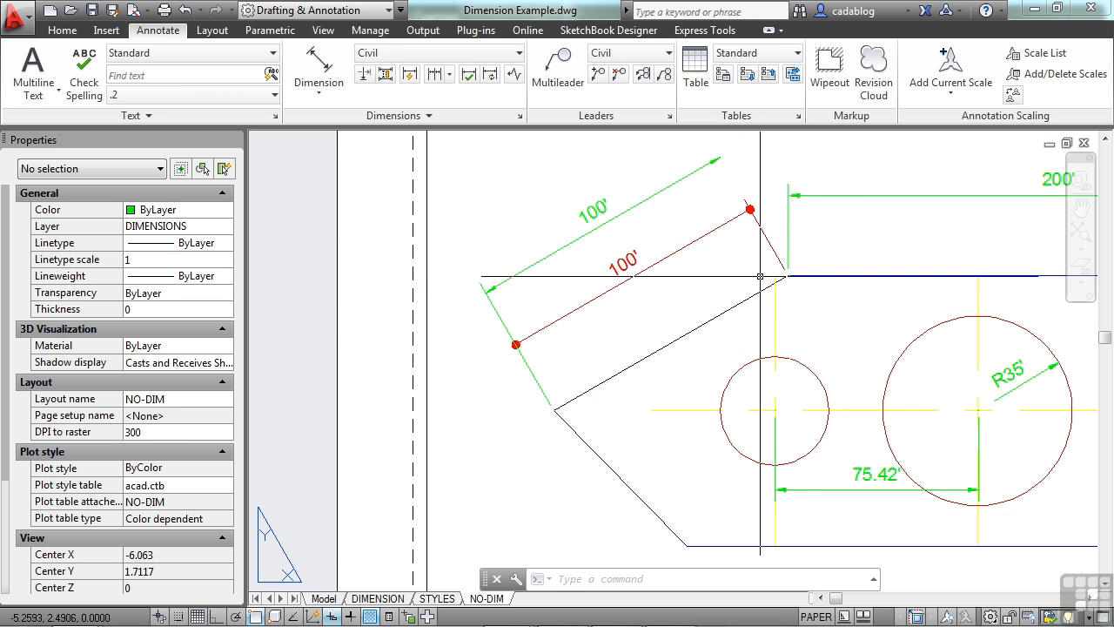
pyautogui.moveTo(697, 296)
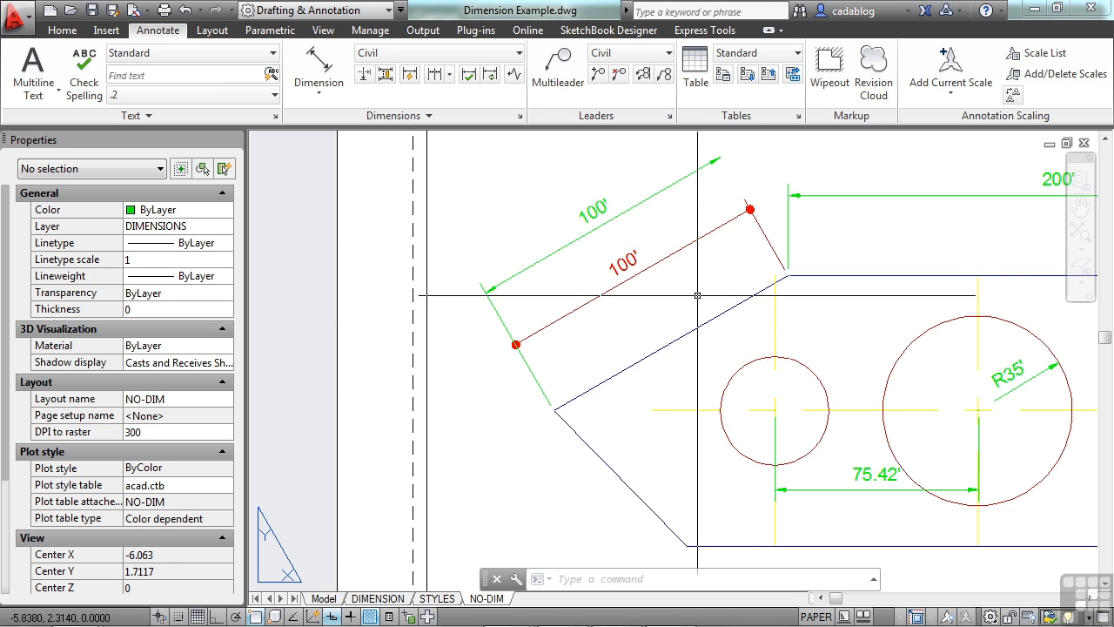
pyautogui.moveTo(604, 327)
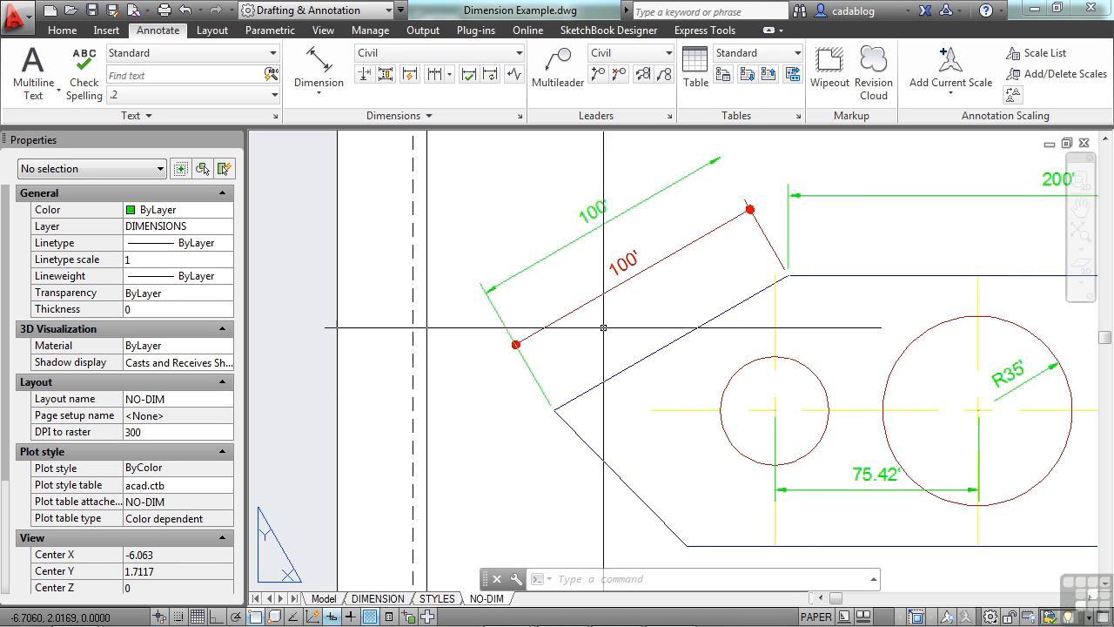
pyautogui.moveTo(585, 338)
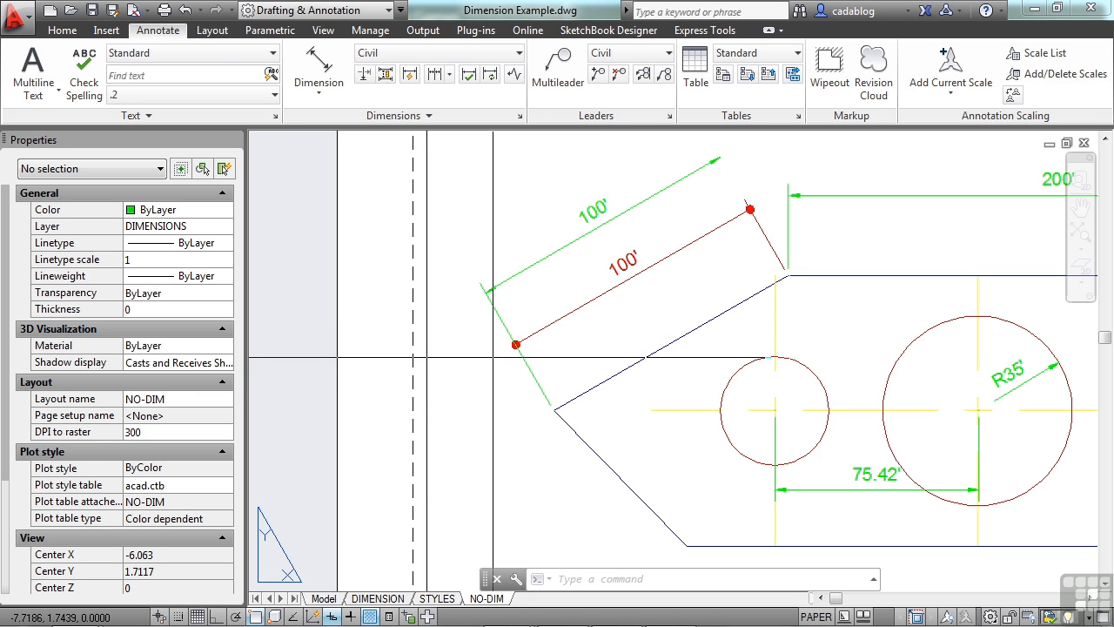
pyautogui.moveTo(310, 341)
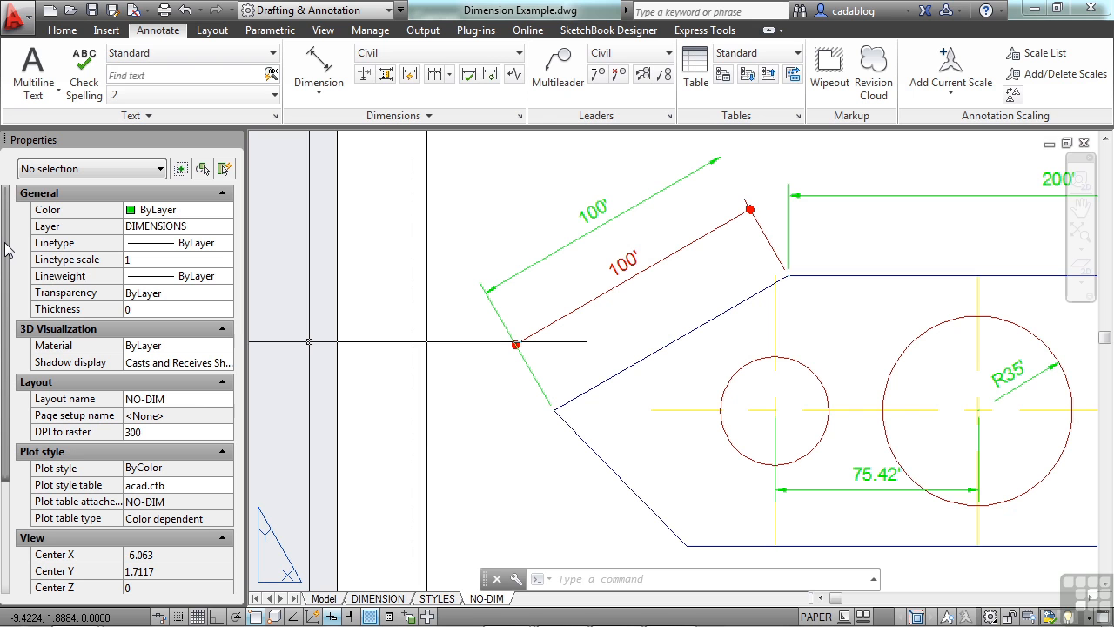
# Override the 100' dimension text with 'dimension <>' so it reads 'dimension 100''.
pyautogui.scroll(-3)
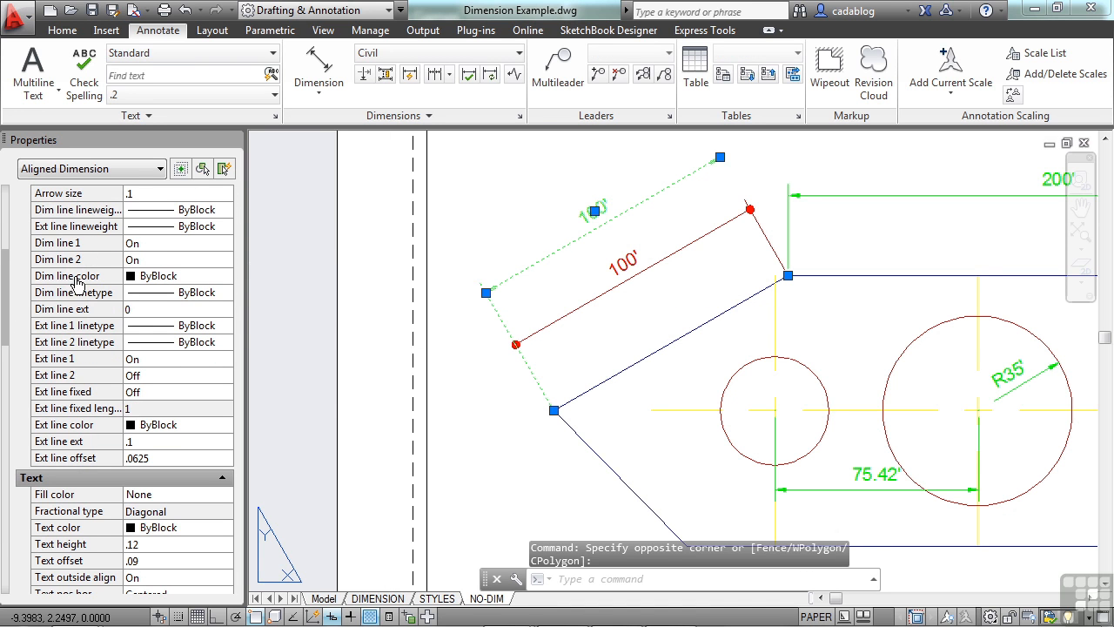
pyautogui.moveTo(3, 300)
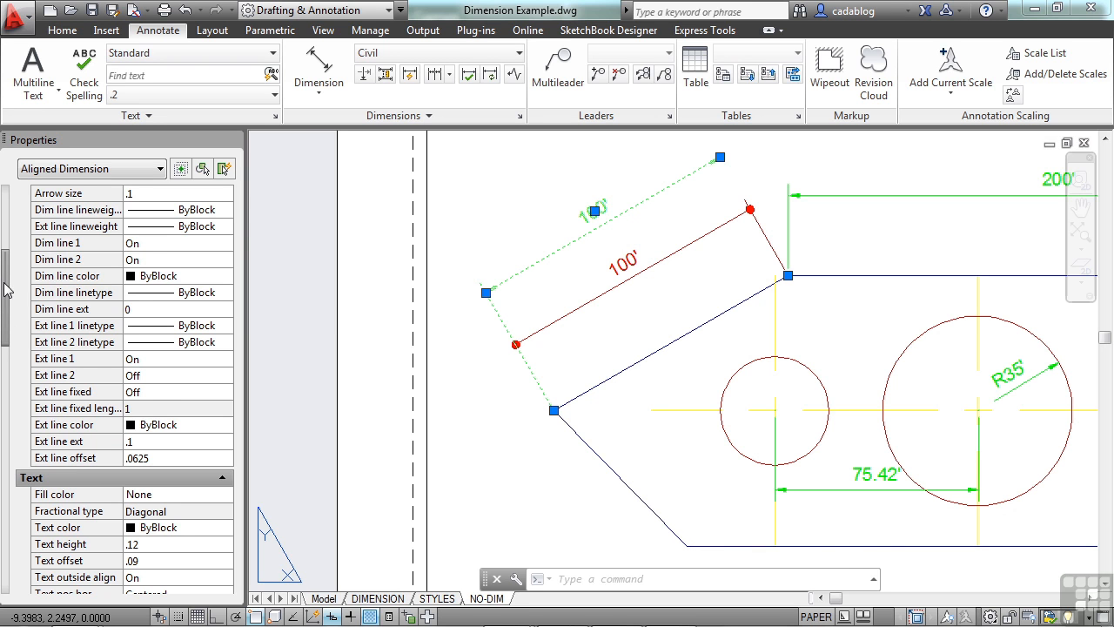
pyautogui.scroll(-3)
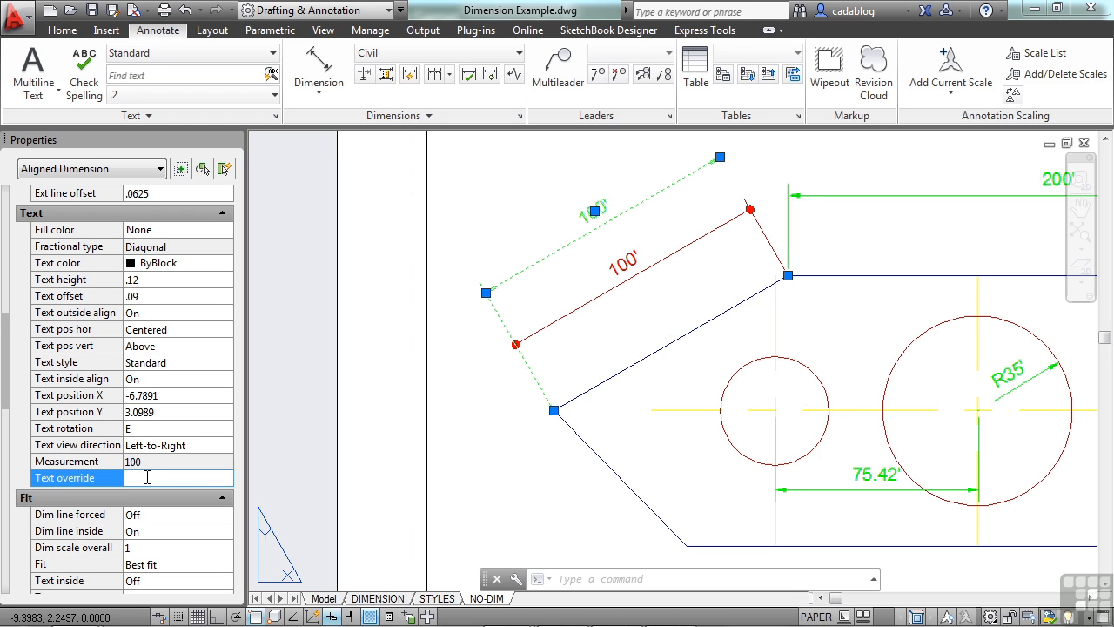
pyautogui.click(178, 477)
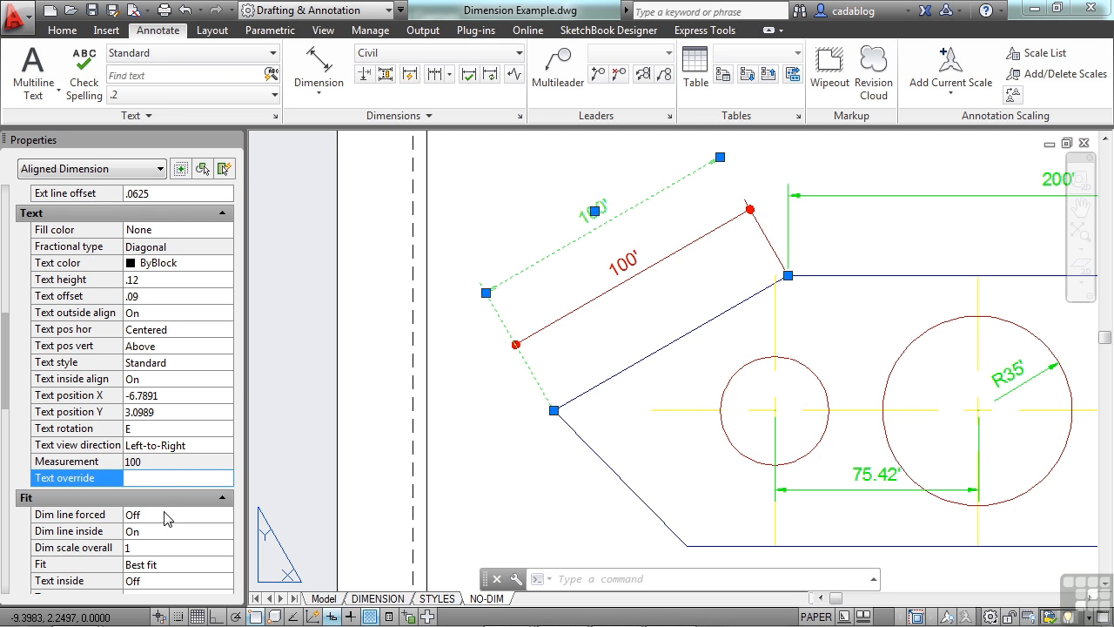
pyautogui.click(171, 477)
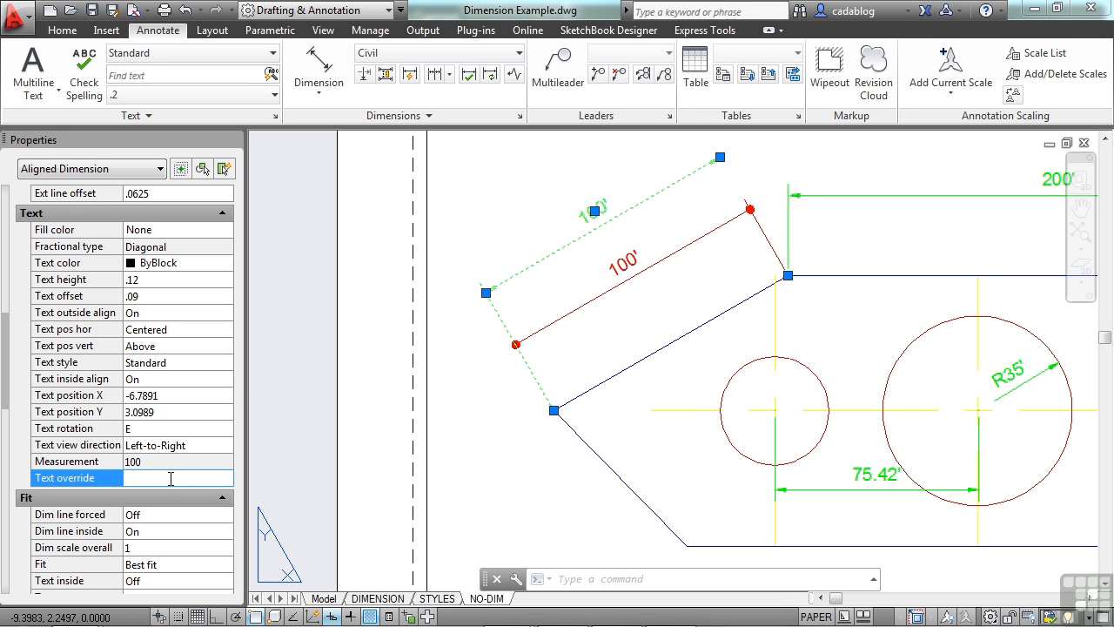
pyautogui.write('dim')
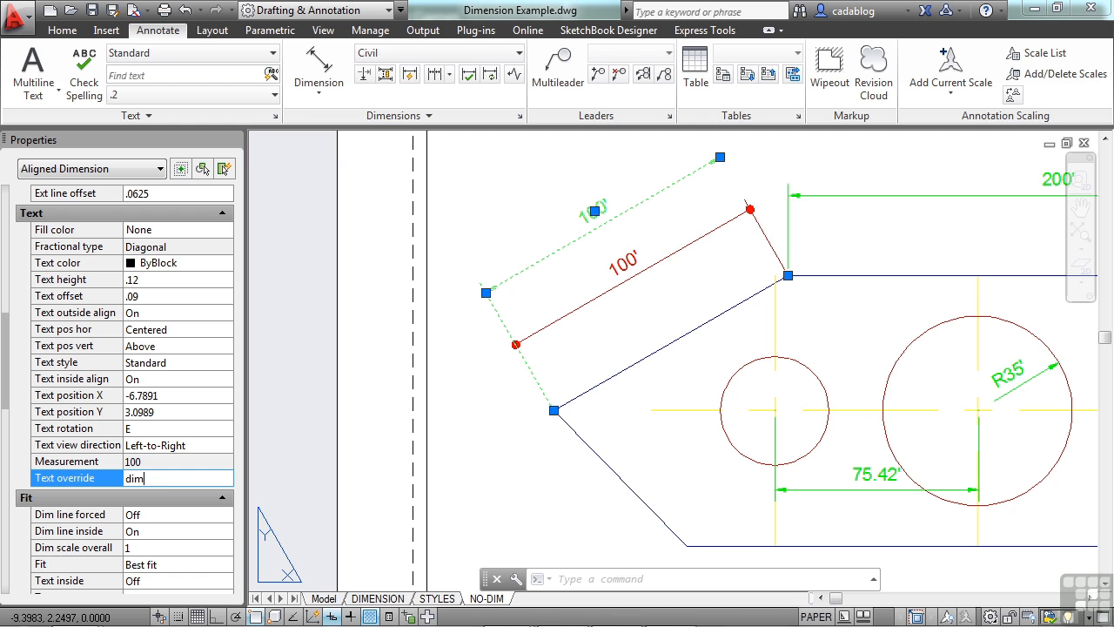
pyautogui.write('ension')
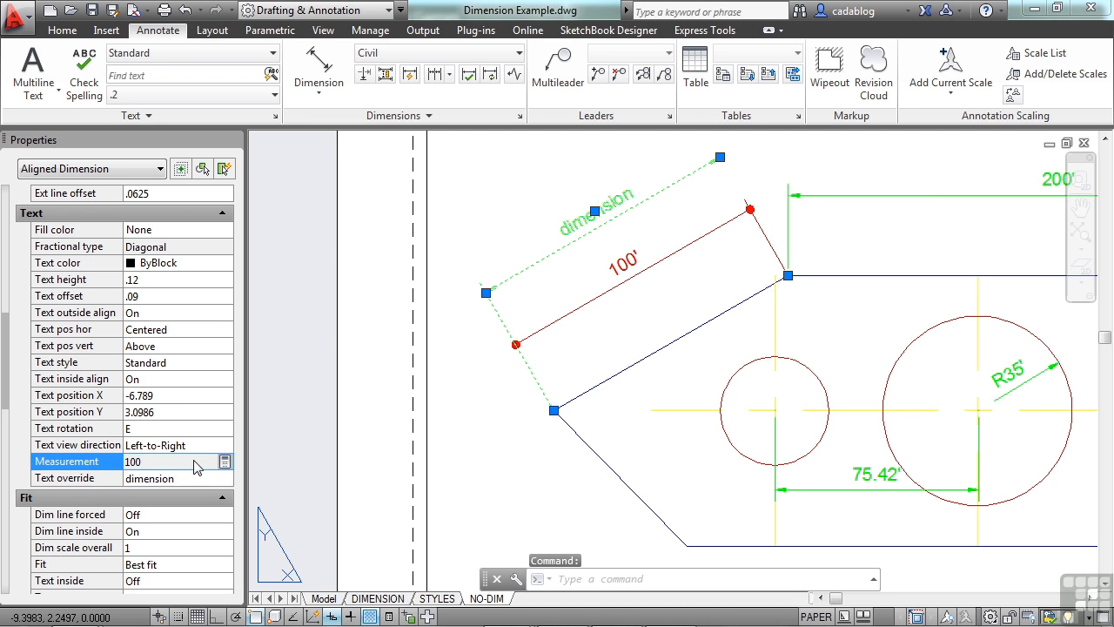
pyautogui.moveTo(623, 206)
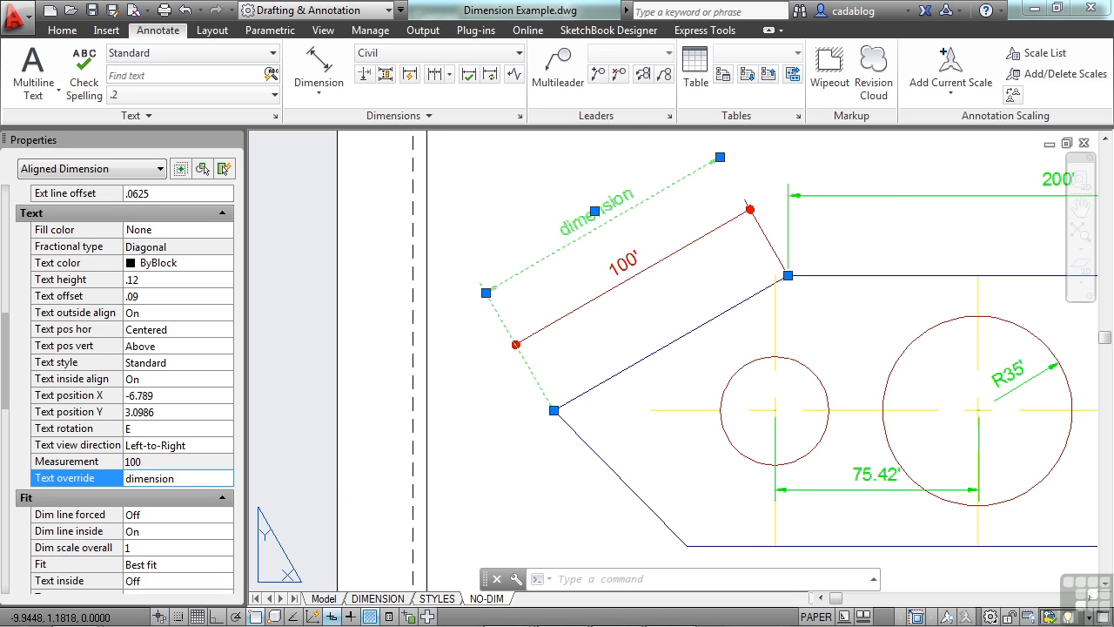
pyautogui.write('<>')
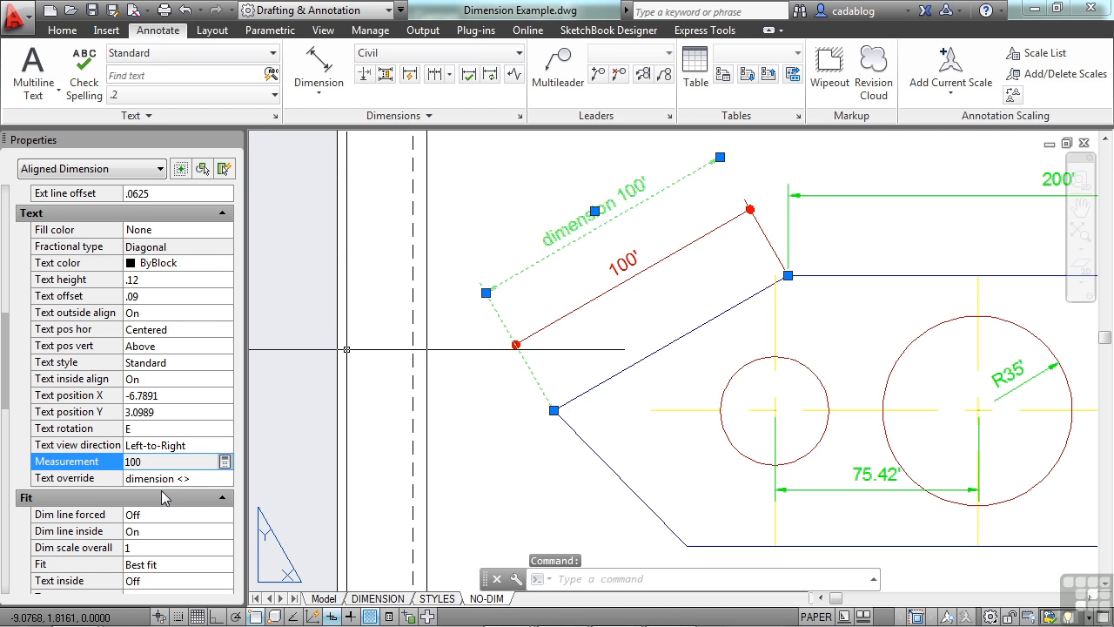
pyautogui.click(174, 477)
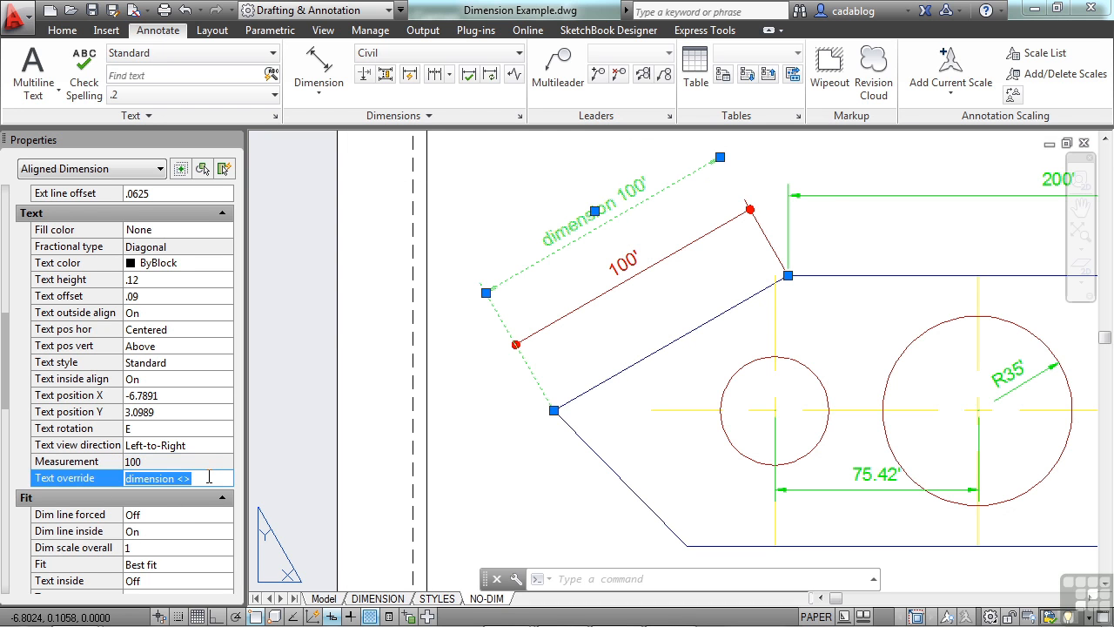
# Set Dim line forced to Off and Fit to Text and Arrows.
pyautogui.scroll(-3)
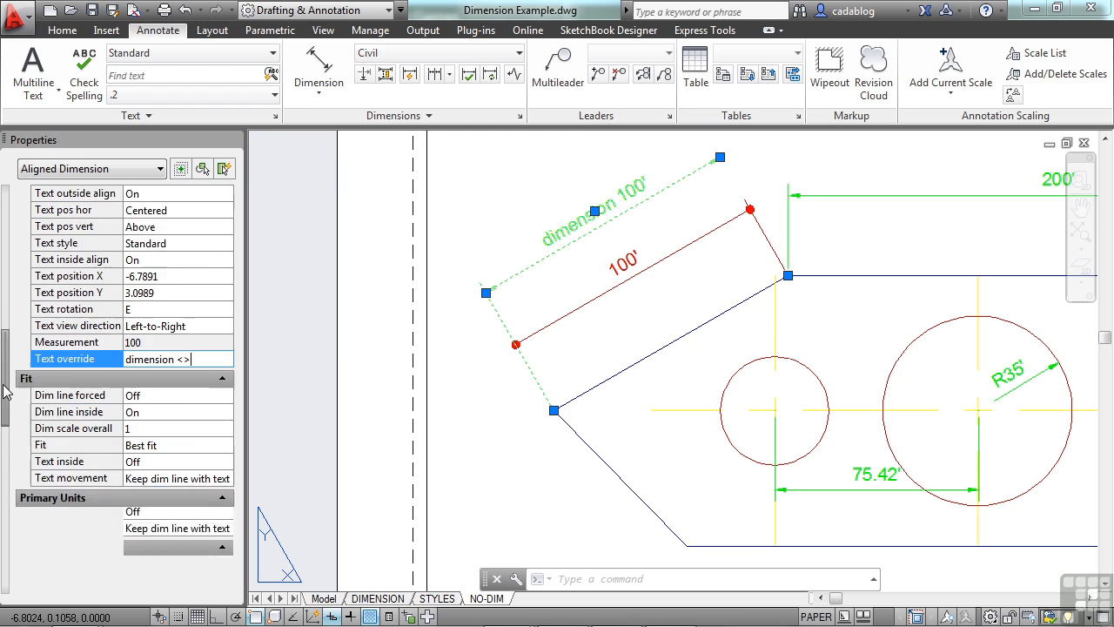
pyautogui.scroll(-3)
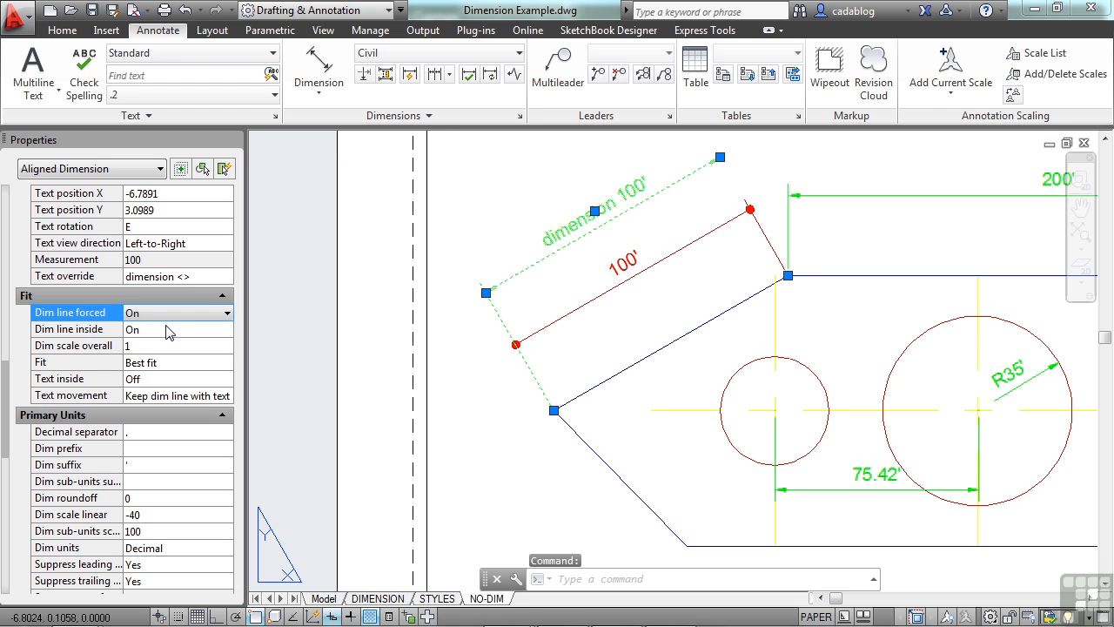
pyautogui.moveTo(228, 314)
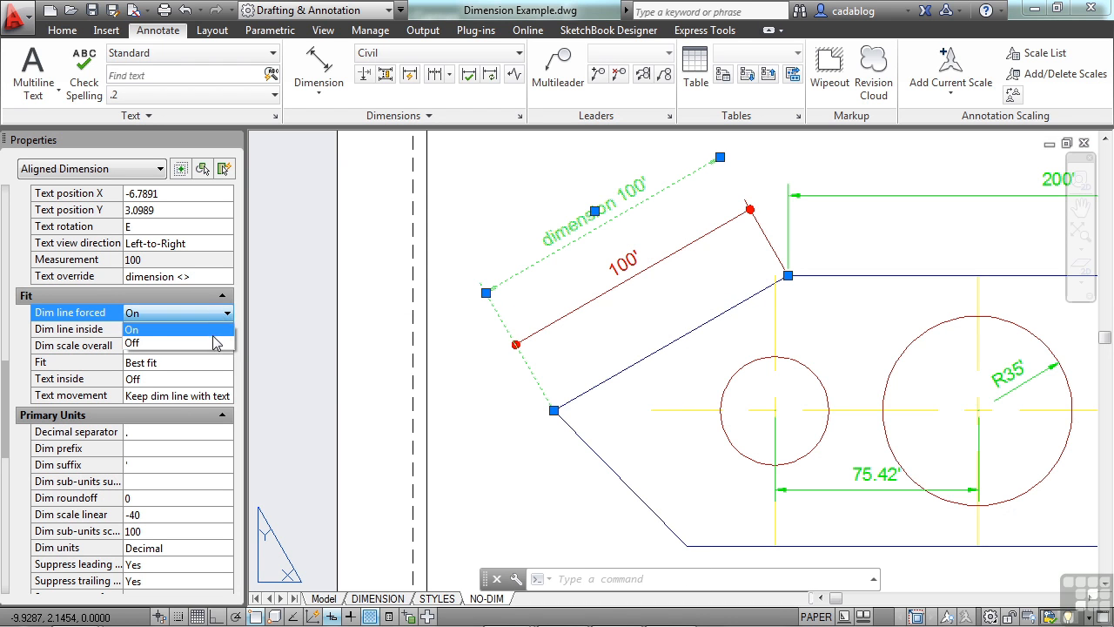
pyautogui.click(133, 341)
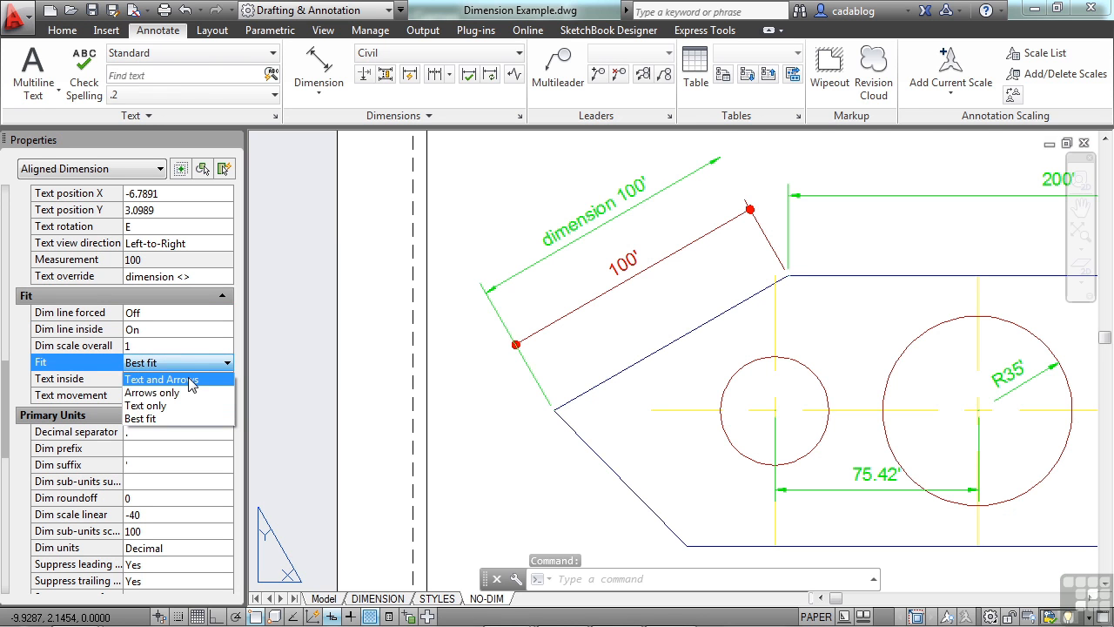
pyautogui.click(160, 380)
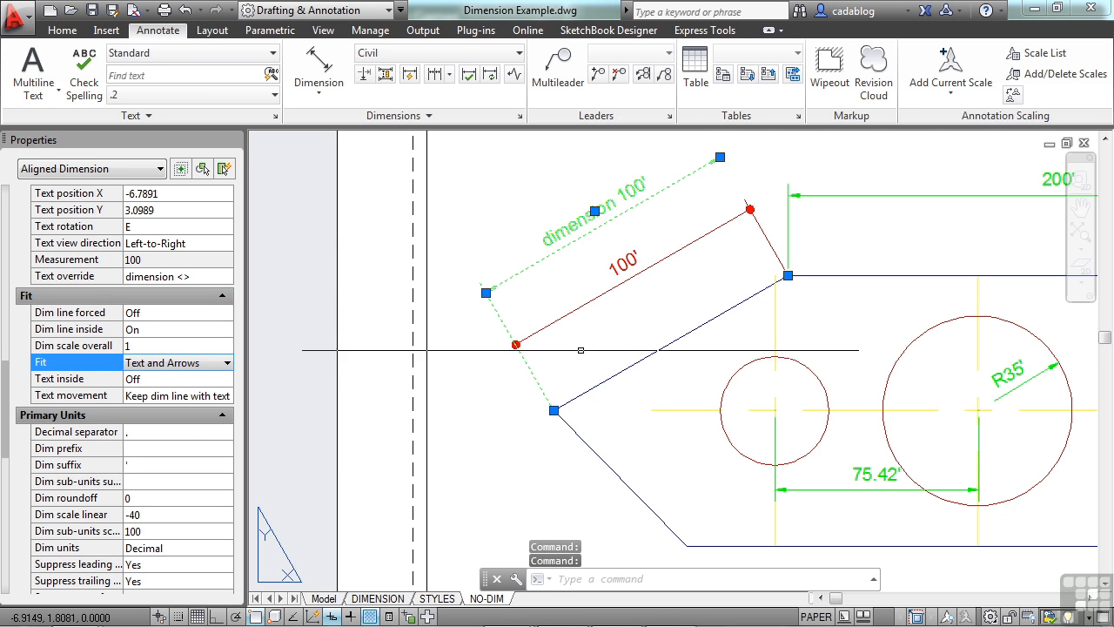
pyautogui.press('Escape')
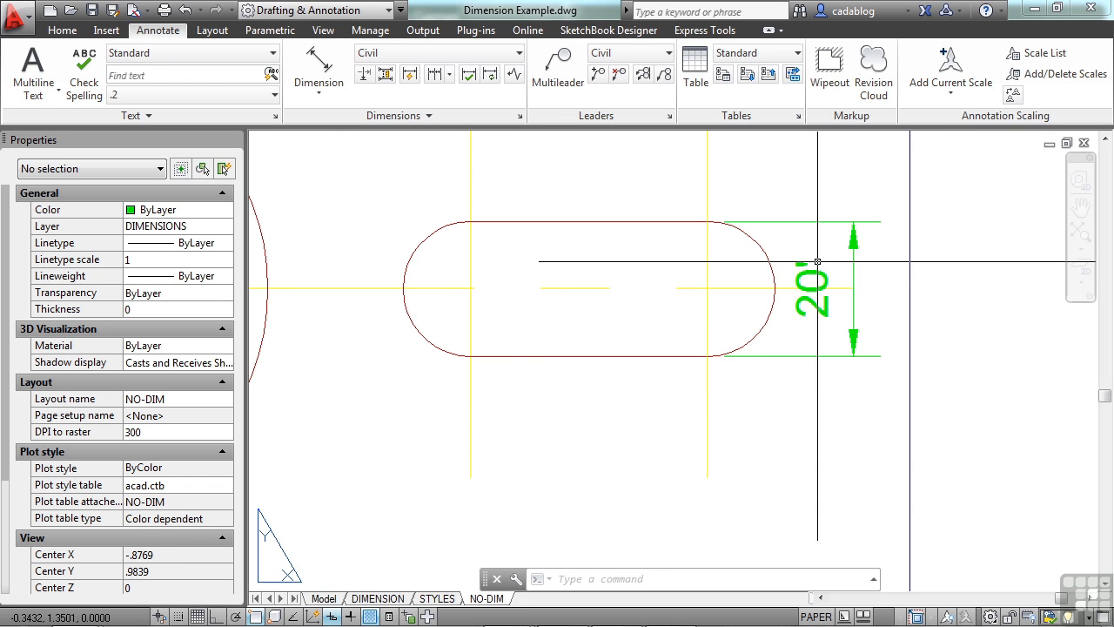
# Change the 20' slot dimension's Dim style from Civil to BOLD.
pyautogui.click(817, 261)
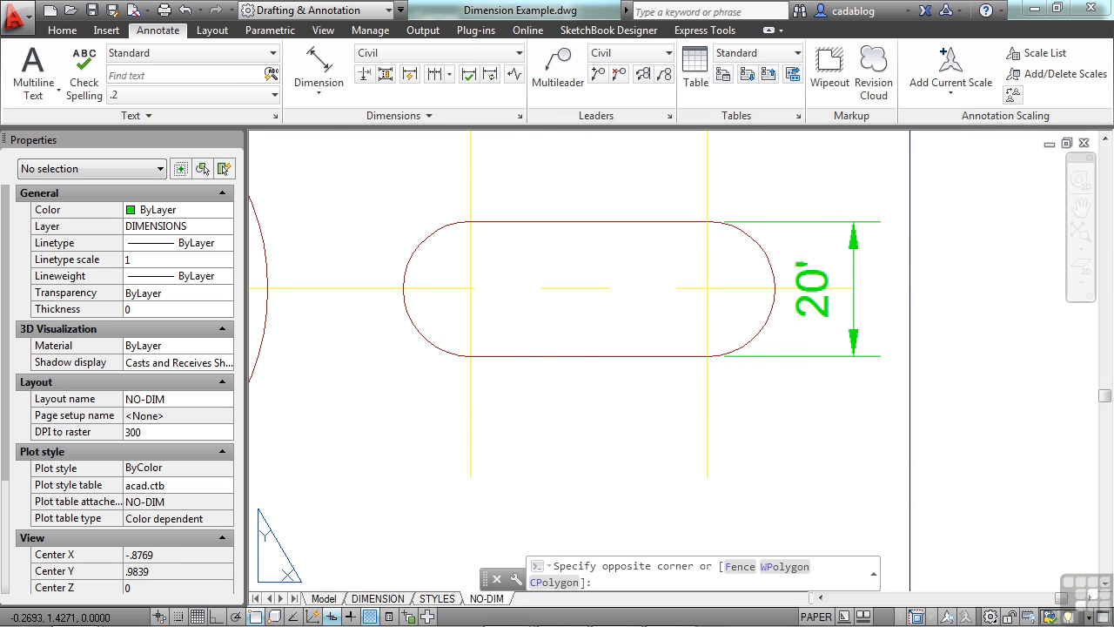
pyautogui.click(814, 289)
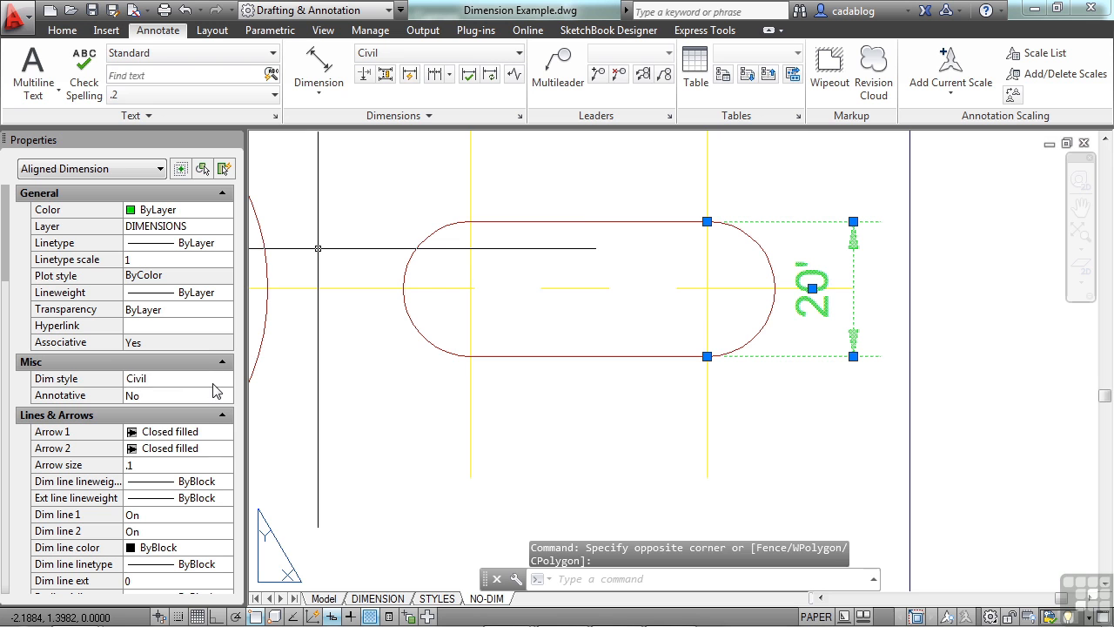
pyautogui.click(228, 378)
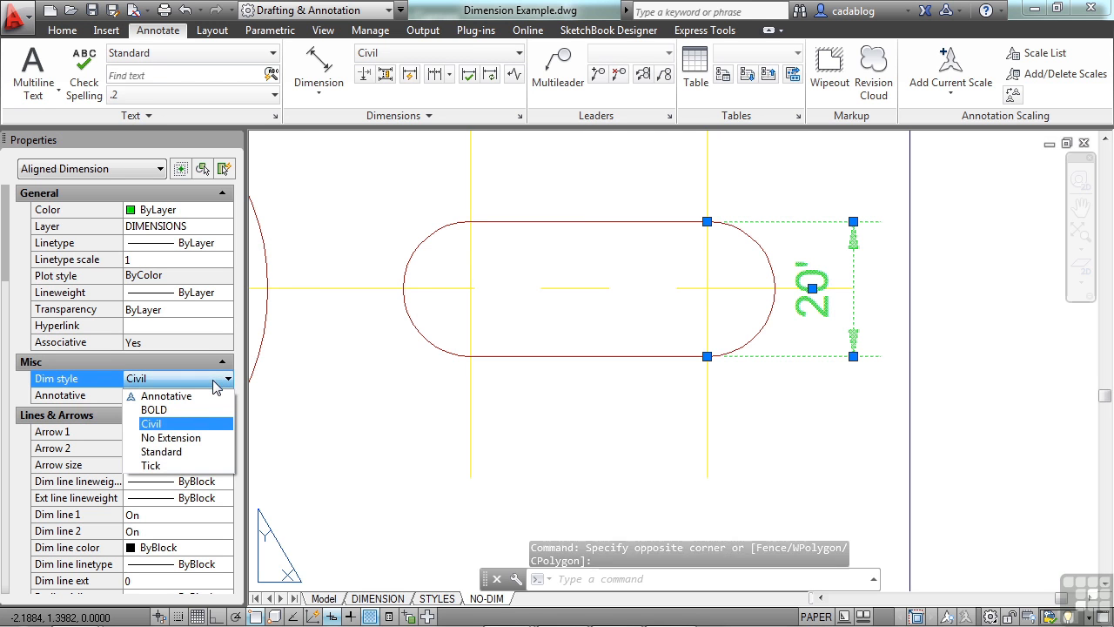
pyautogui.click(153, 409)
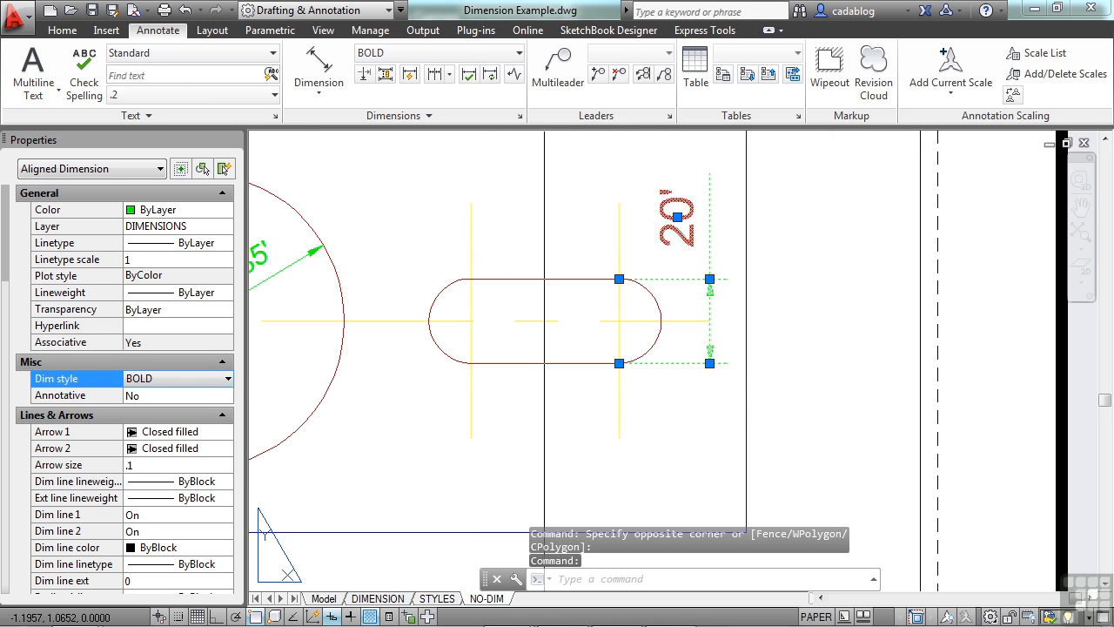
pyautogui.press('Escape')
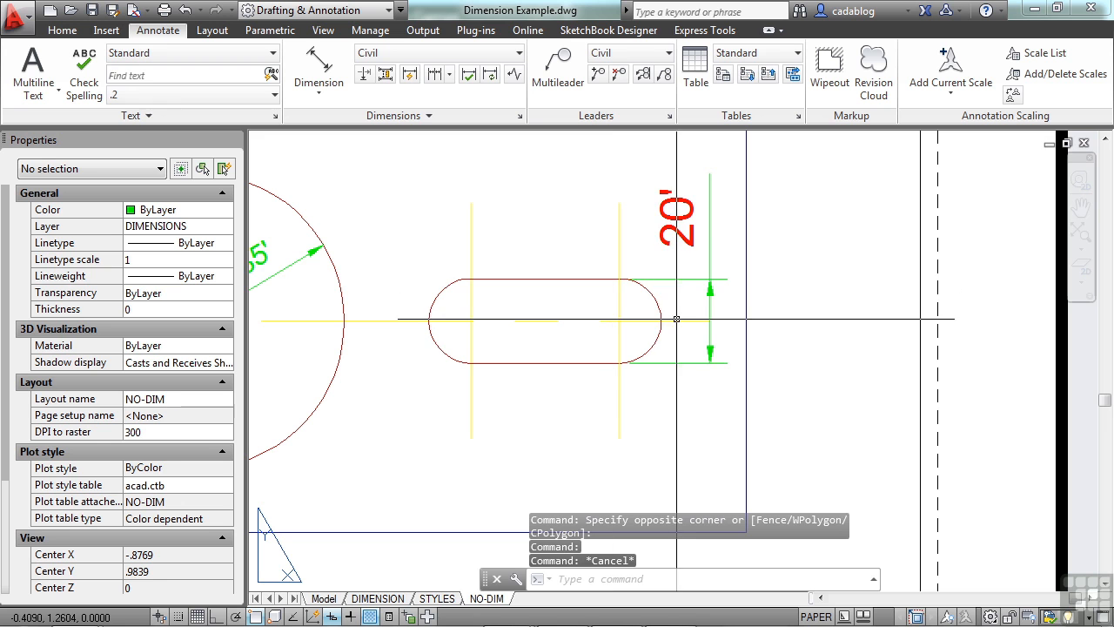
pyautogui.moveTo(677, 235)
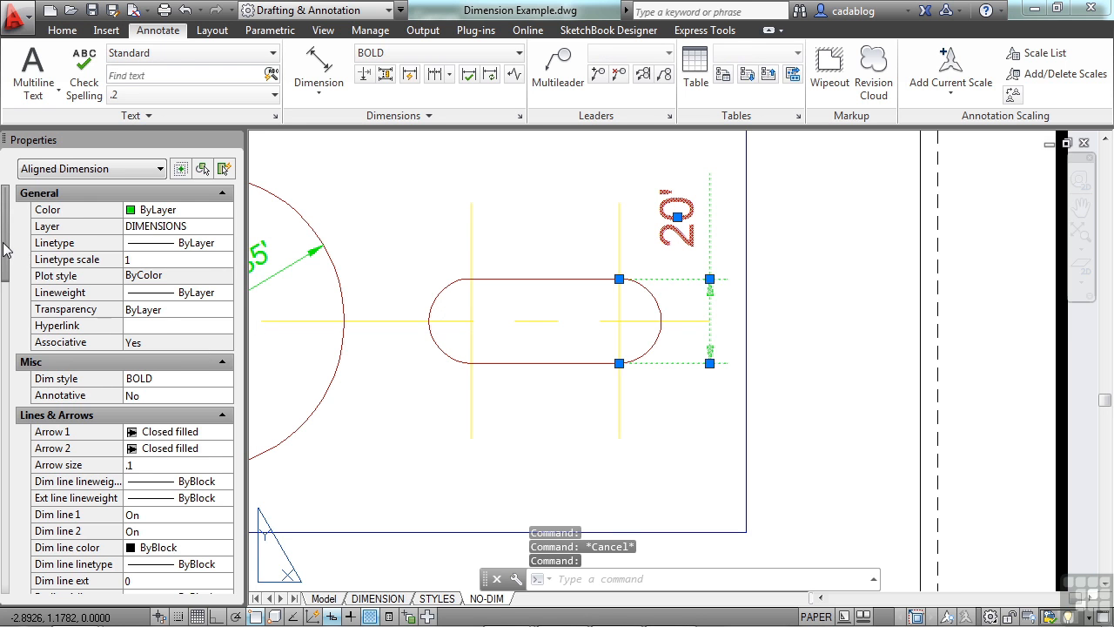
# Set the 20' dimension's Fit to Arrows only, Text inside On and Text movement to Move text, add leader.
pyautogui.scroll(-3)
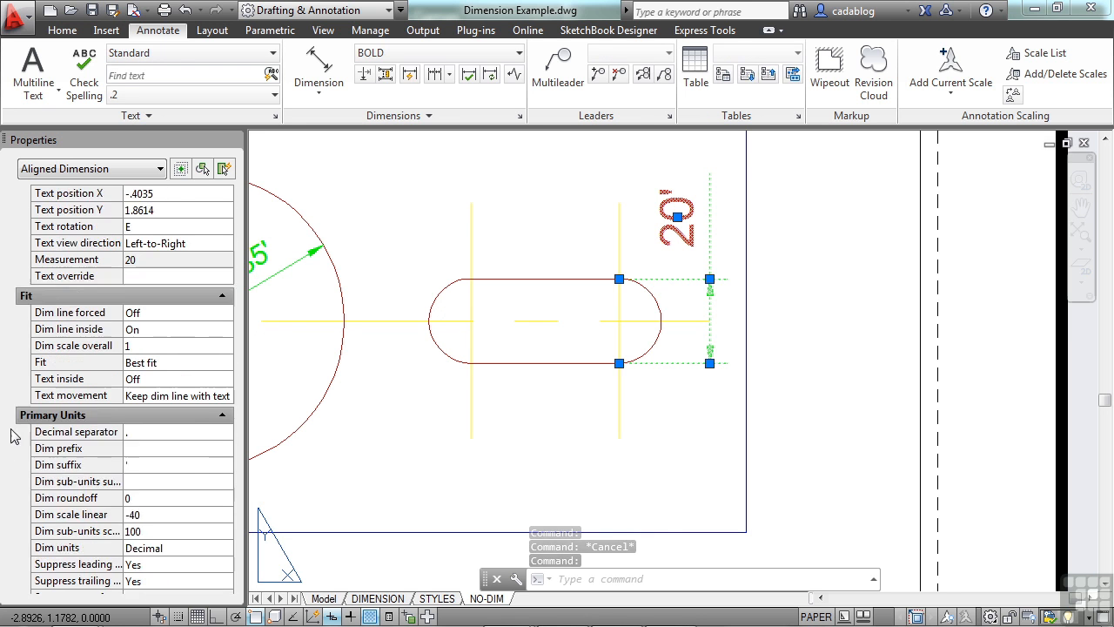
pyautogui.click(174, 329)
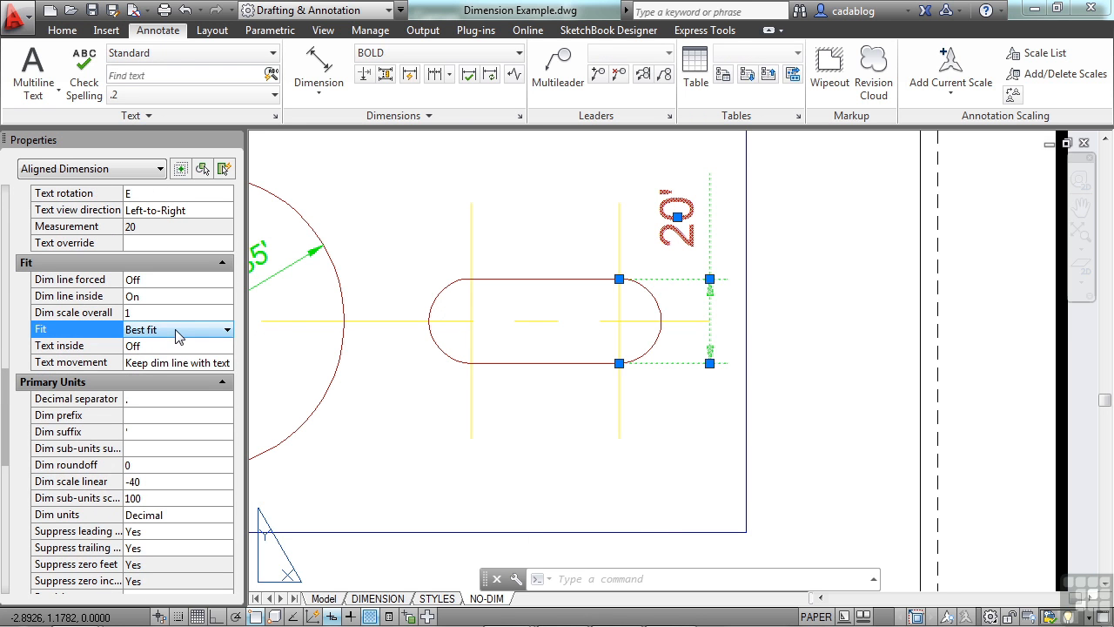
pyautogui.click(226, 329)
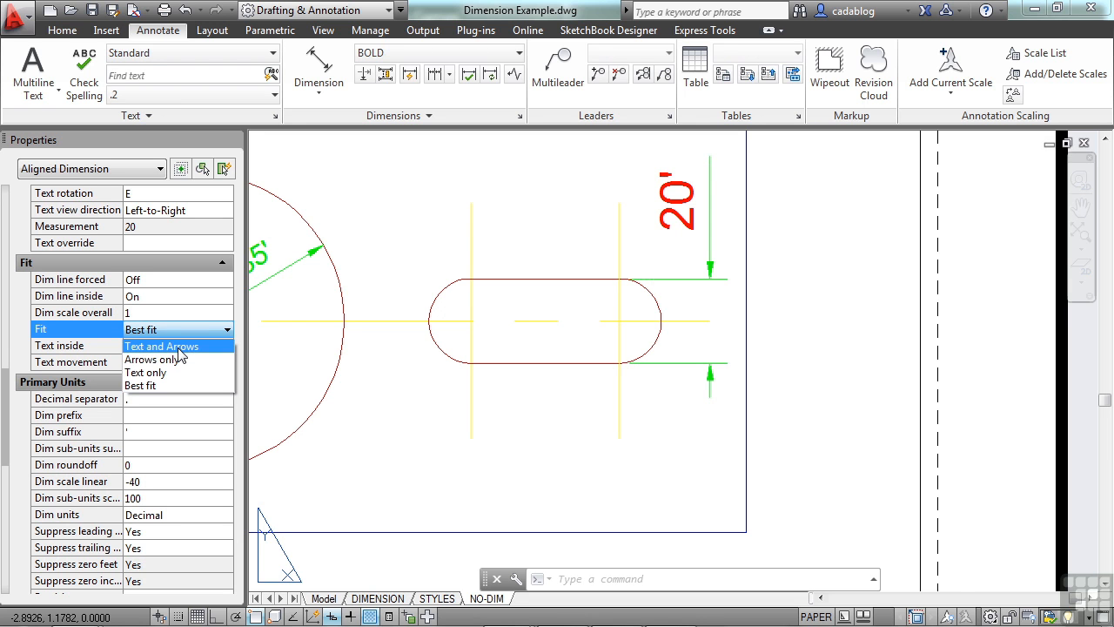
pyautogui.moveTo(146, 372)
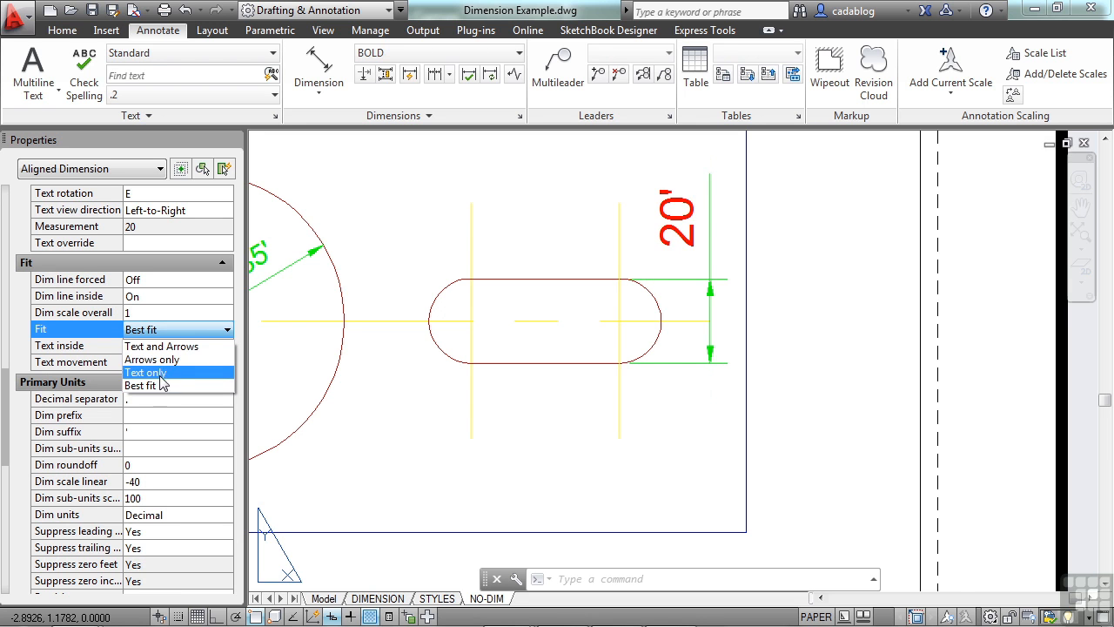
pyautogui.moveTo(160, 372)
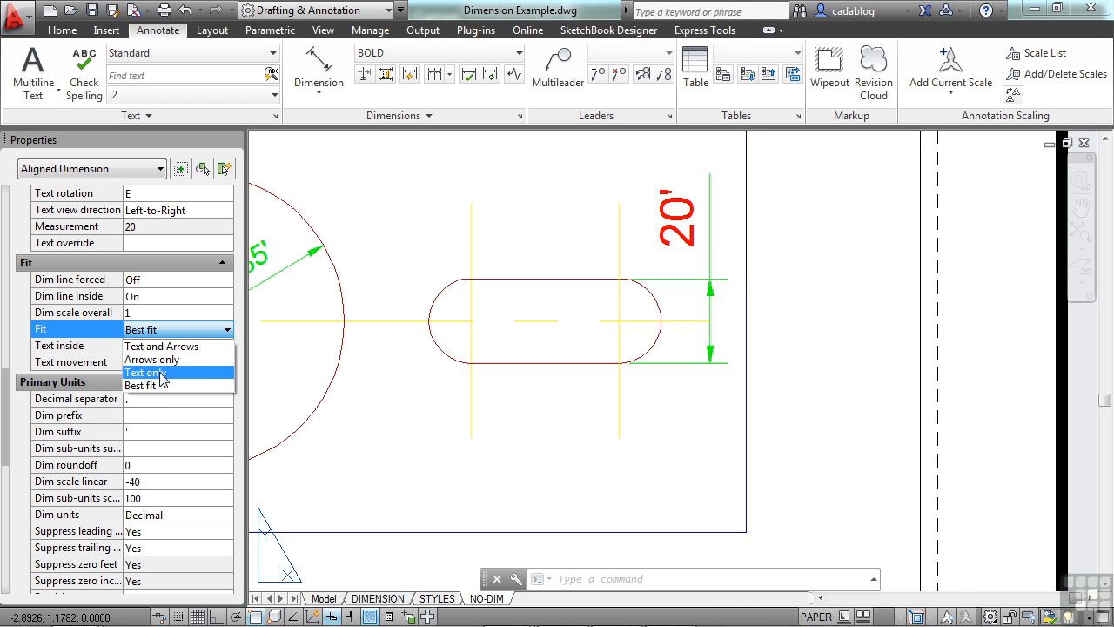
pyautogui.moveTo(153, 359)
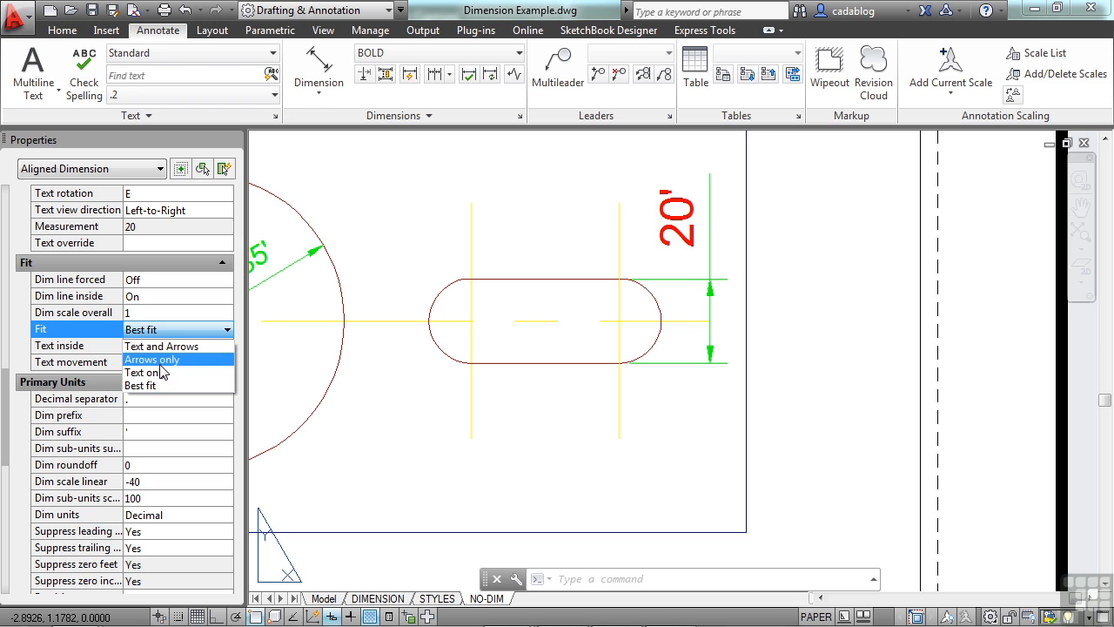
pyautogui.moveTo(160, 345)
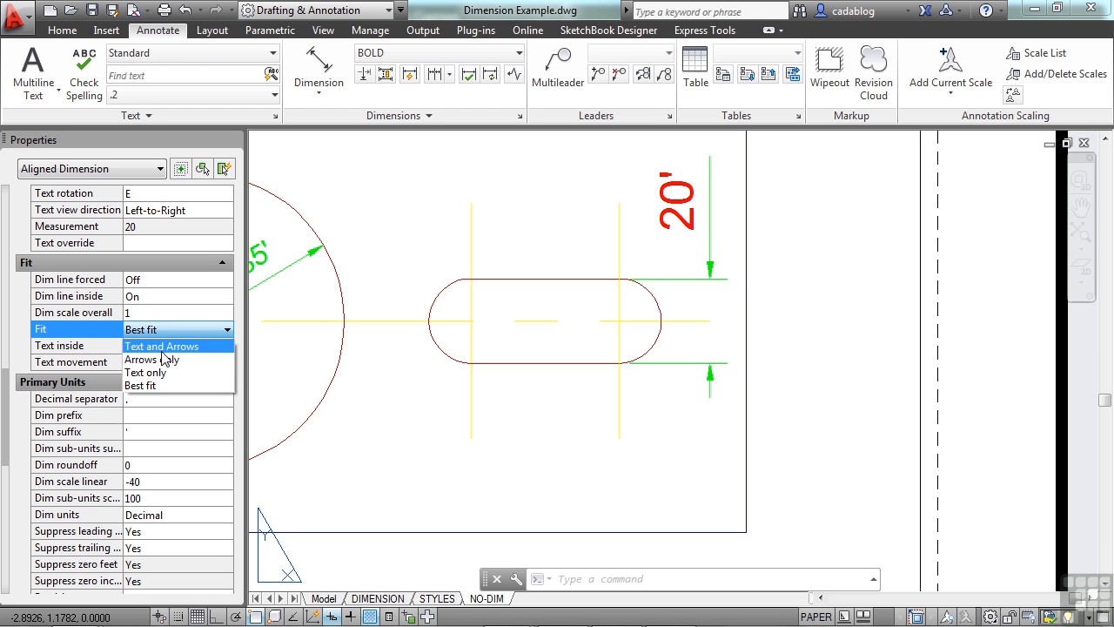
pyautogui.moveTo(160, 359)
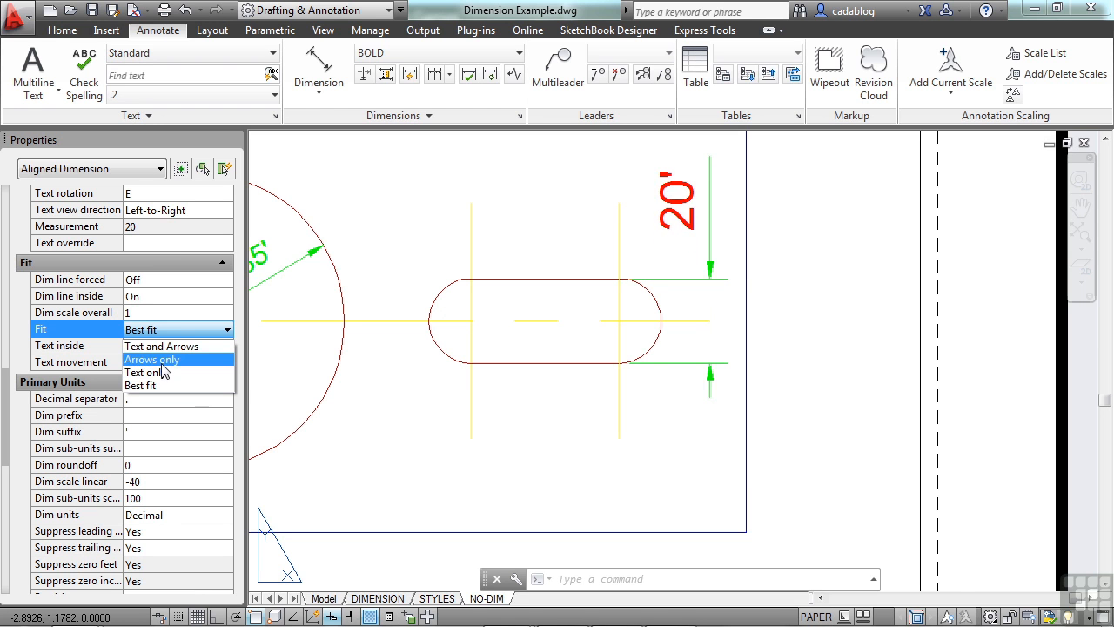
pyautogui.click(153, 359)
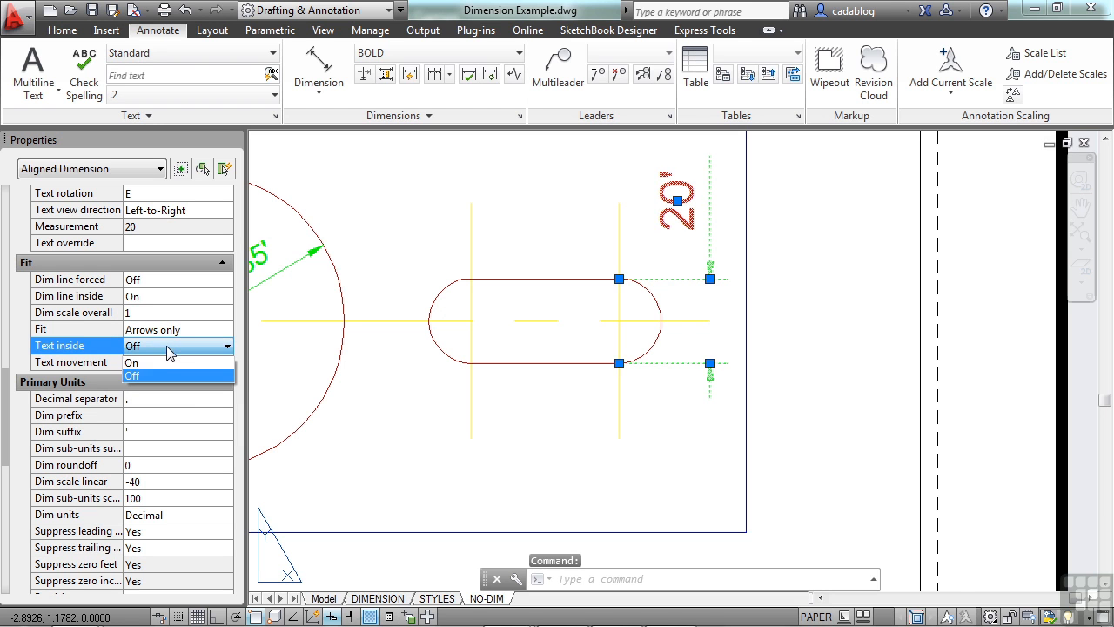
pyautogui.click(133, 345)
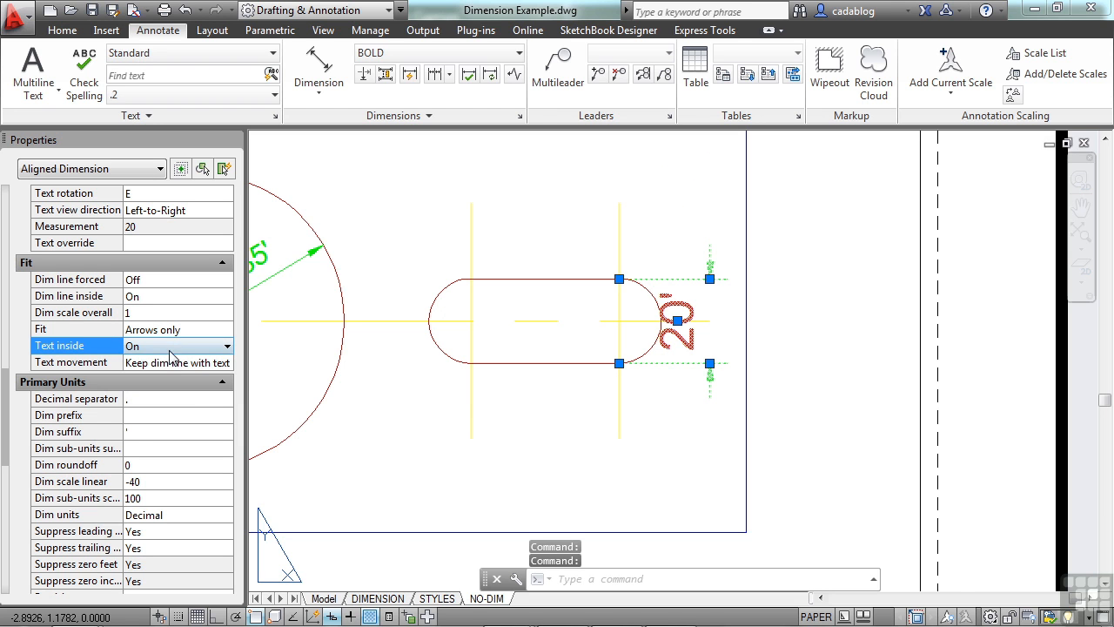
pyautogui.click(226, 362)
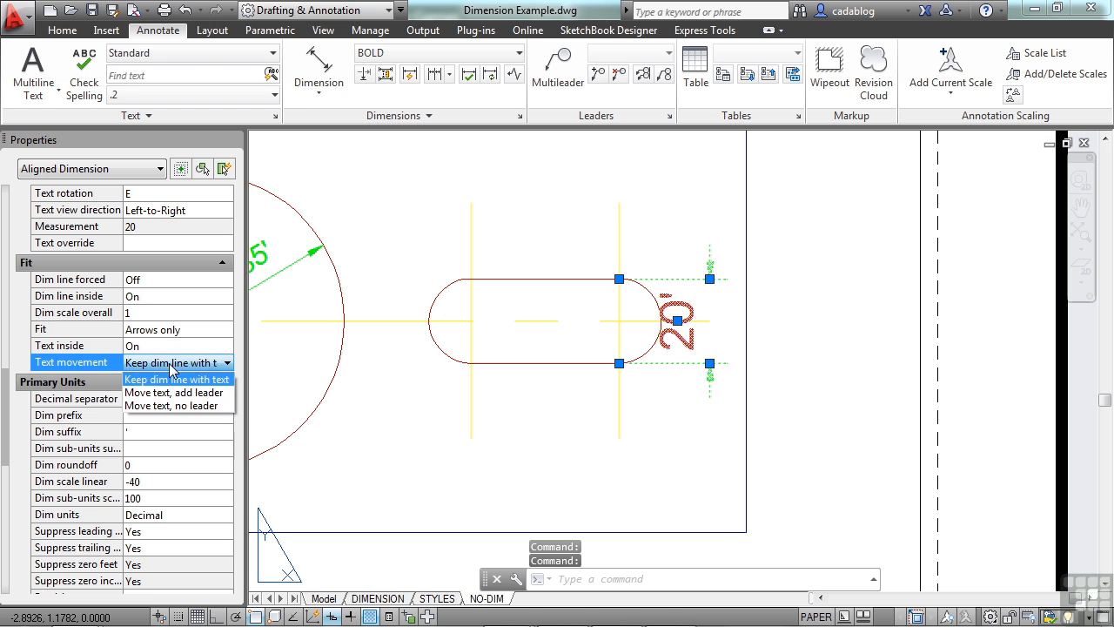
pyautogui.click(174, 392)
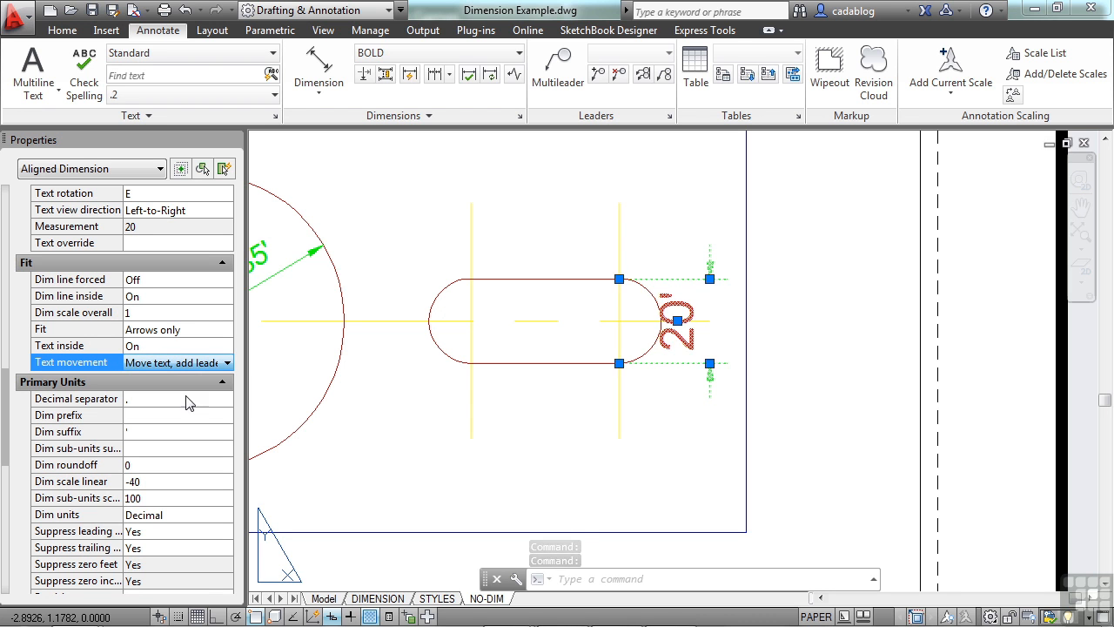
# Drag the 20' text grip to place the text below the slotted hole.
pyautogui.click(710, 279)
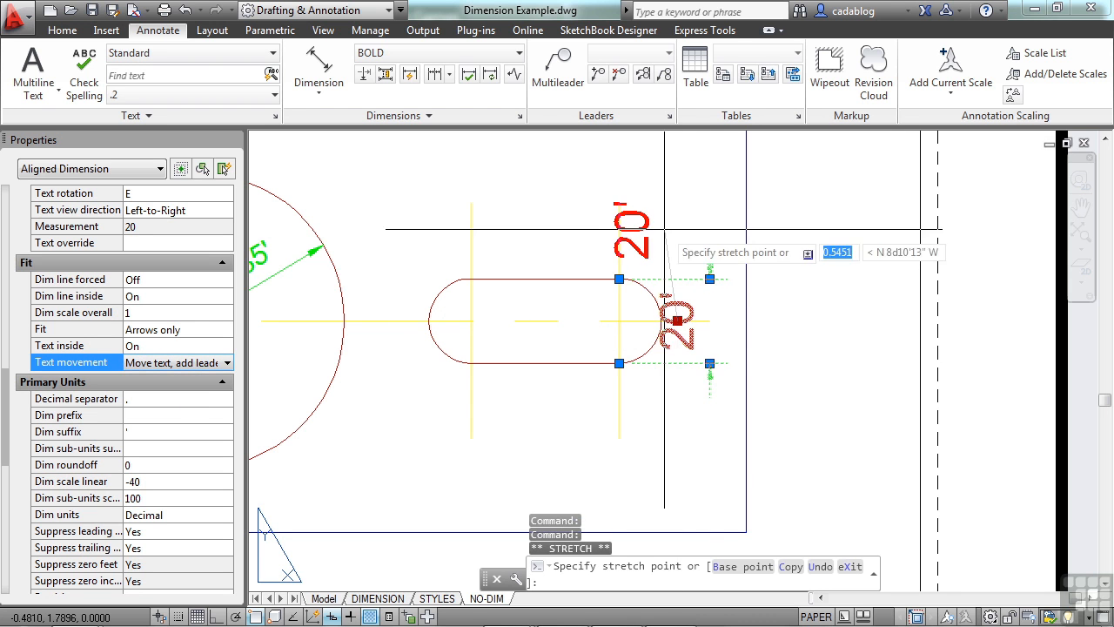
pyautogui.click(670, 213)
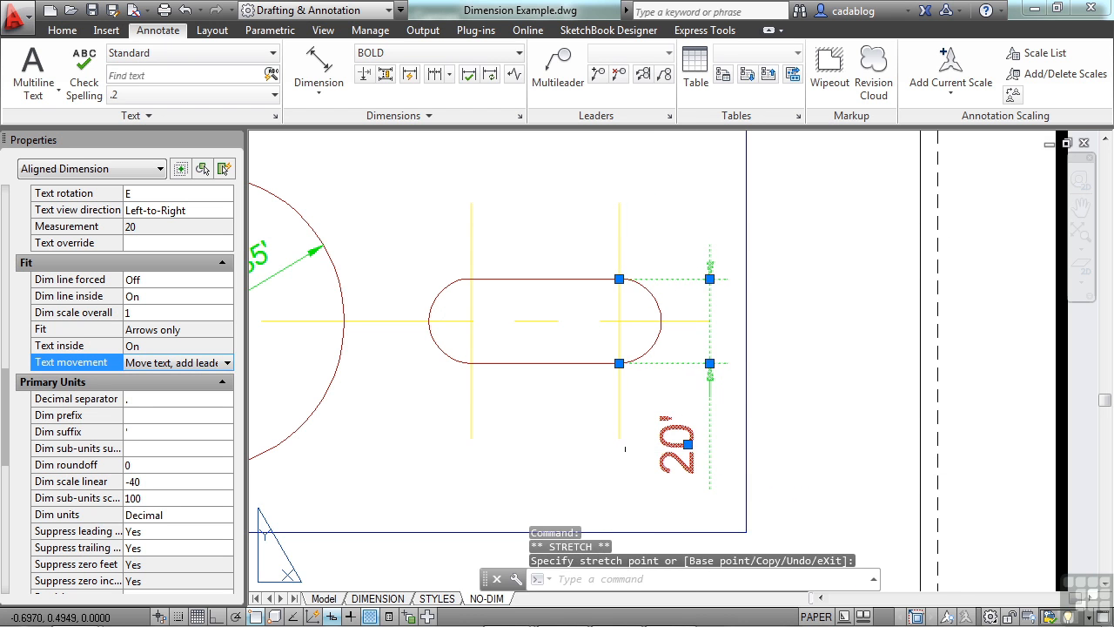
pyautogui.press('Escape')
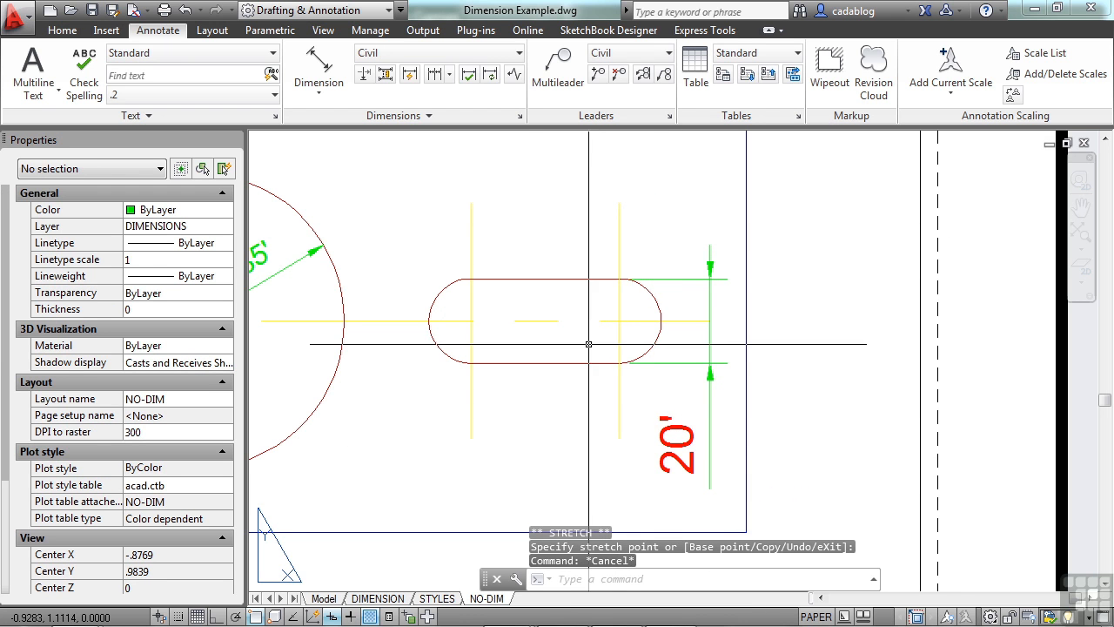
pyautogui.moveTo(547, 334)
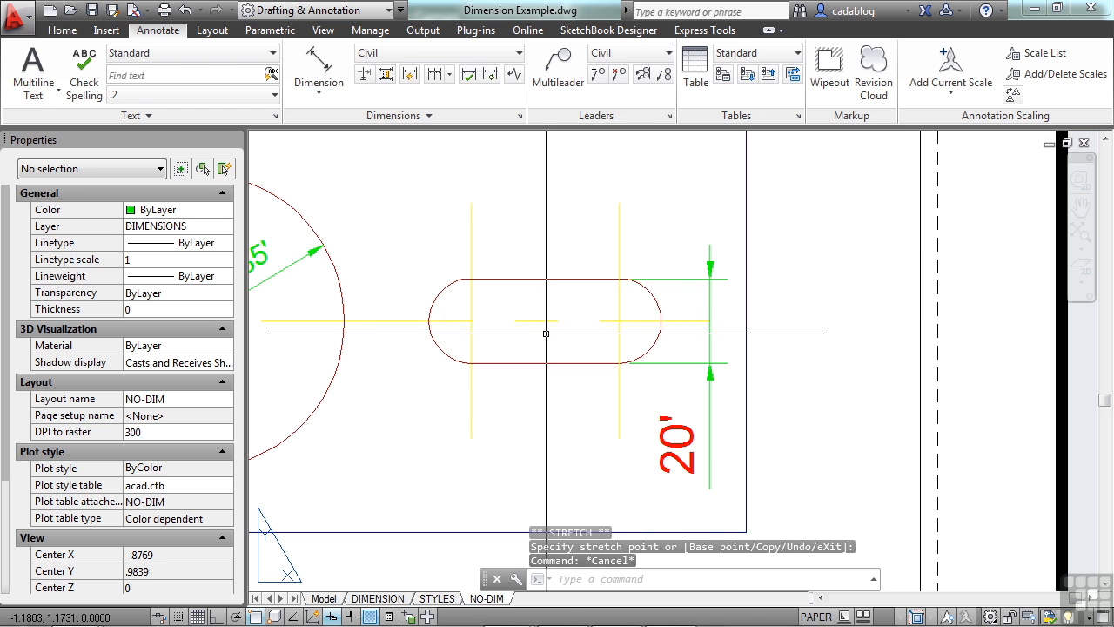
pyautogui.moveTo(679, 303)
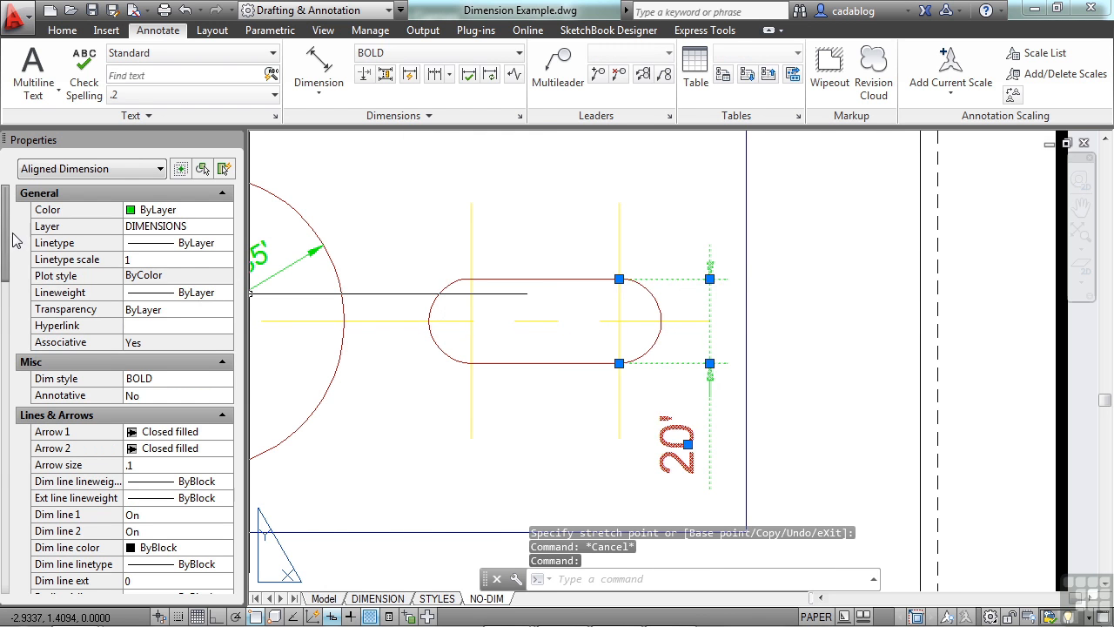
pyautogui.scroll(-3)
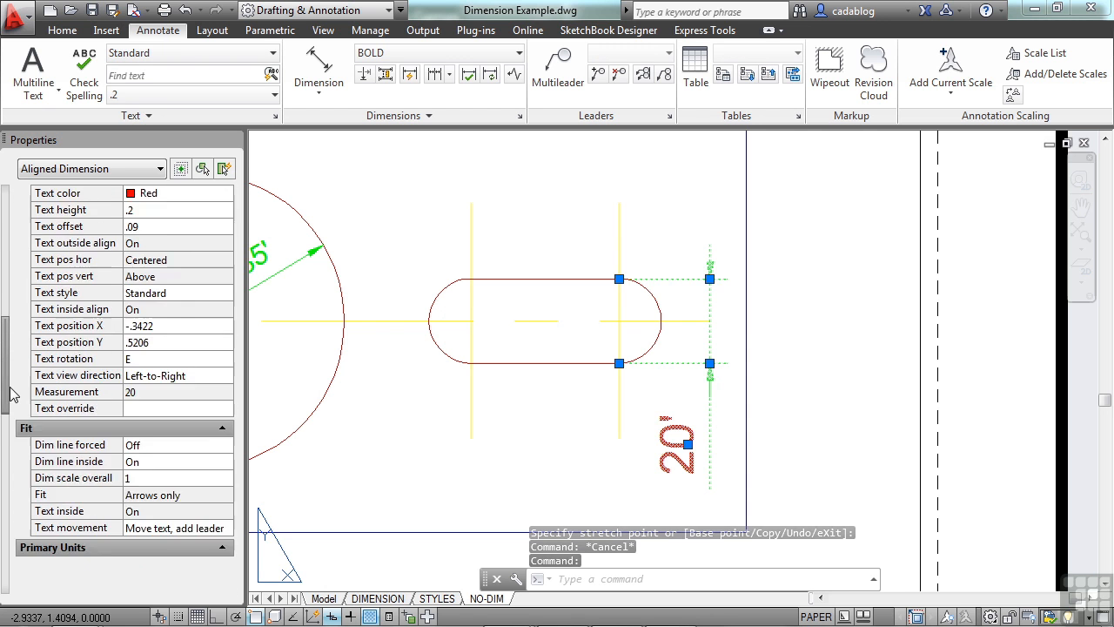
pyautogui.scroll(-3)
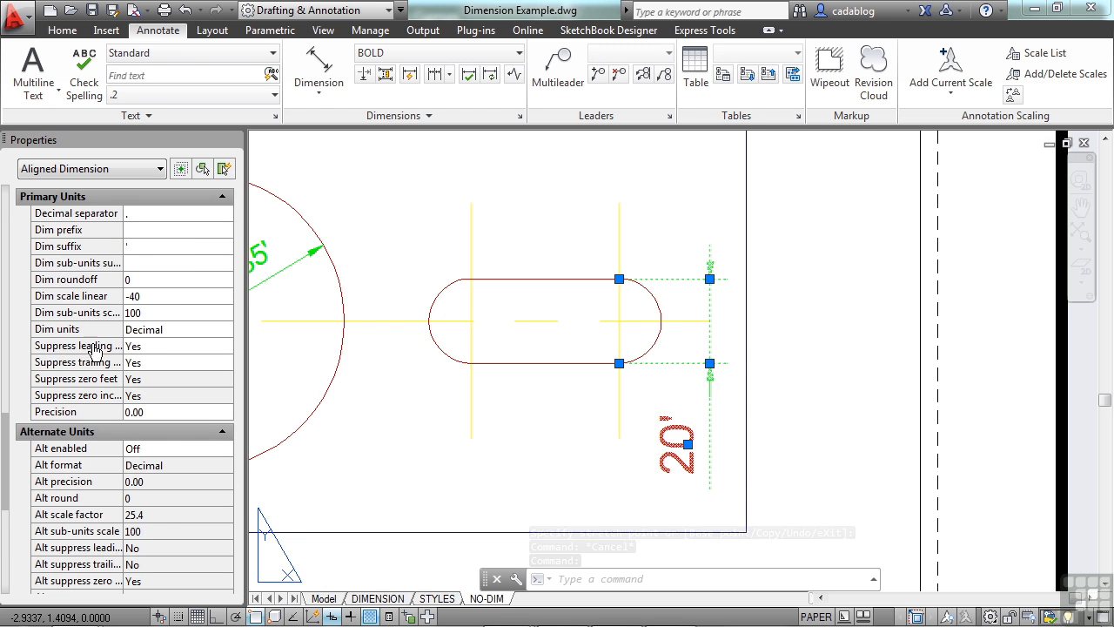
pyautogui.scroll(-3)
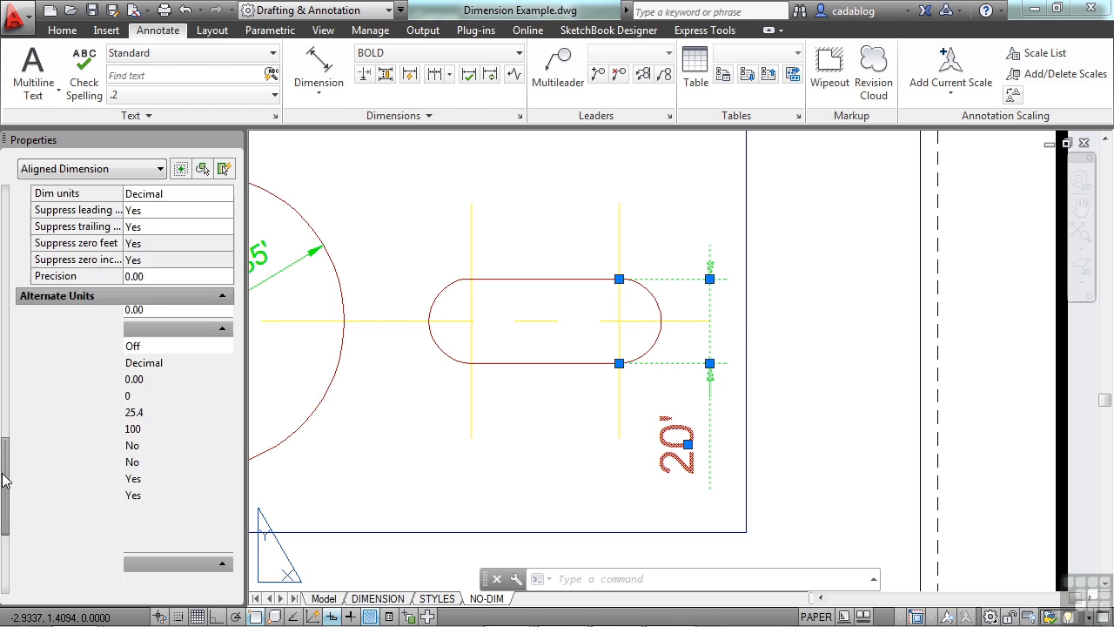
pyautogui.scroll(-3)
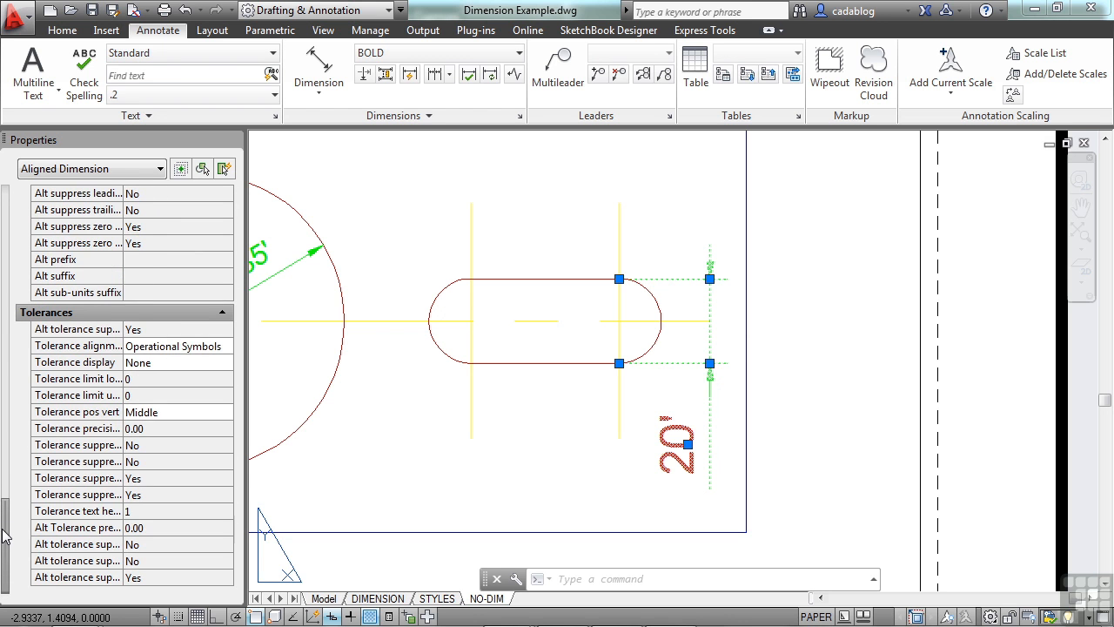
pyautogui.scroll(3)
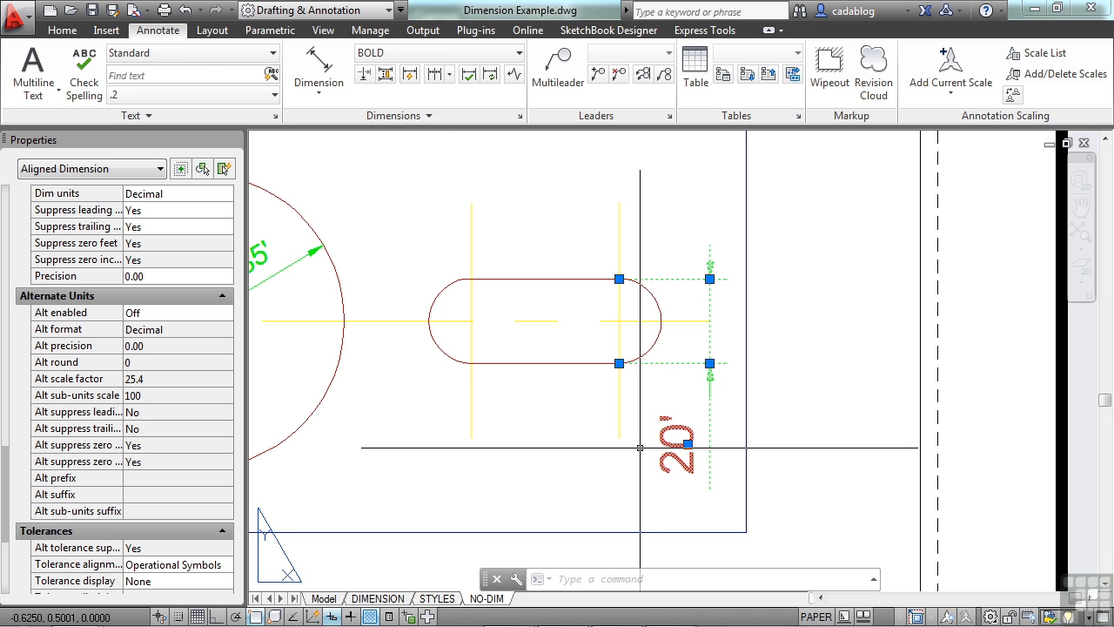
pyautogui.press('Escape')
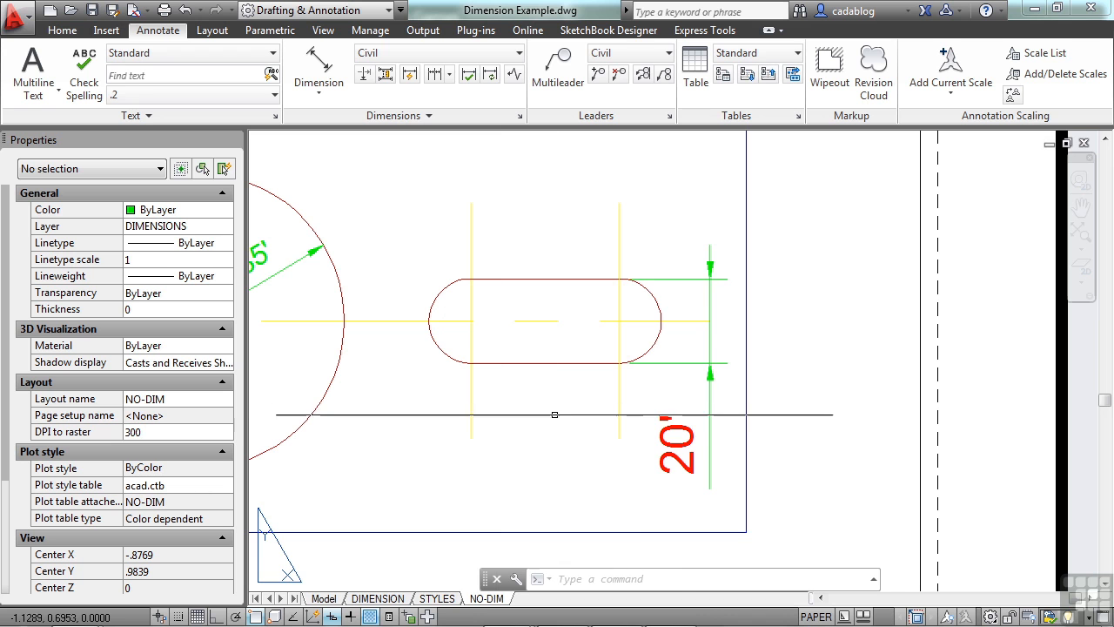
# With ED, replace the 20' text with the note "20' i can type a really long note in here if i want to".
pyautogui.write('ED')
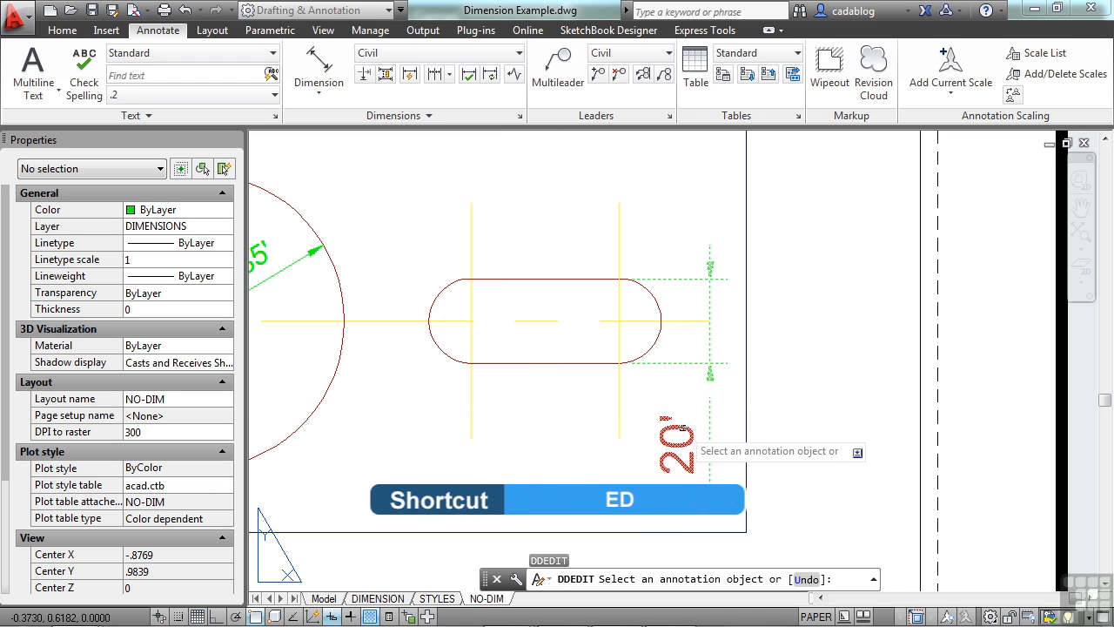
pyautogui.doubleClick(679, 446)
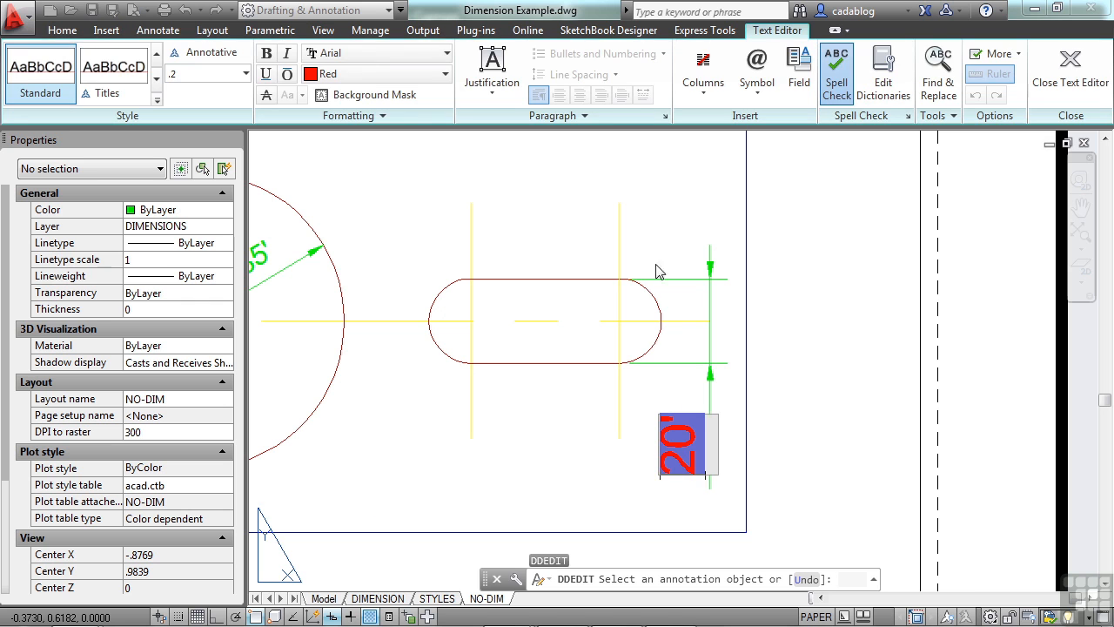
pyautogui.moveTo(190, 90)
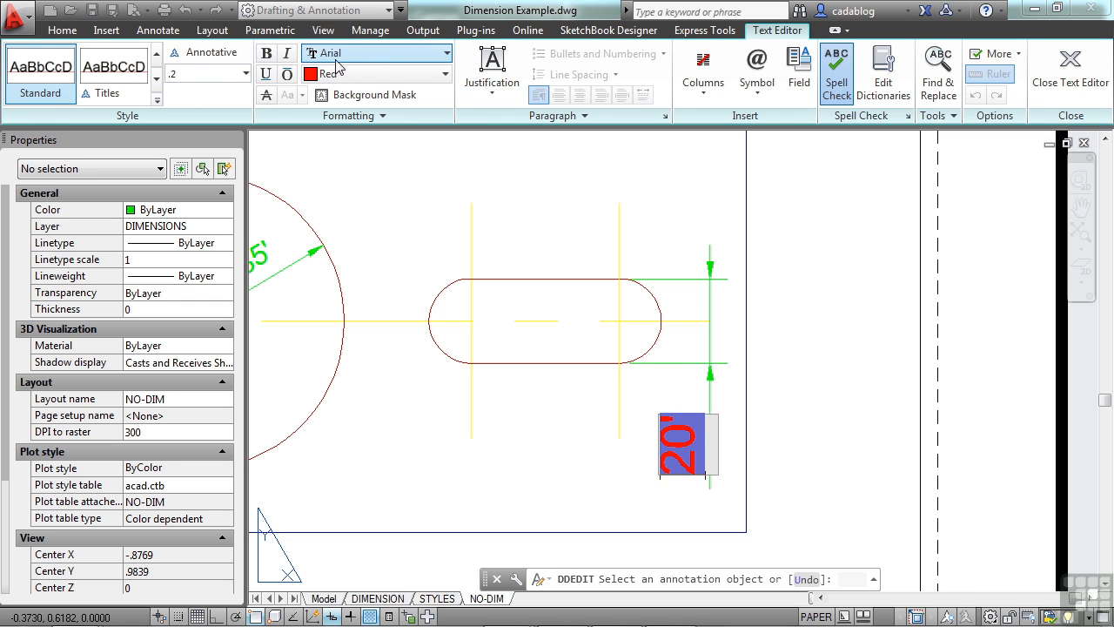
pyautogui.click(444, 52)
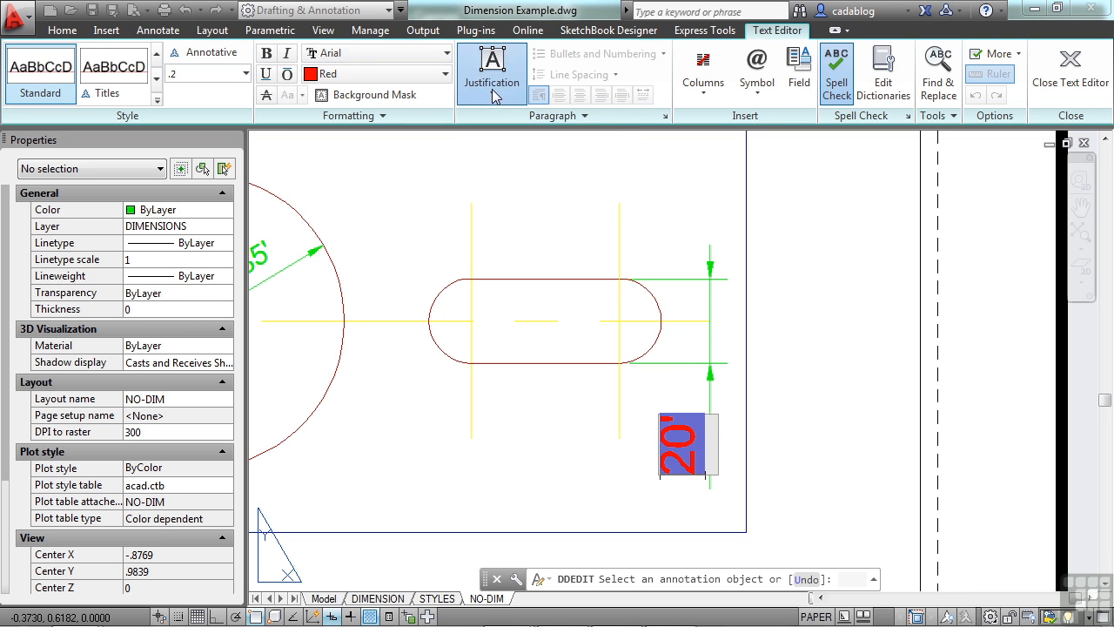
pyautogui.click(490, 74)
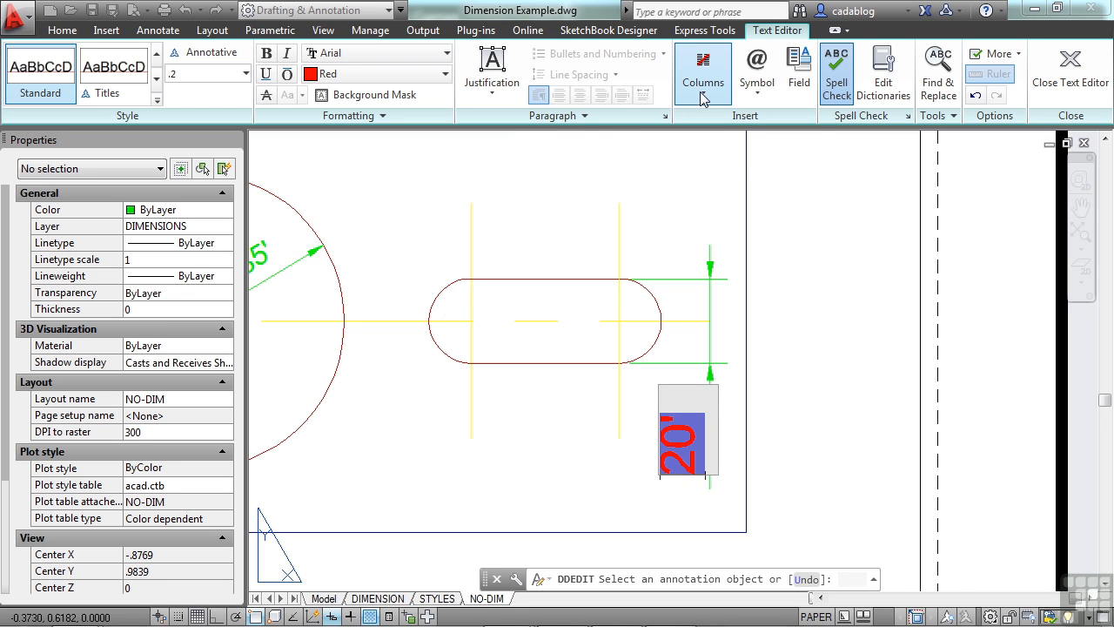
pyautogui.moveTo(679, 108)
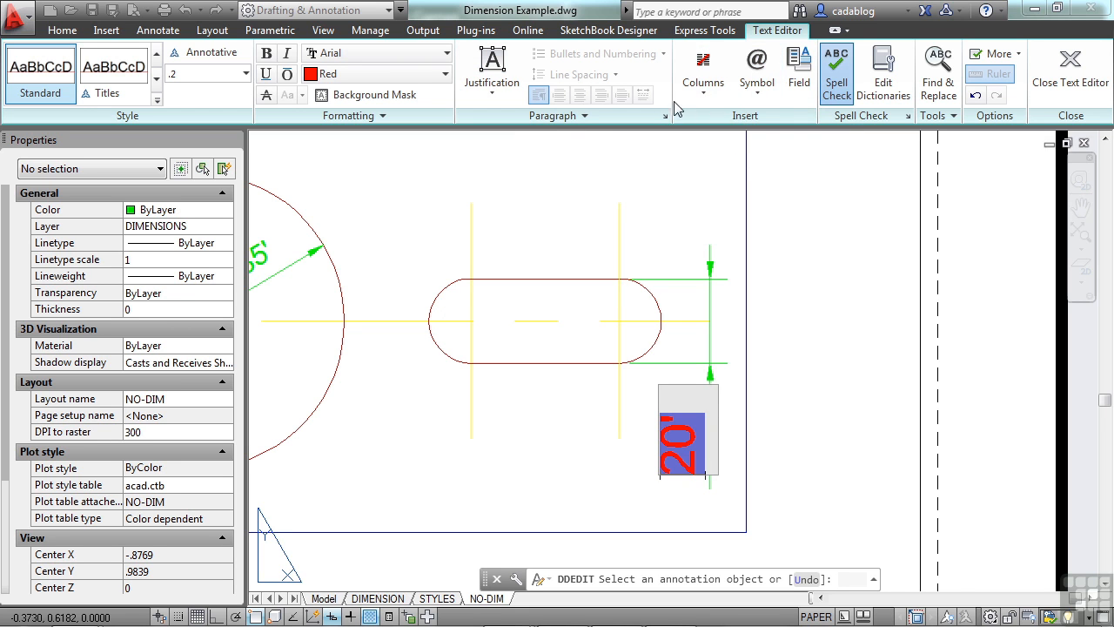
pyautogui.moveTo(660, 114)
pyautogui.write('note in here if i w')
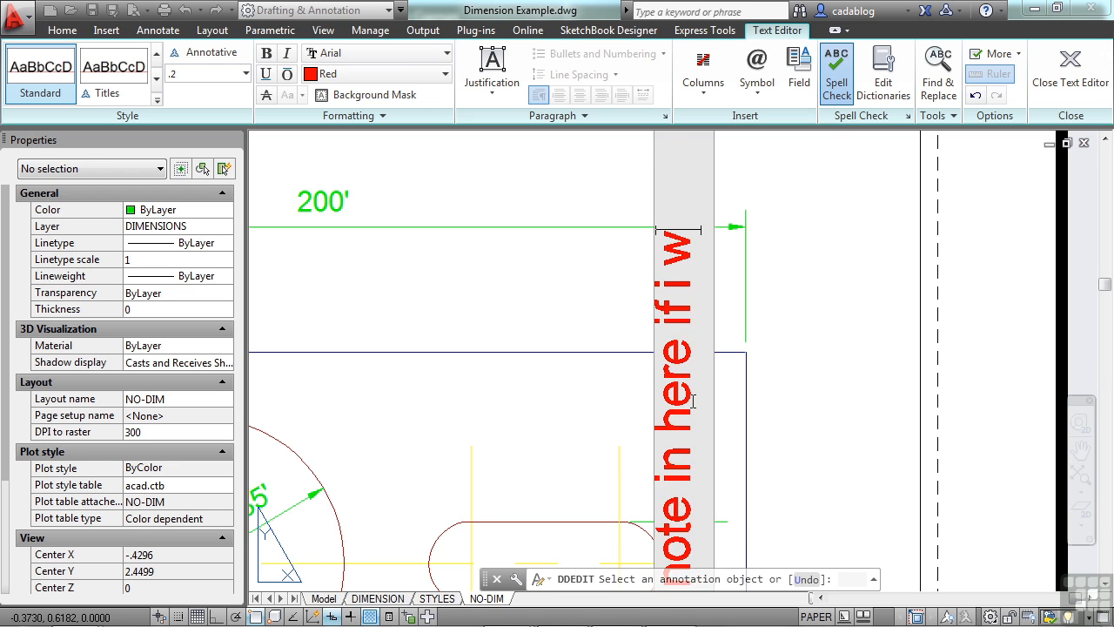
pyautogui.scroll(-3)
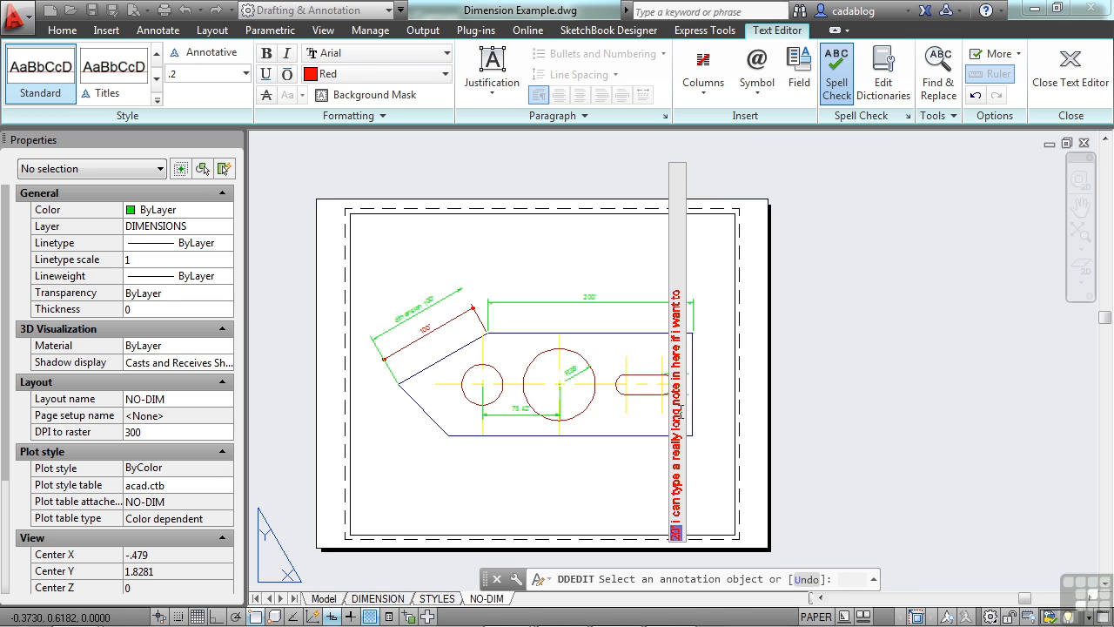
pyautogui.moveTo(696, 442)
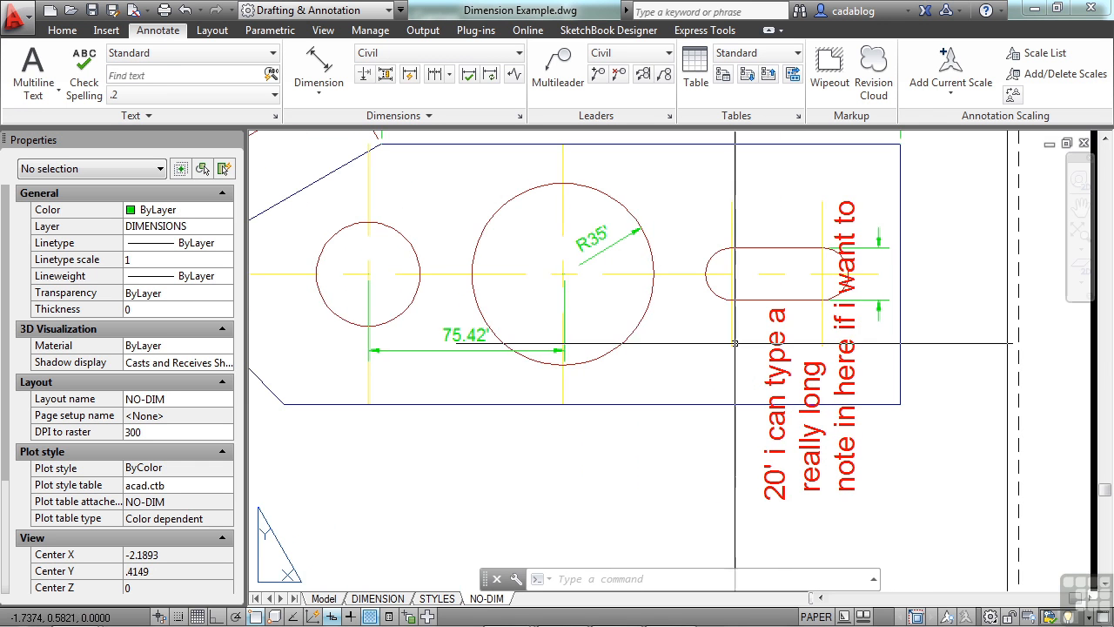
# Grip-stretch the 75.42' dimension to the left corner so it reads 95.42' below the part.
pyautogui.click(463, 349)
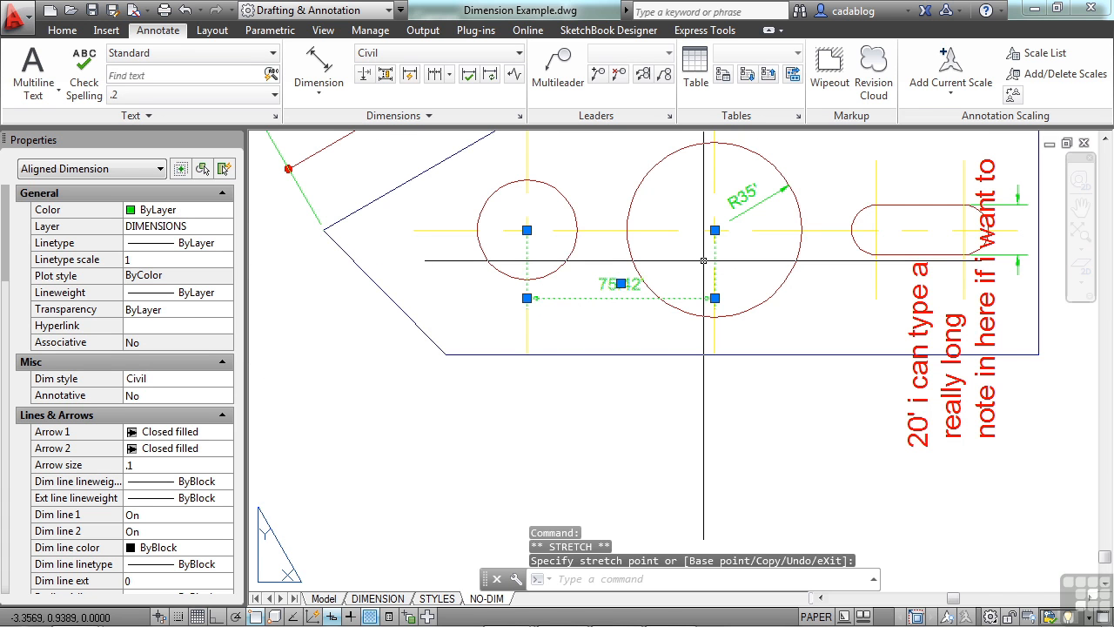
pyautogui.press('Escape')
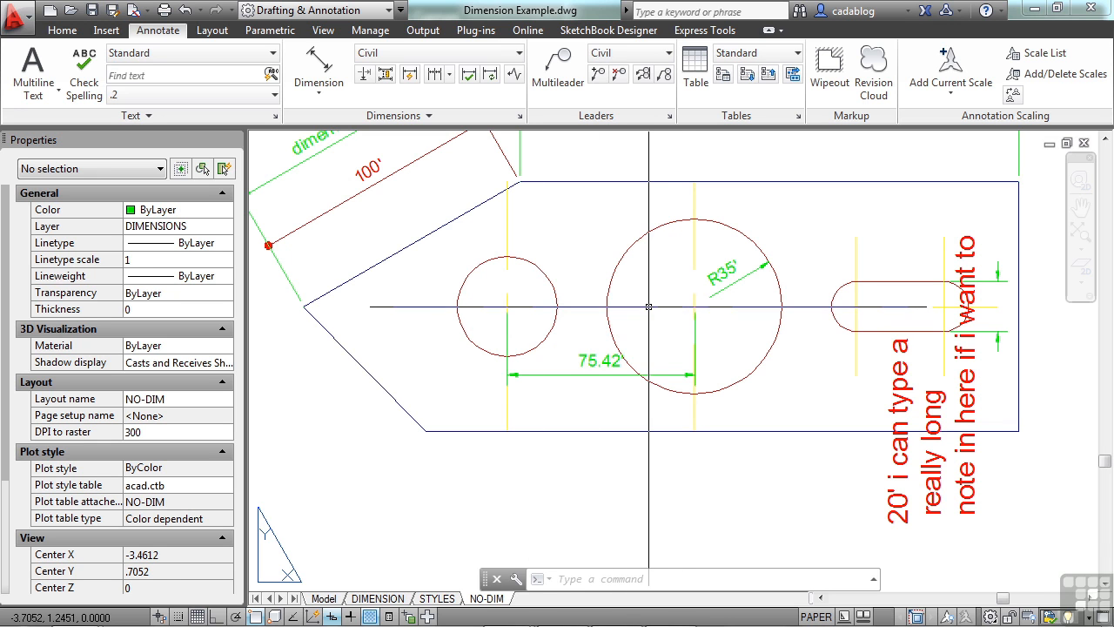
pyautogui.moveTo(585, 277)
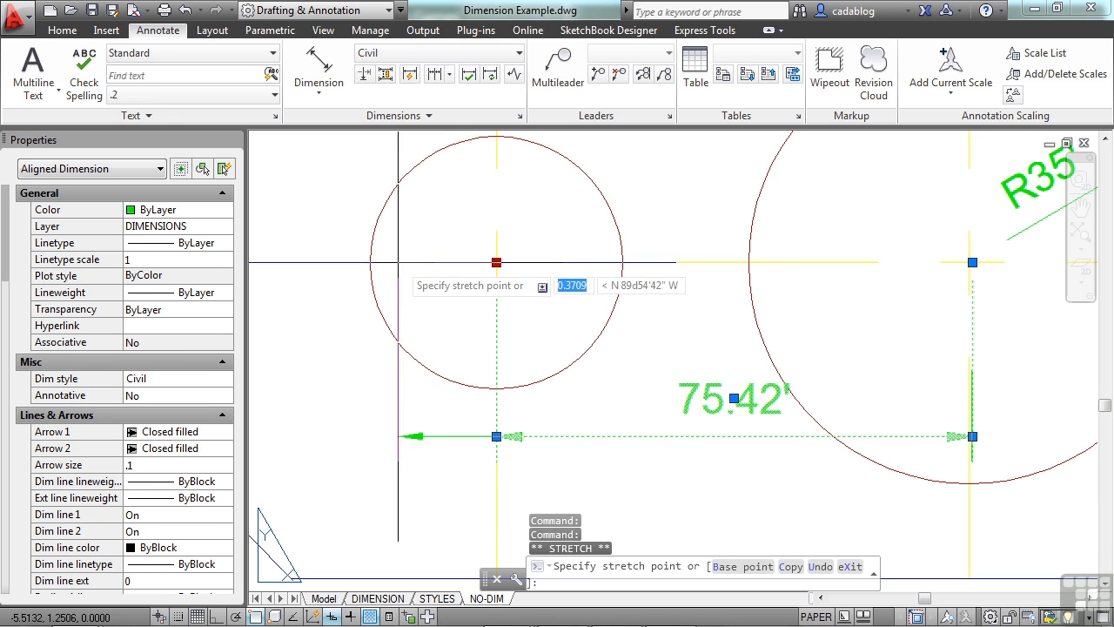
pyautogui.click(536, 301)
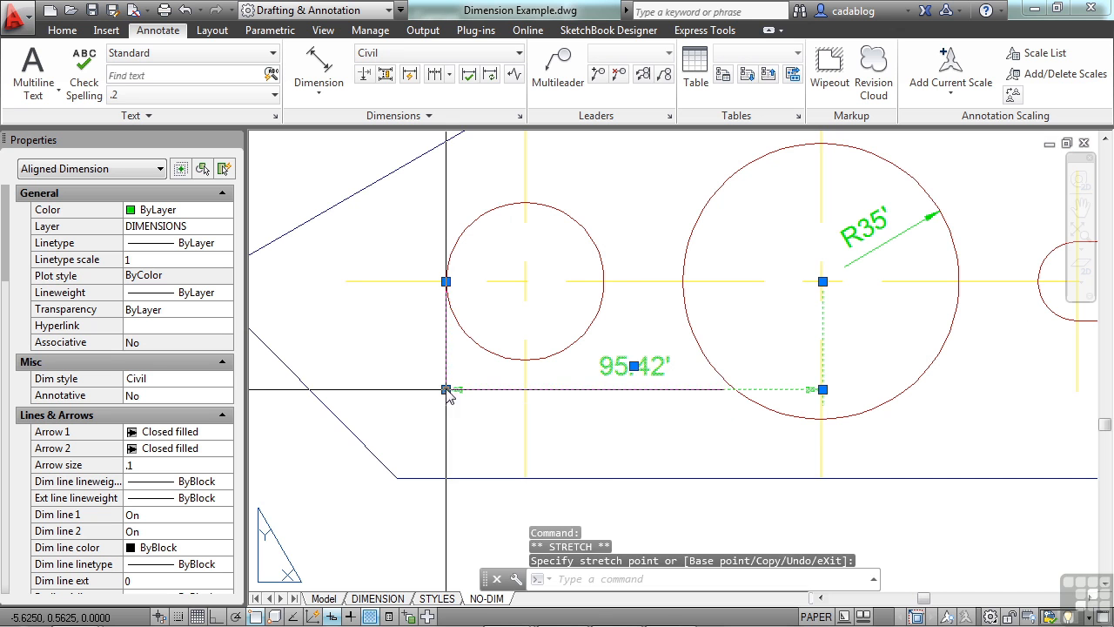
pyautogui.moveTo(446, 390); pyautogui.dragTo(446, 432)
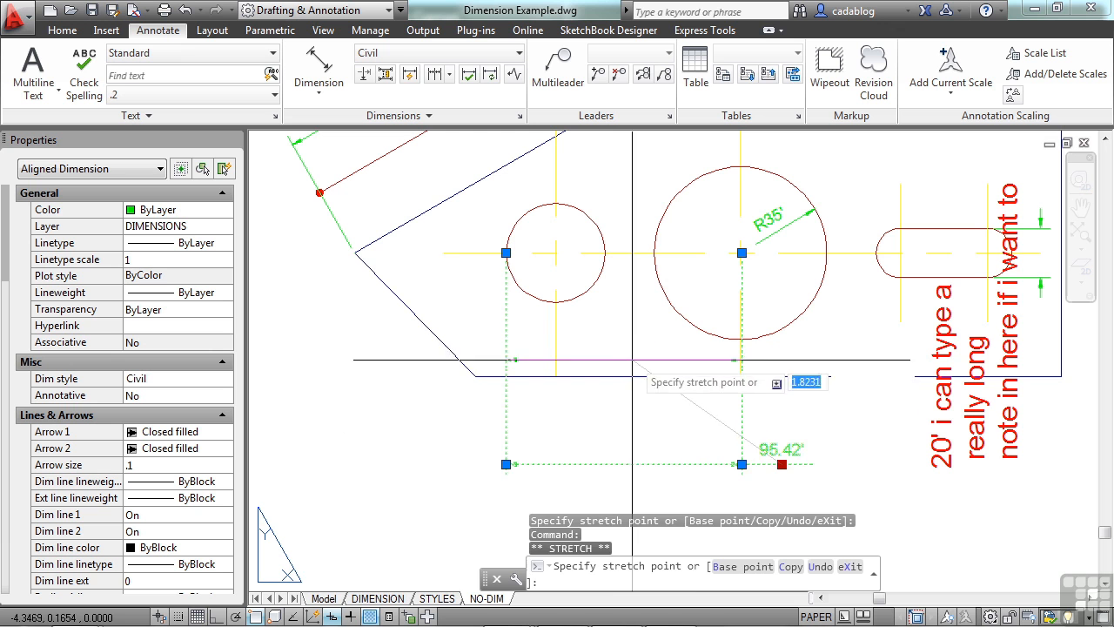
pyautogui.click(623, 380)
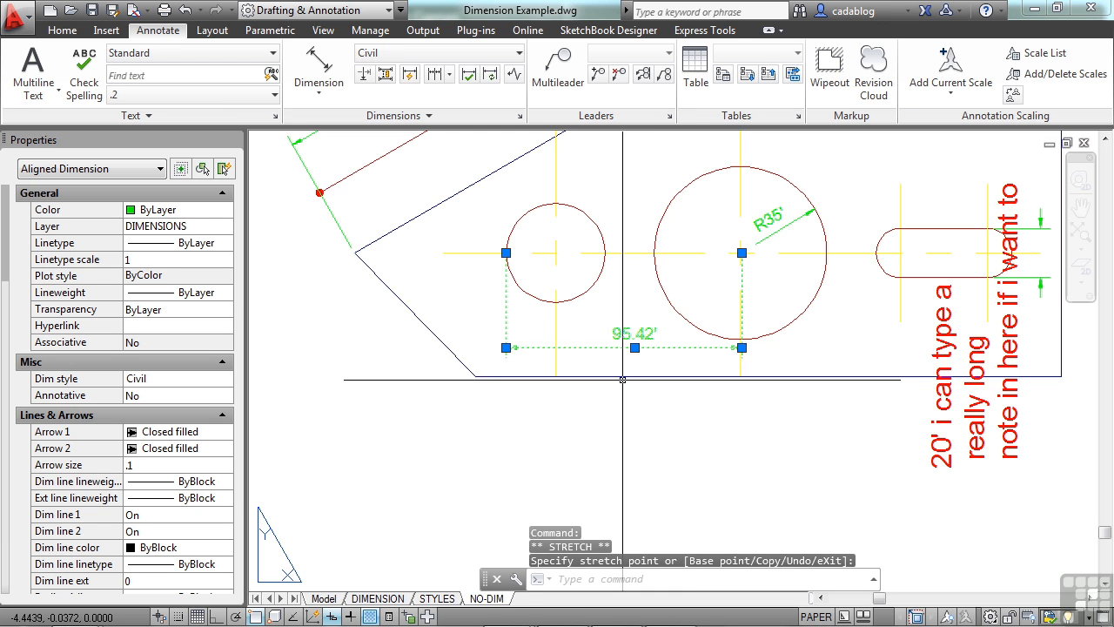
pyautogui.press('Escape')
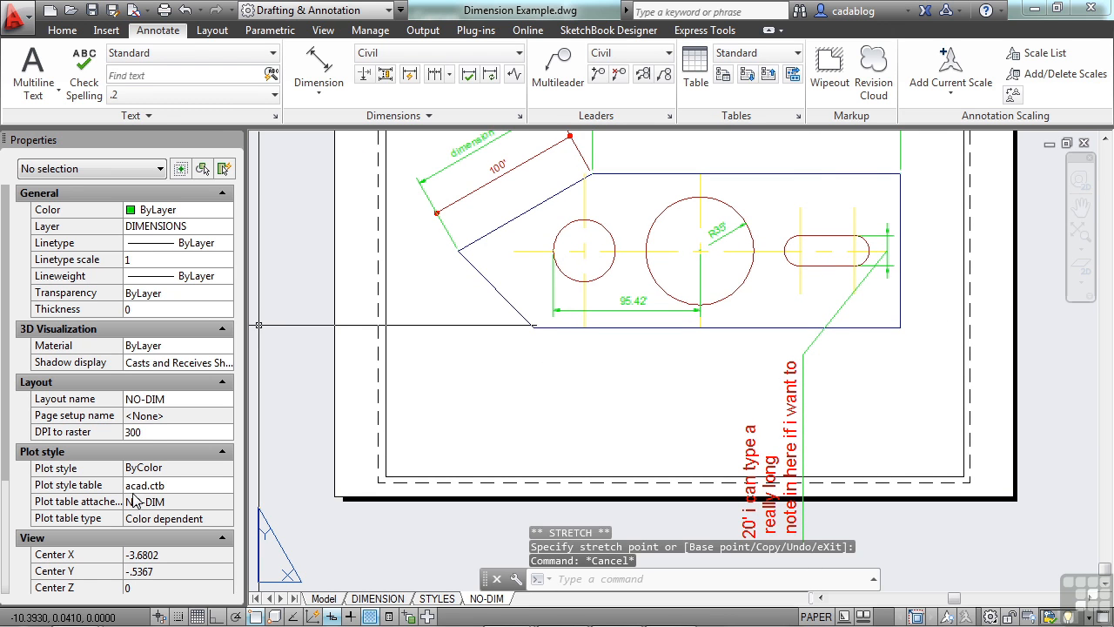
pyautogui.moveTo(475, 326)
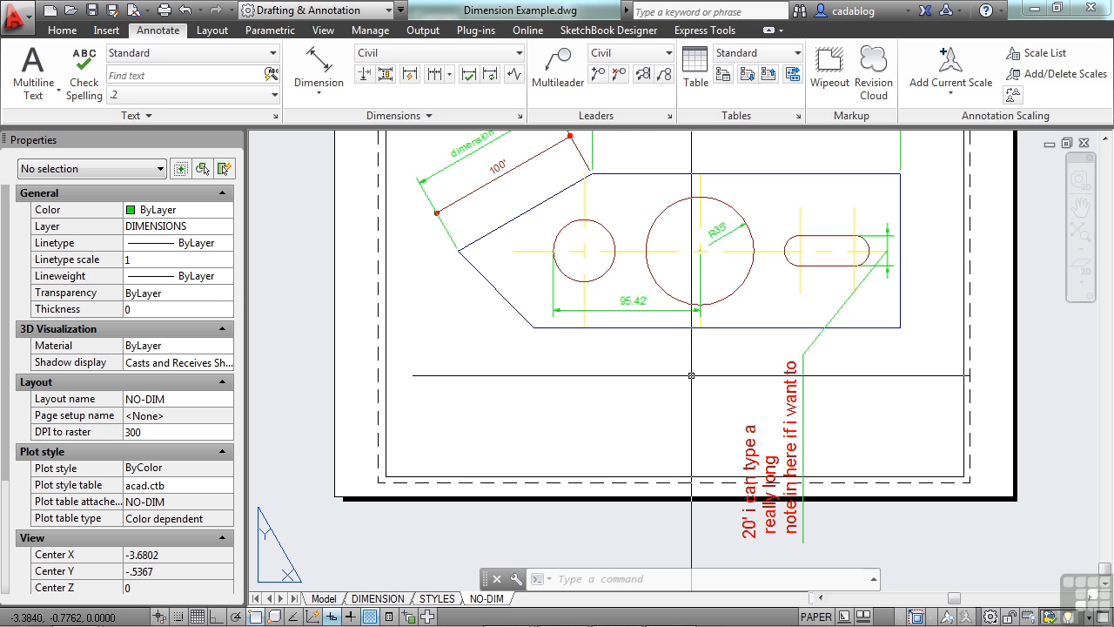
pyautogui.moveTo(686, 363)
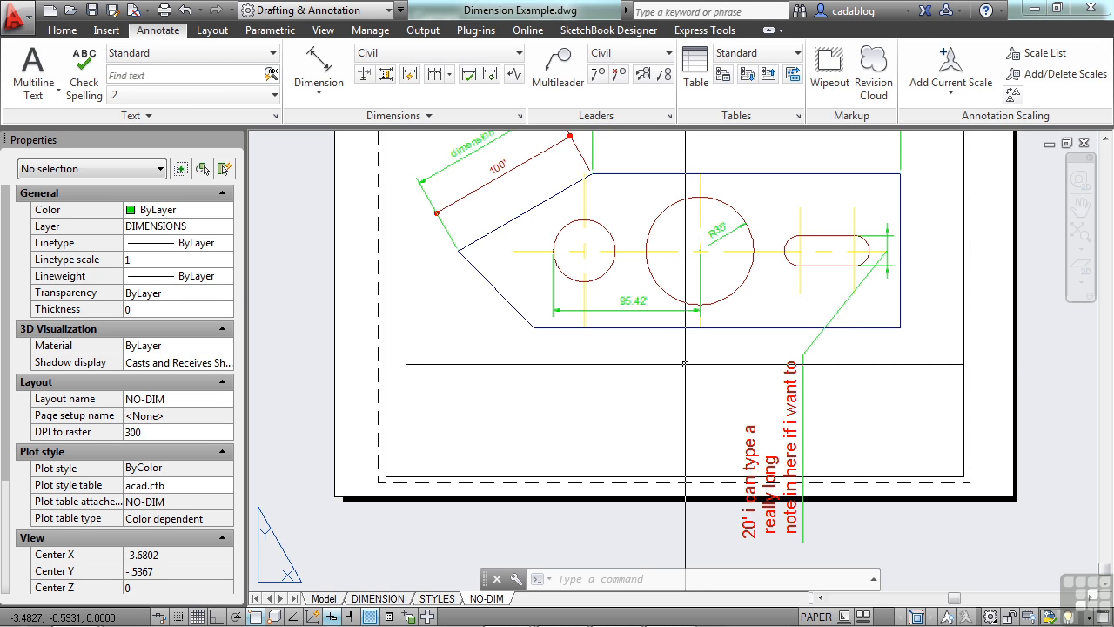
pyautogui.moveTo(690, 358)
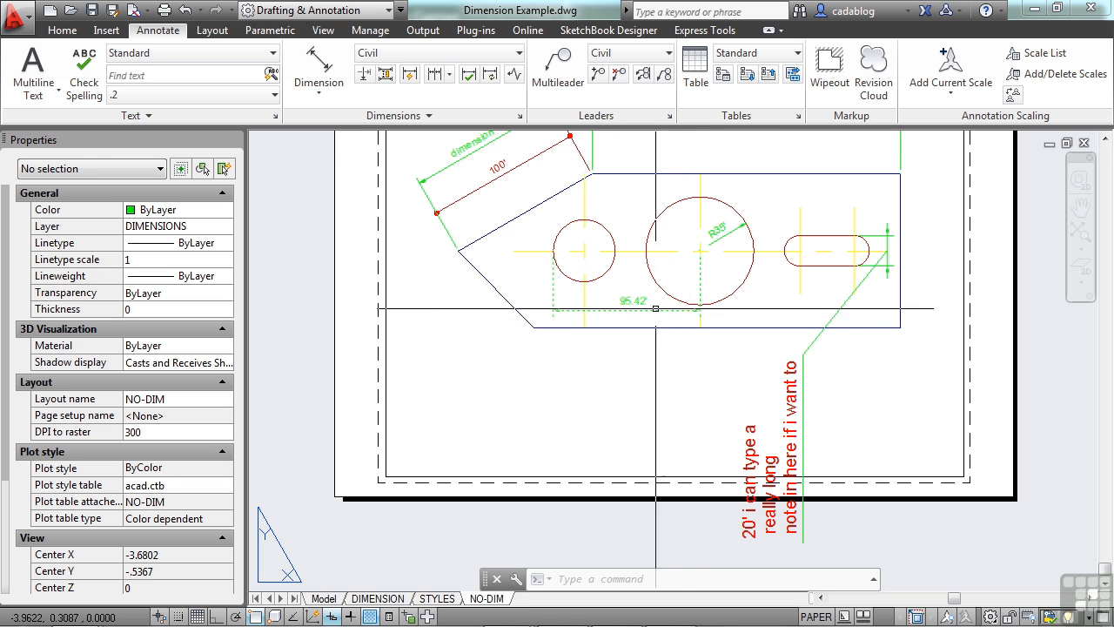
pyautogui.click(634, 299)
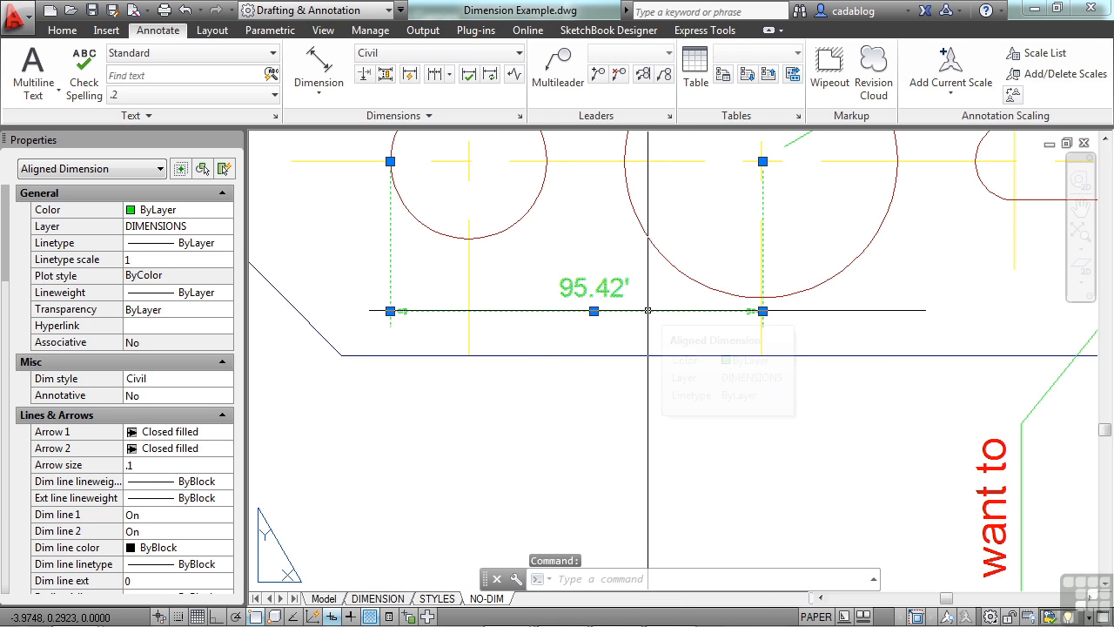
# Save the picked dimensions' formatting as a new dimension style named 'new style'.
pyautogui.rightClick(647, 313)
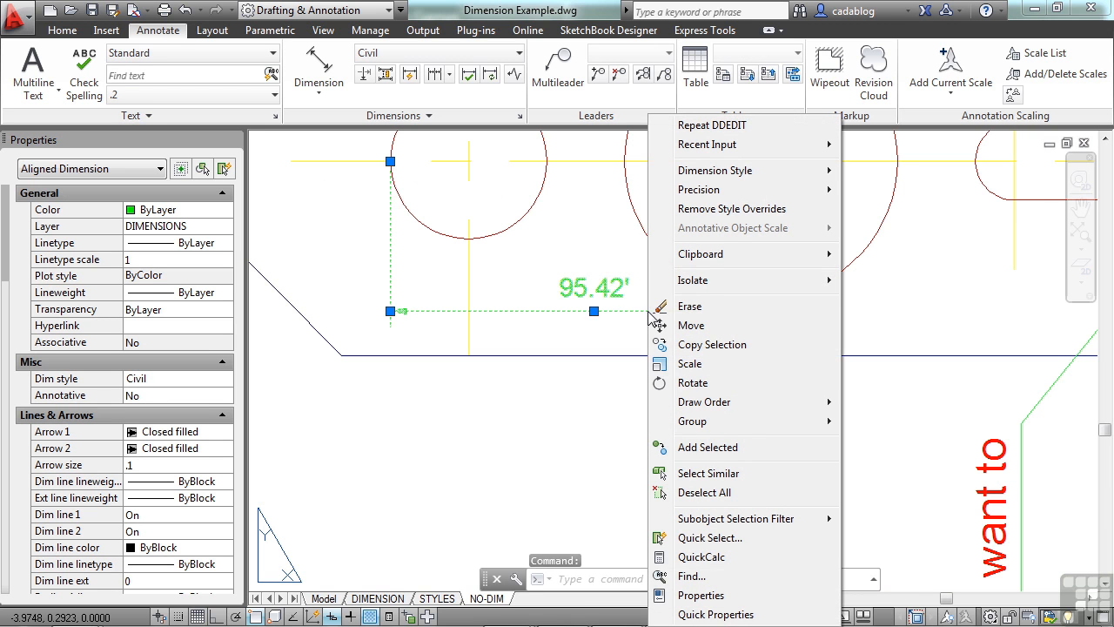
pyautogui.moveTo(738, 170)
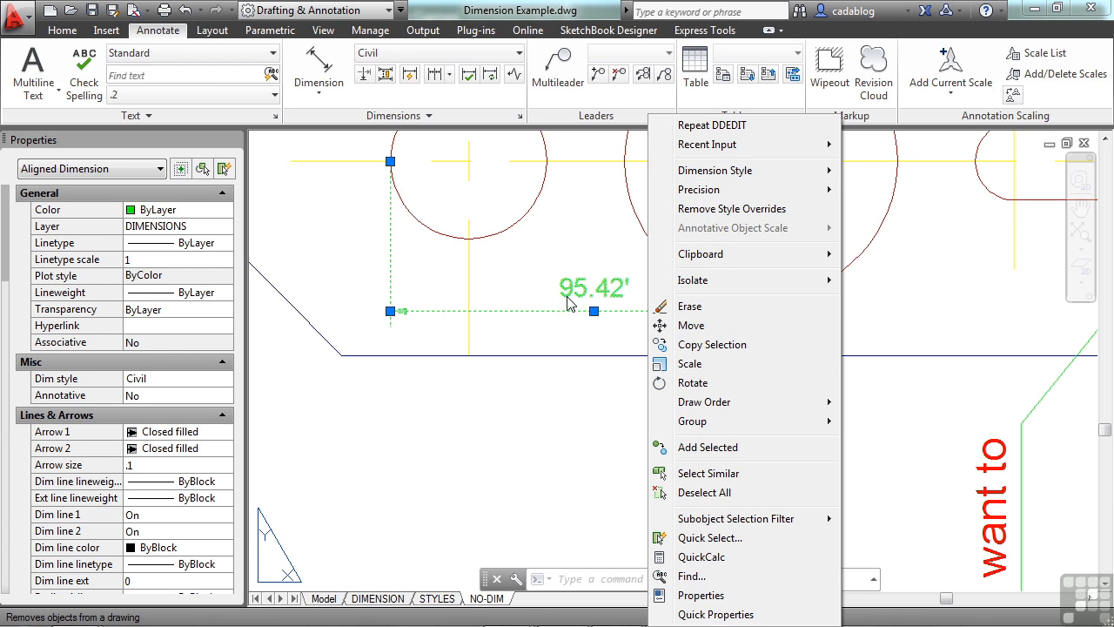
pyautogui.moveTo(578, 303)
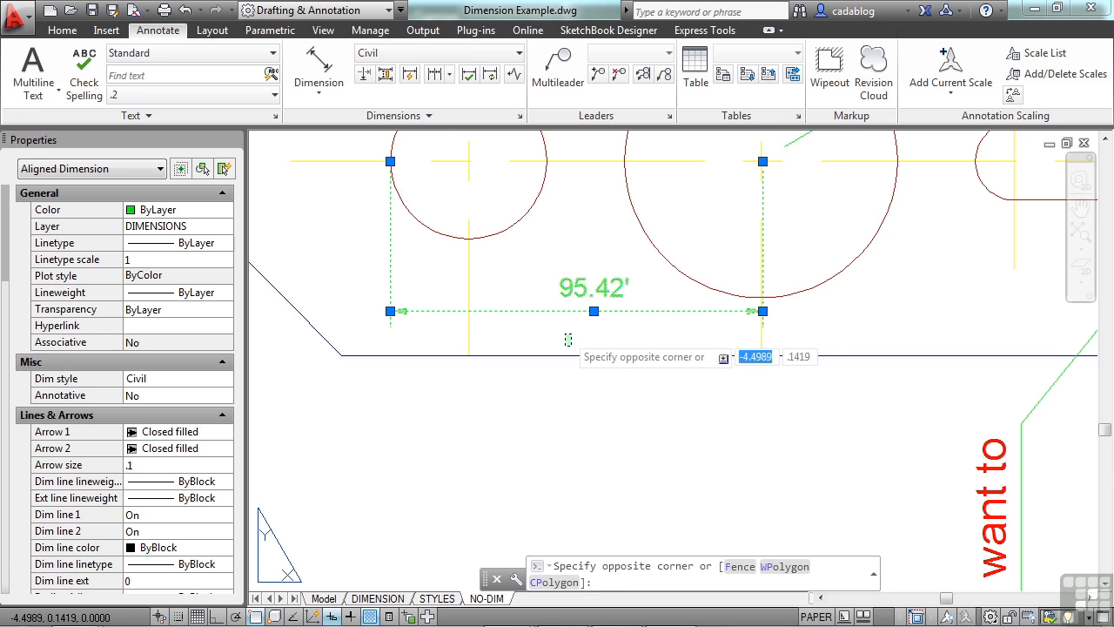
pyautogui.press('Escape')
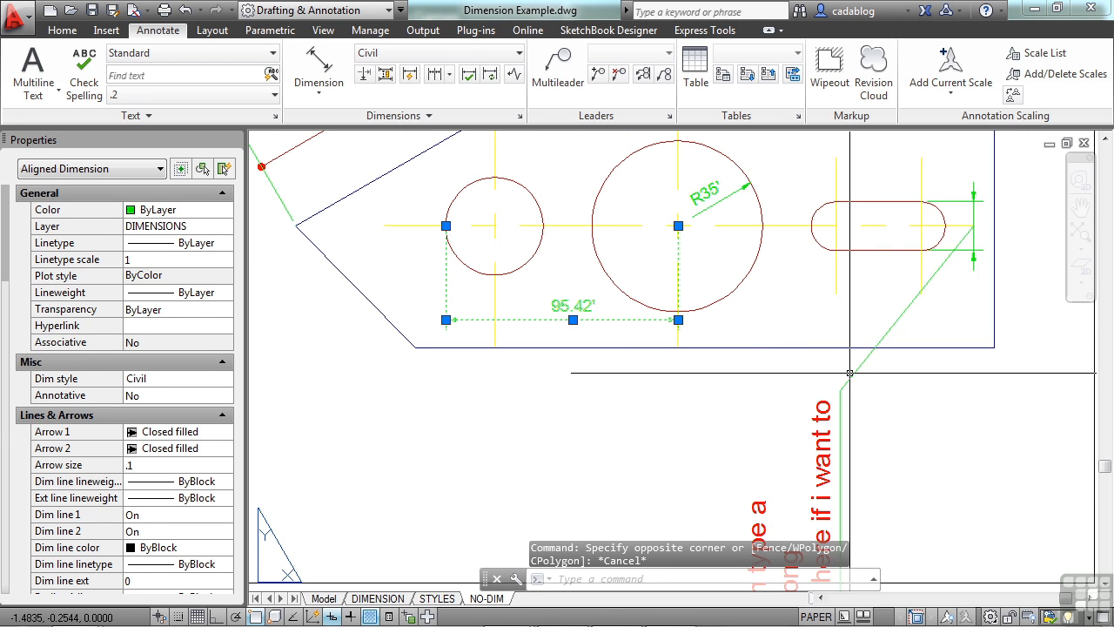
pyautogui.rightClick(850, 374)
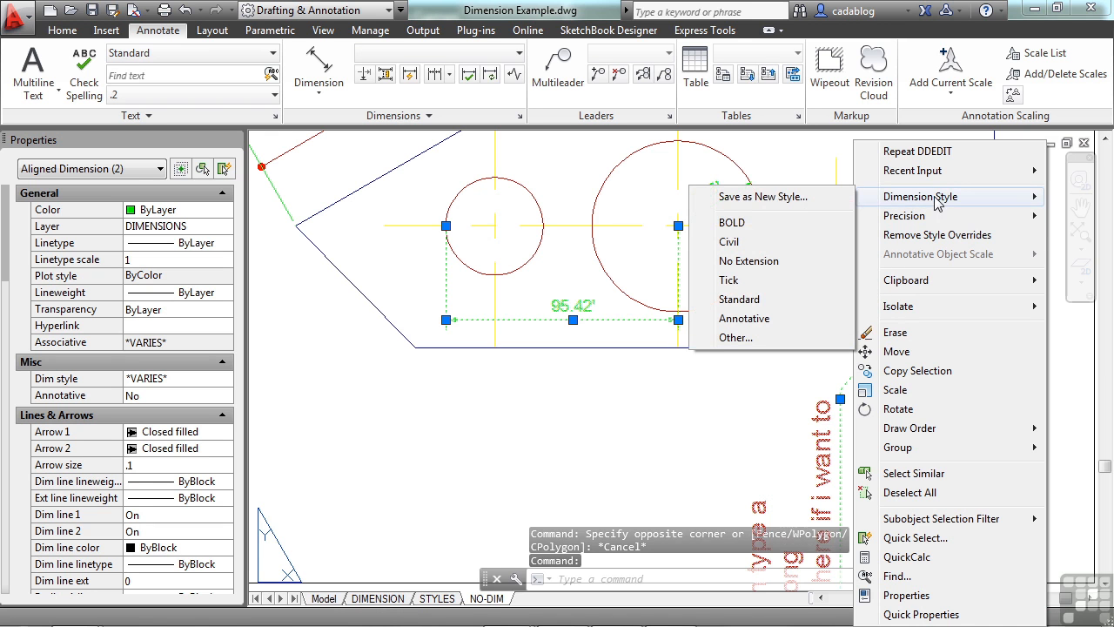
pyautogui.click(763, 195)
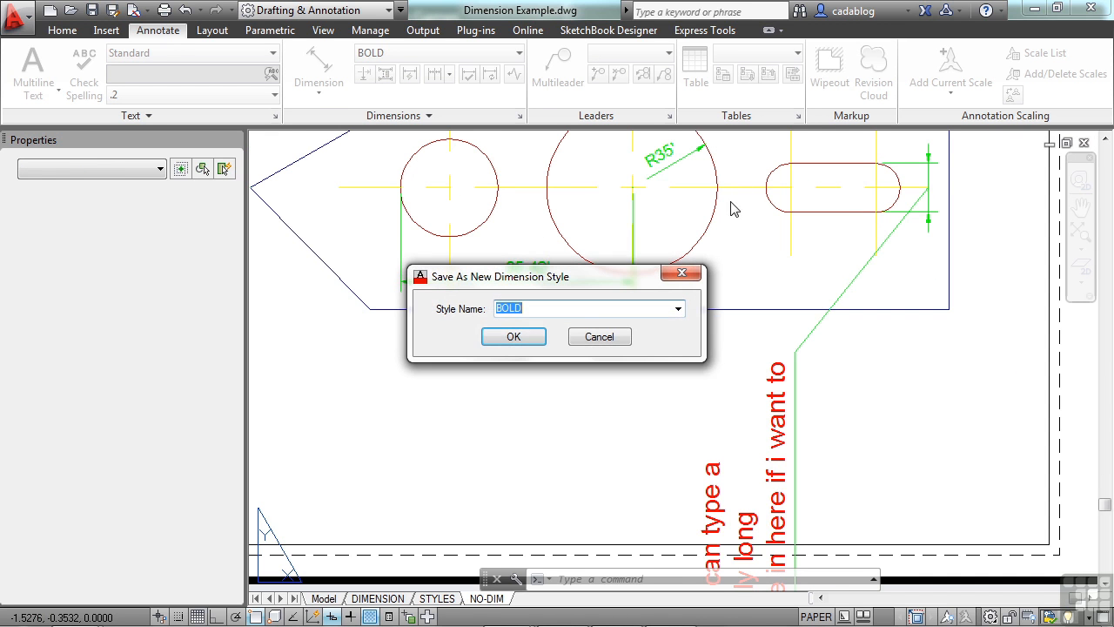
pyautogui.write('n')
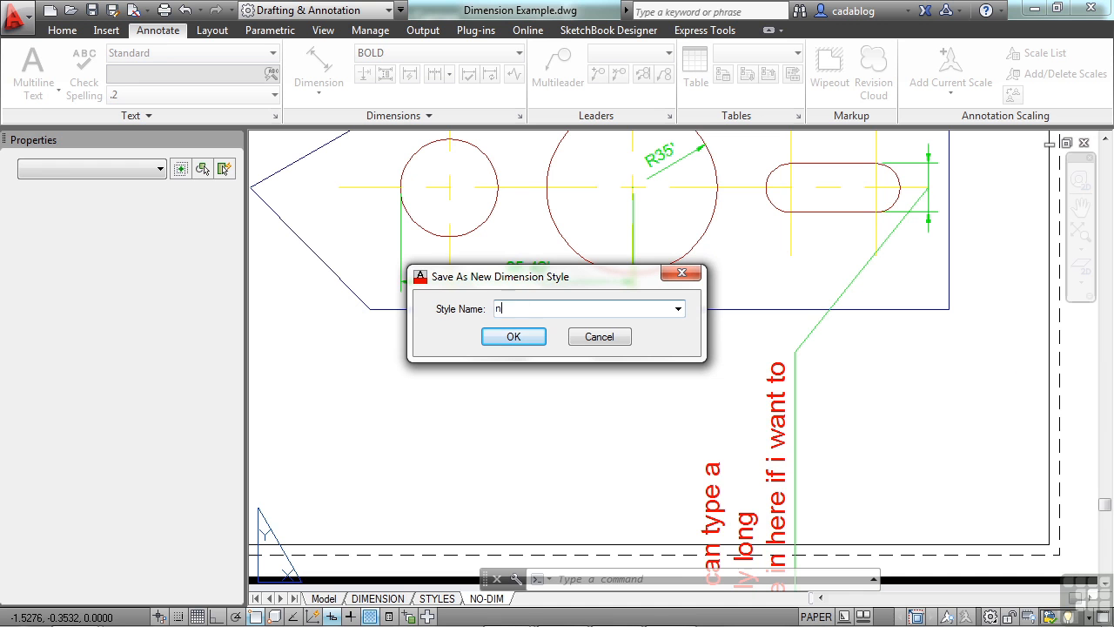
pyautogui.write('ew style')
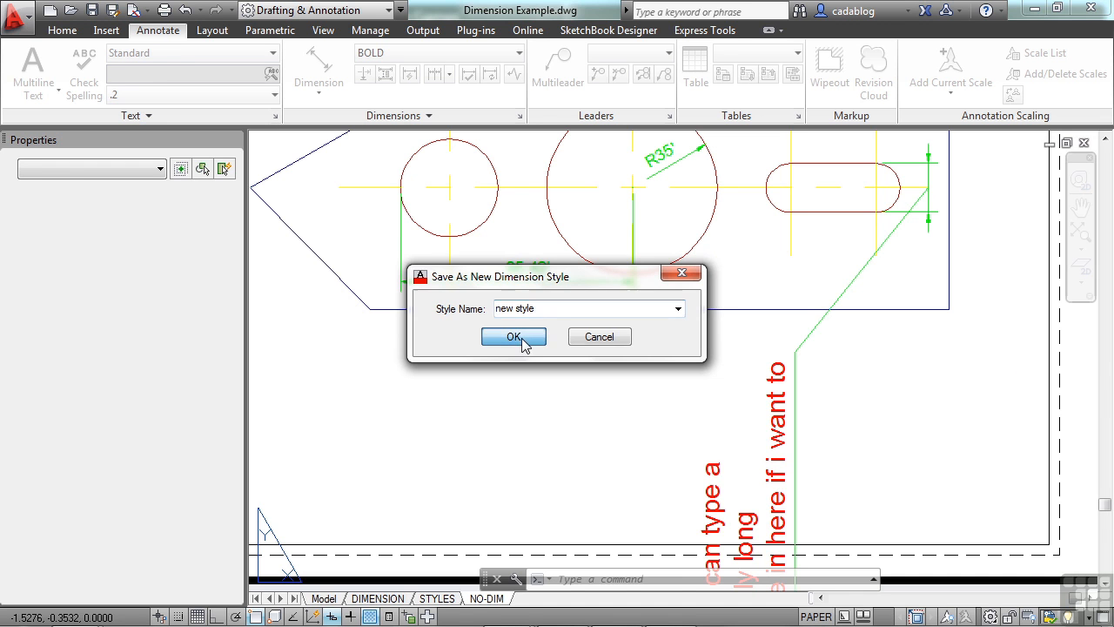
pyautogui.click(514, 337)
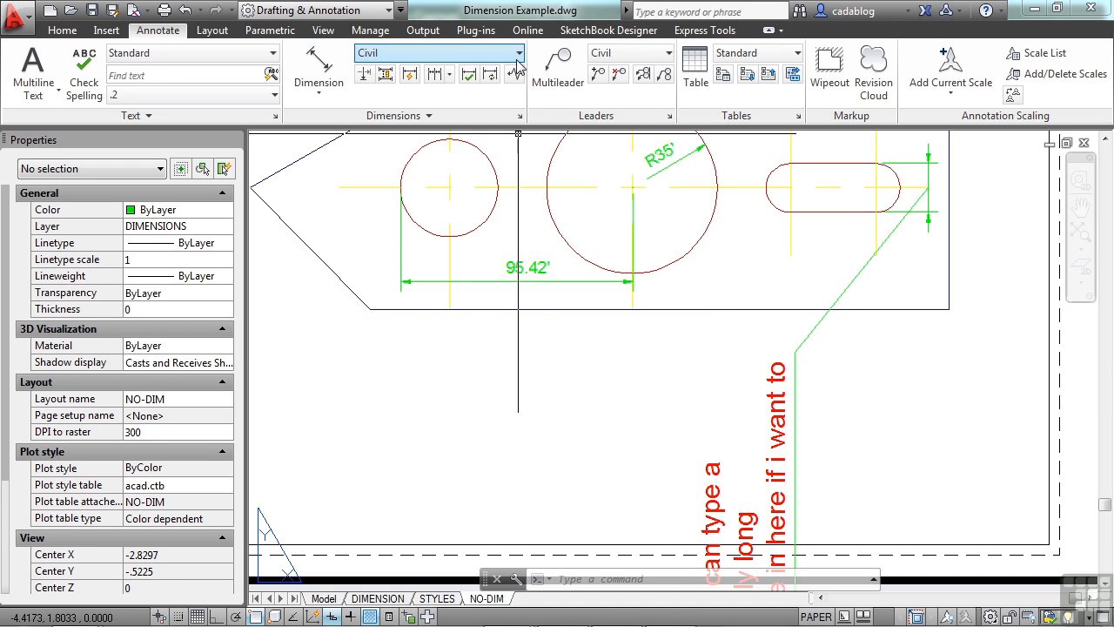
# Make 'new style' the current dimension style and pick the right vertical dimension.
pyautogui.click(519, 52)
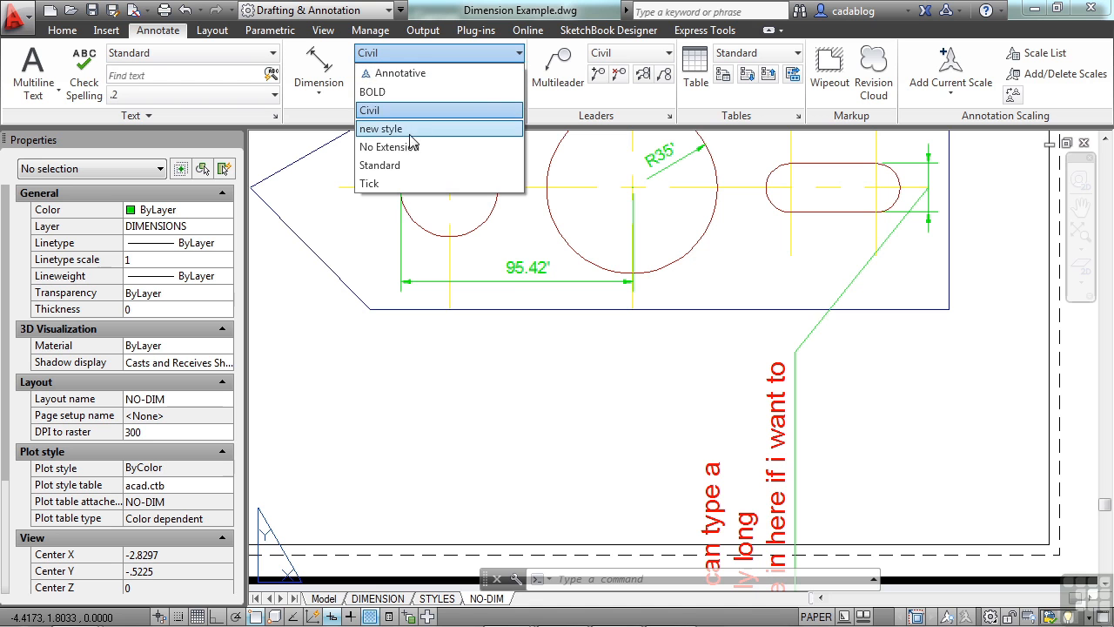
pyautogui.click(381, 129)
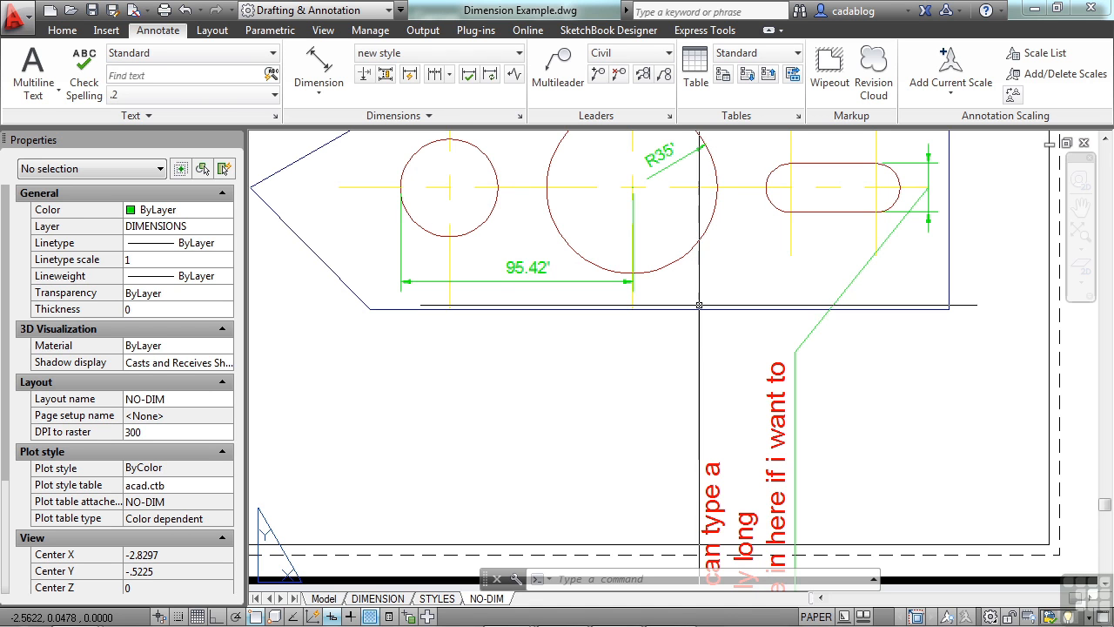
pyautogui.click(861, 272)
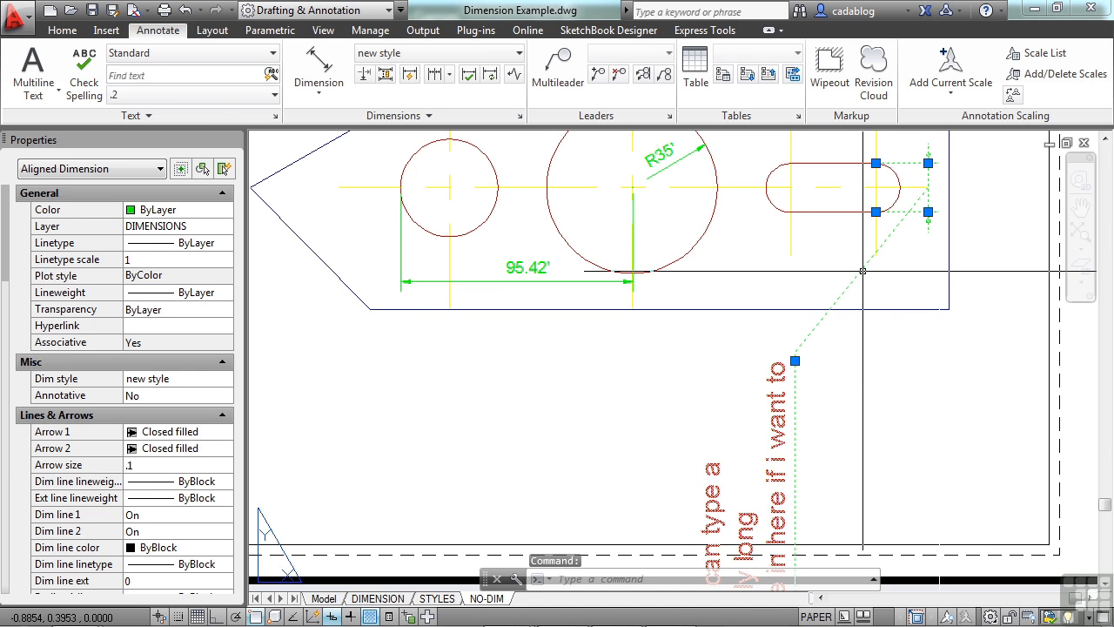
pyautogui.moveTo(862, 270)
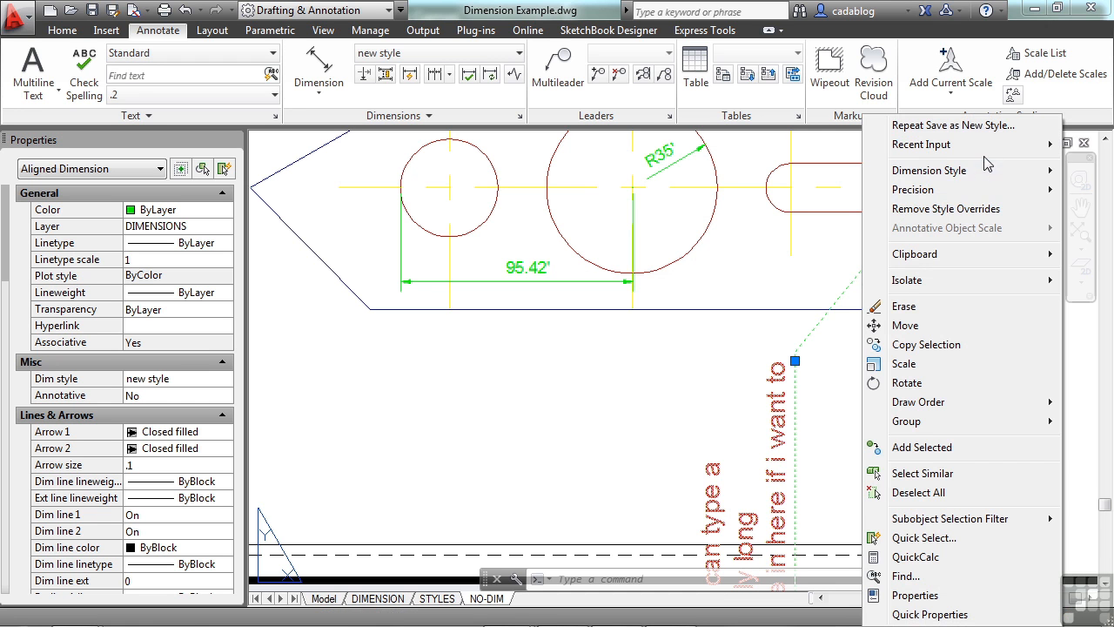
# Assign the right vertical dimension the BOLD style, then reassign it 'new style'.
pyautogui.click(929, 170)
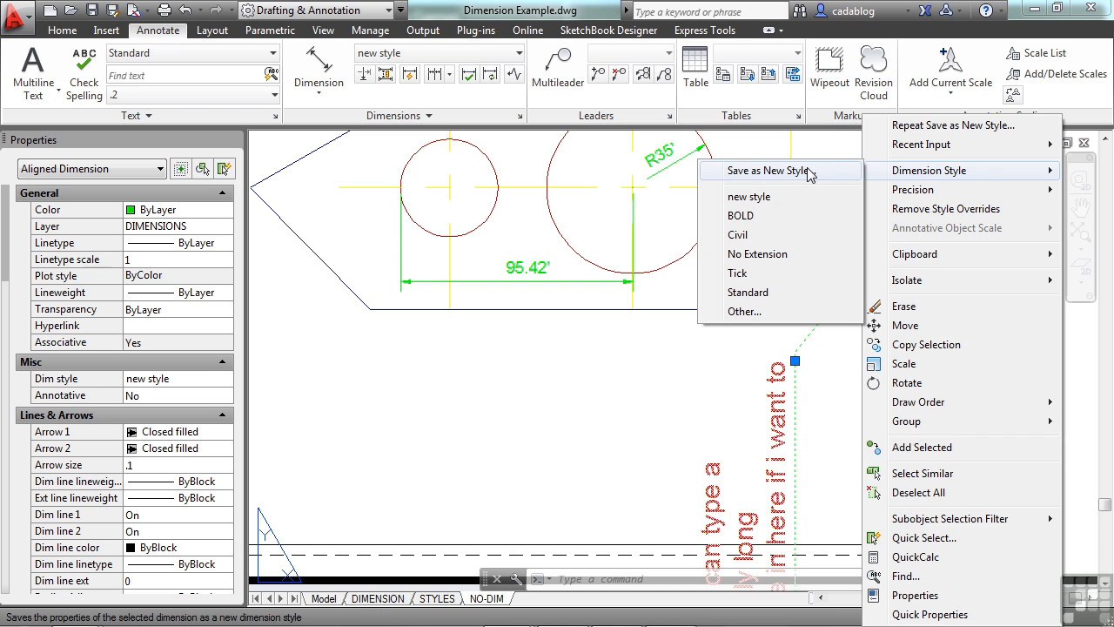
pyautogui.moveTo(742, 216)
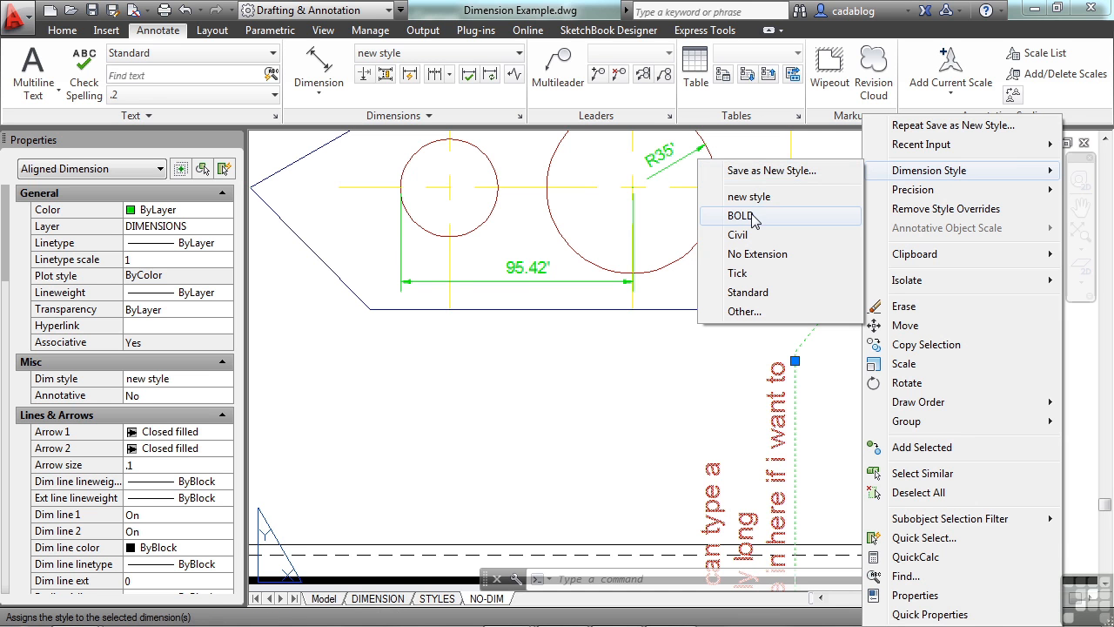
pyautogui.click(738, 233)
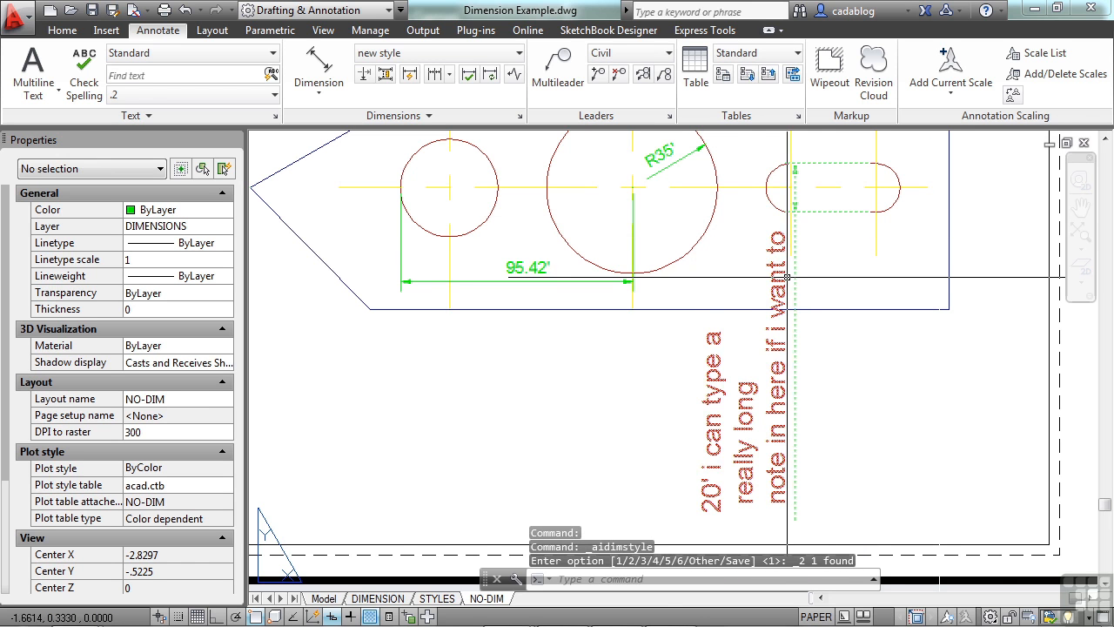
pyautogui.rightClick(787, 275)
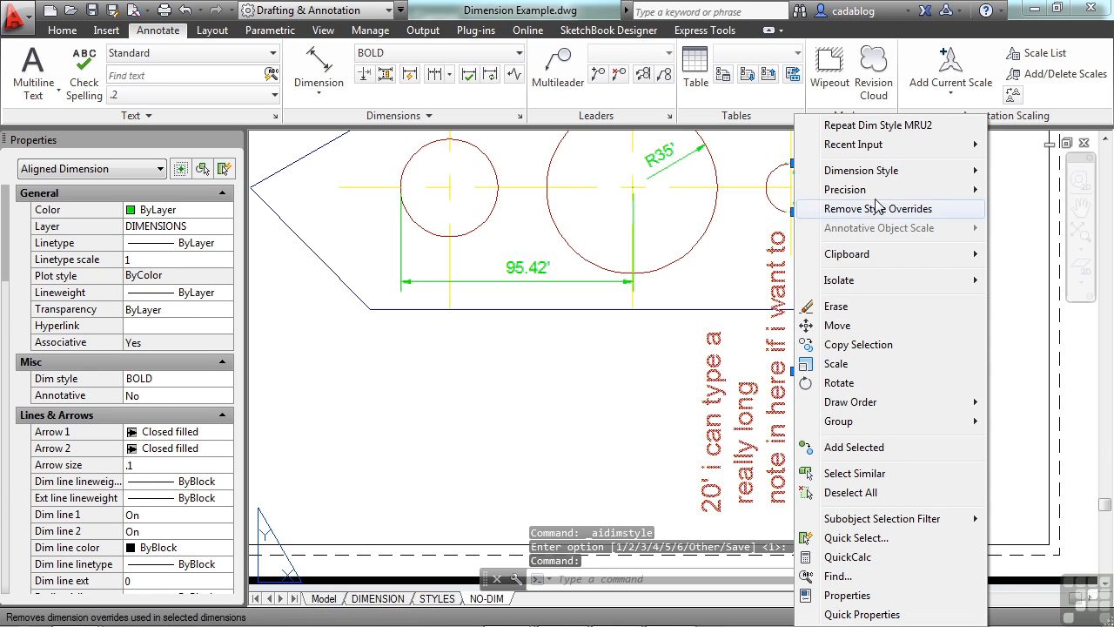
pyautogui.click(860, 170)
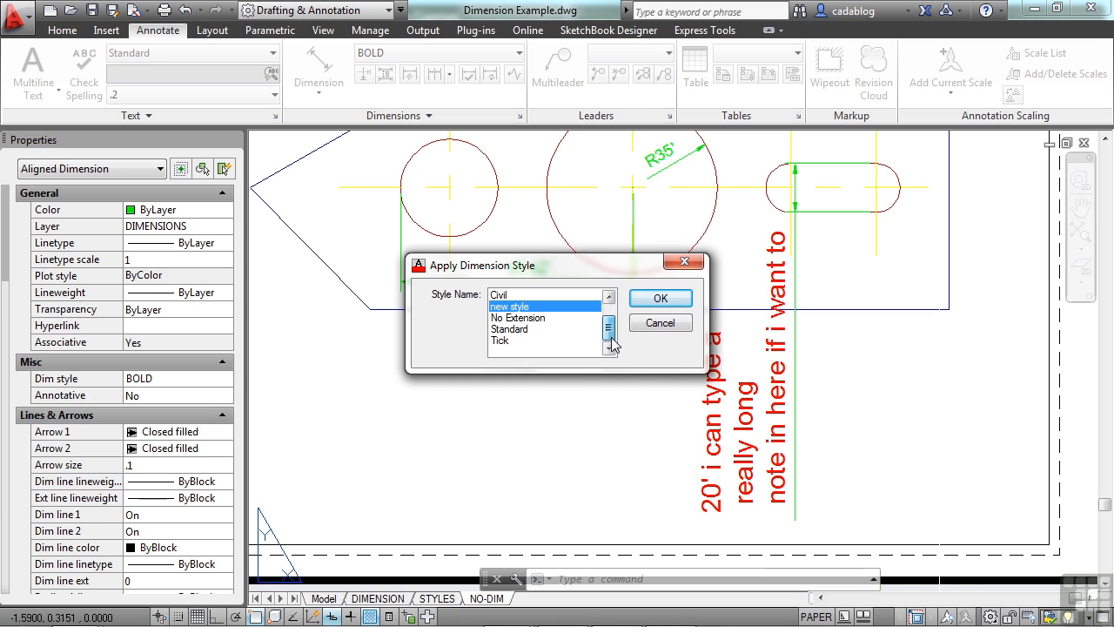
pyautogui.click(660, 298)
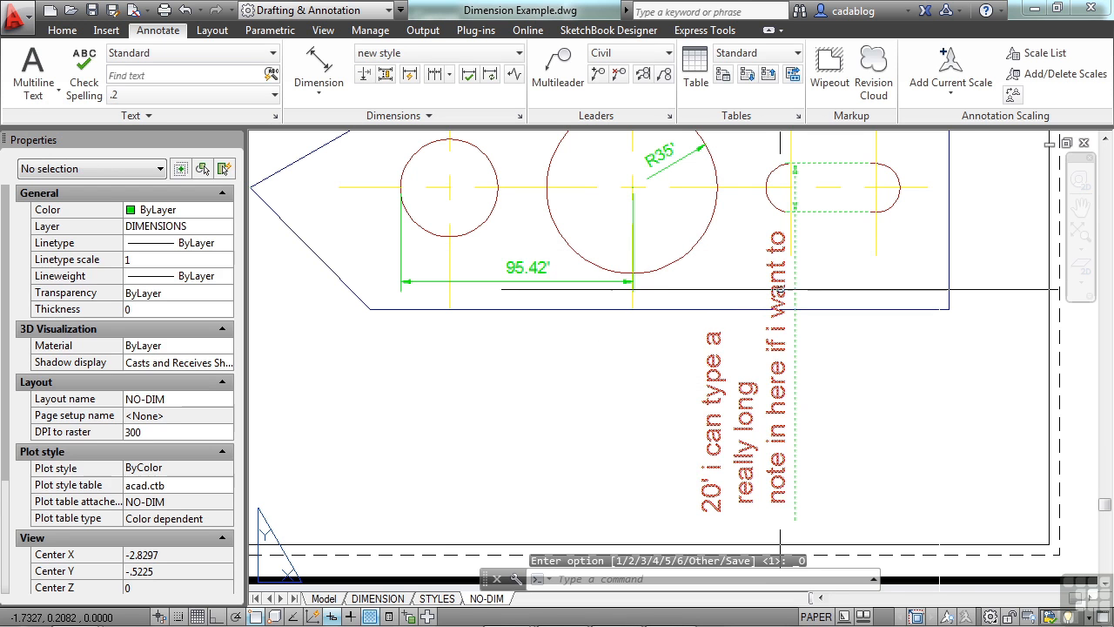
pyautogui.rightClick(525, 268)
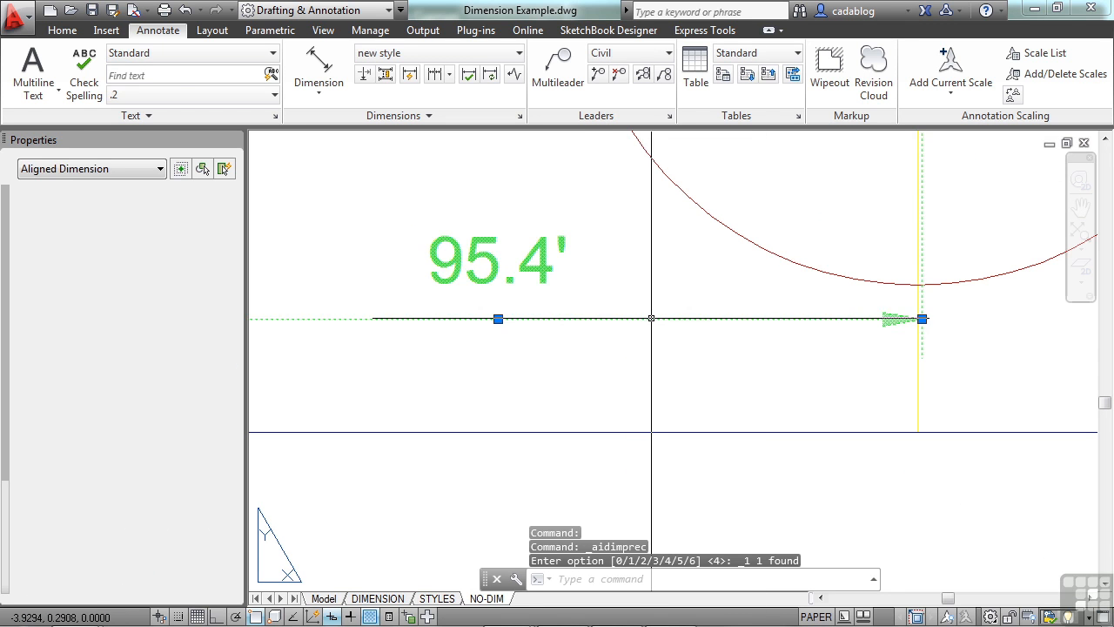
# Remove the style overrides from the 95.4' dimension, repeating the command once.
pyautogui.rightClick(651, 317)
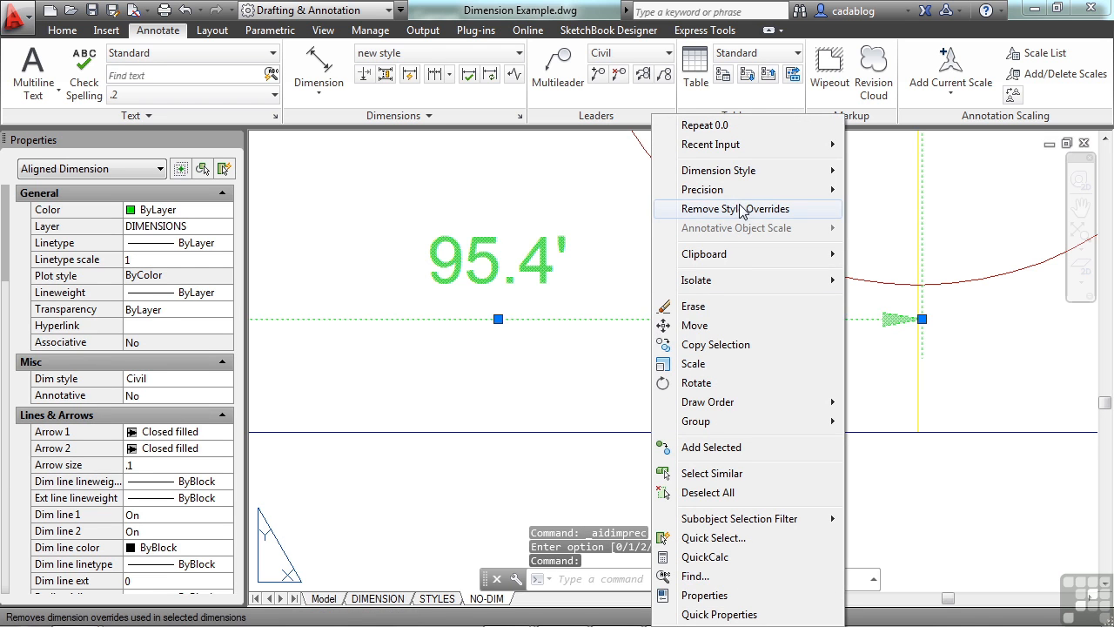
pyautogui.click(735, 209)
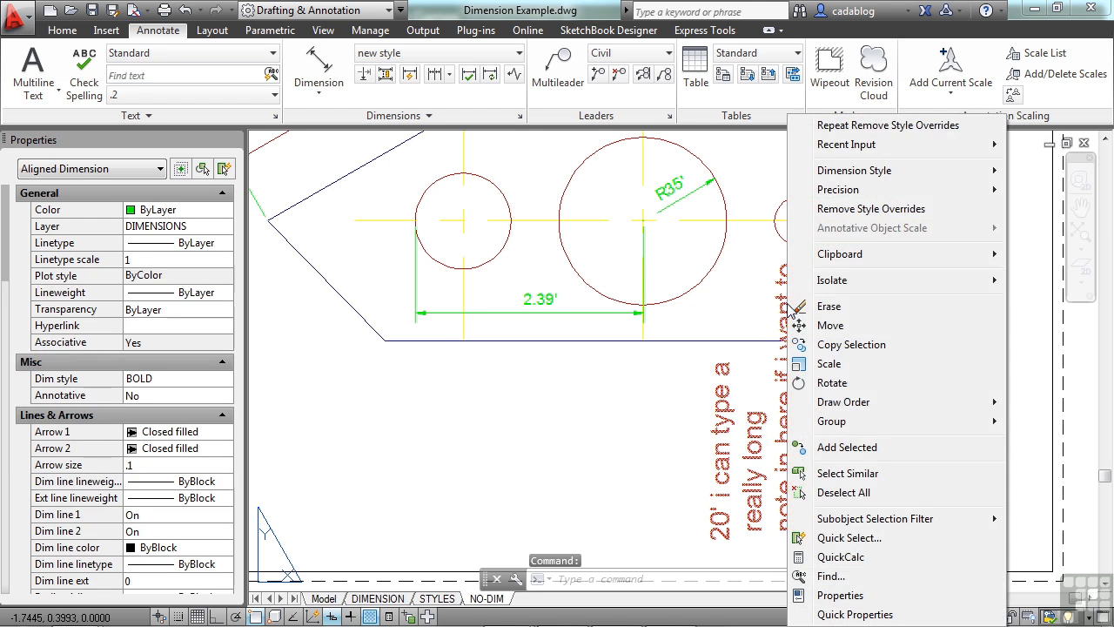
pyautogui.click(871, 209)
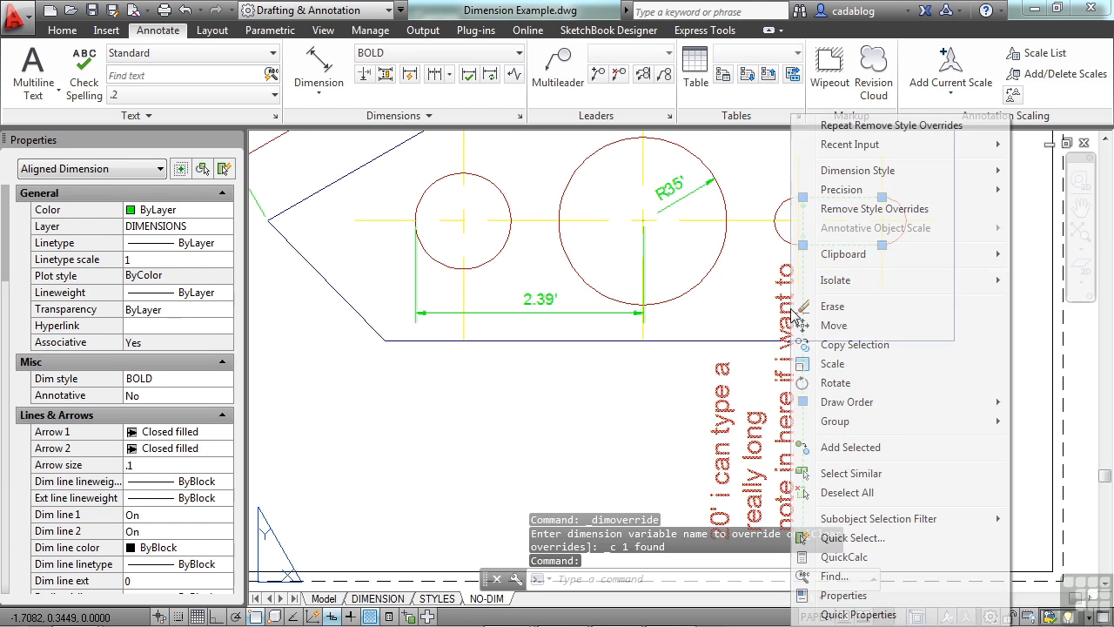
pyautogui.moveTo(857, 374)
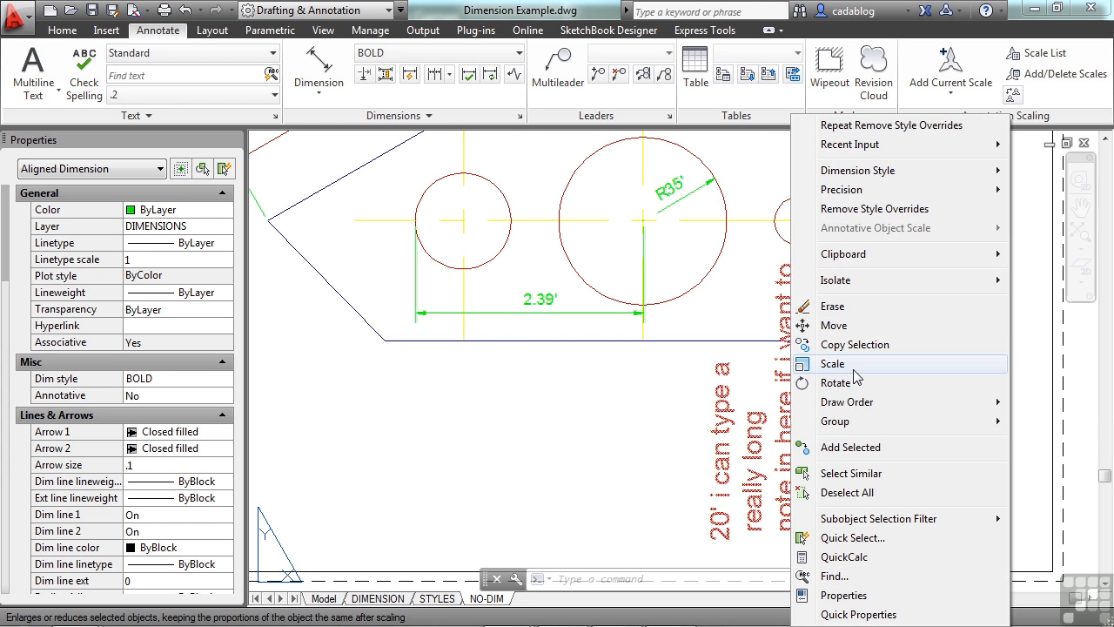
pyautogui.moveTo(878, 519)
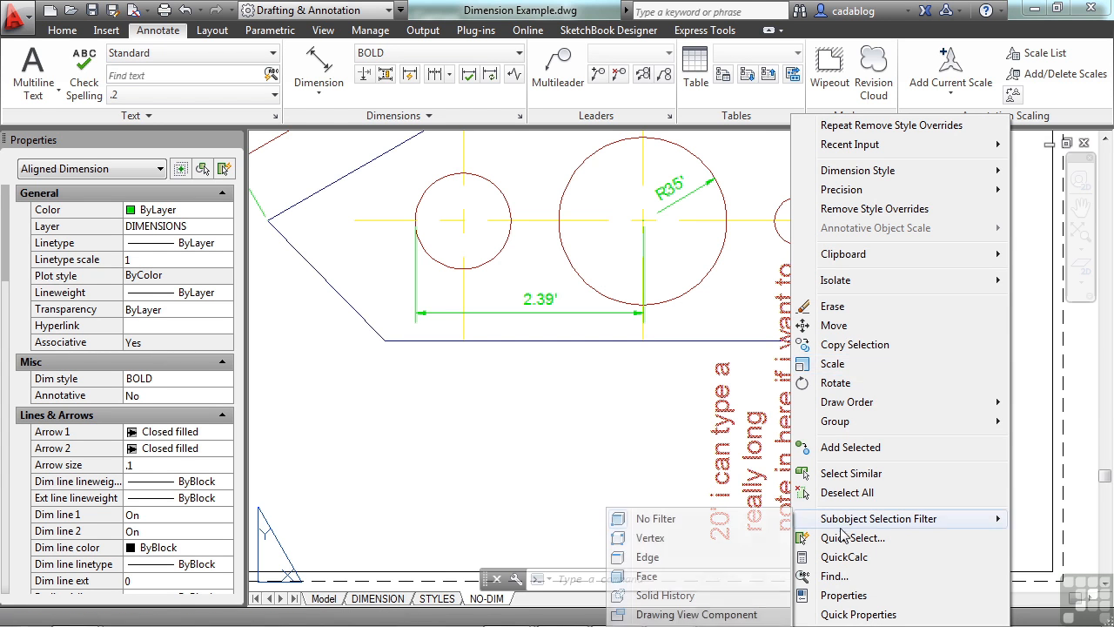